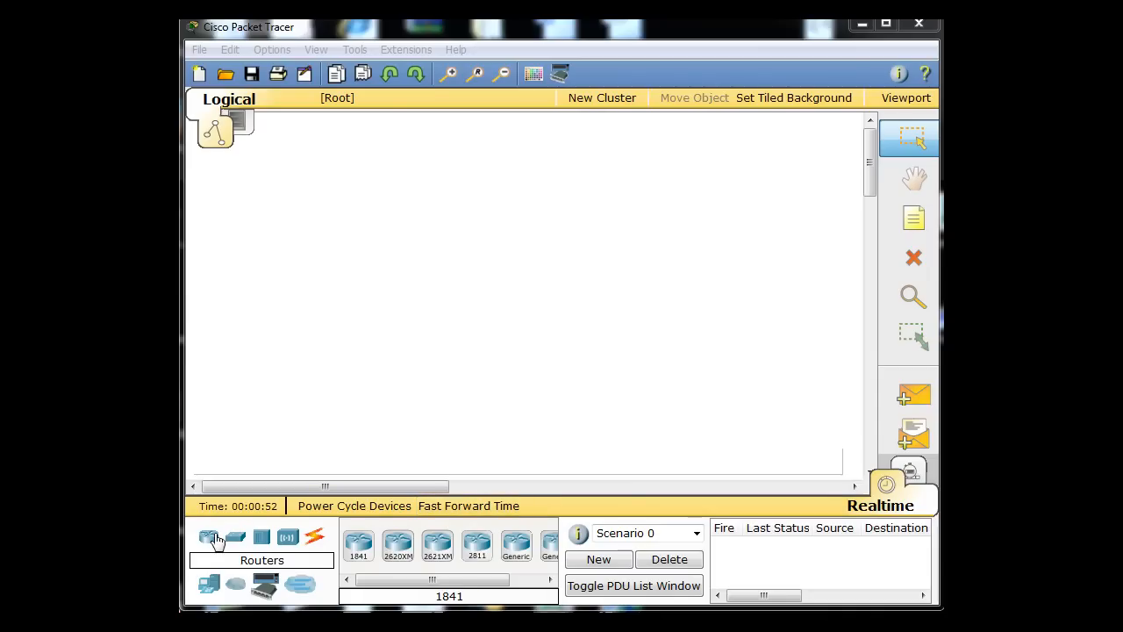
- Place a generic router, a generic switch and a generic PC in the logical workspace
left_click(305, 432)
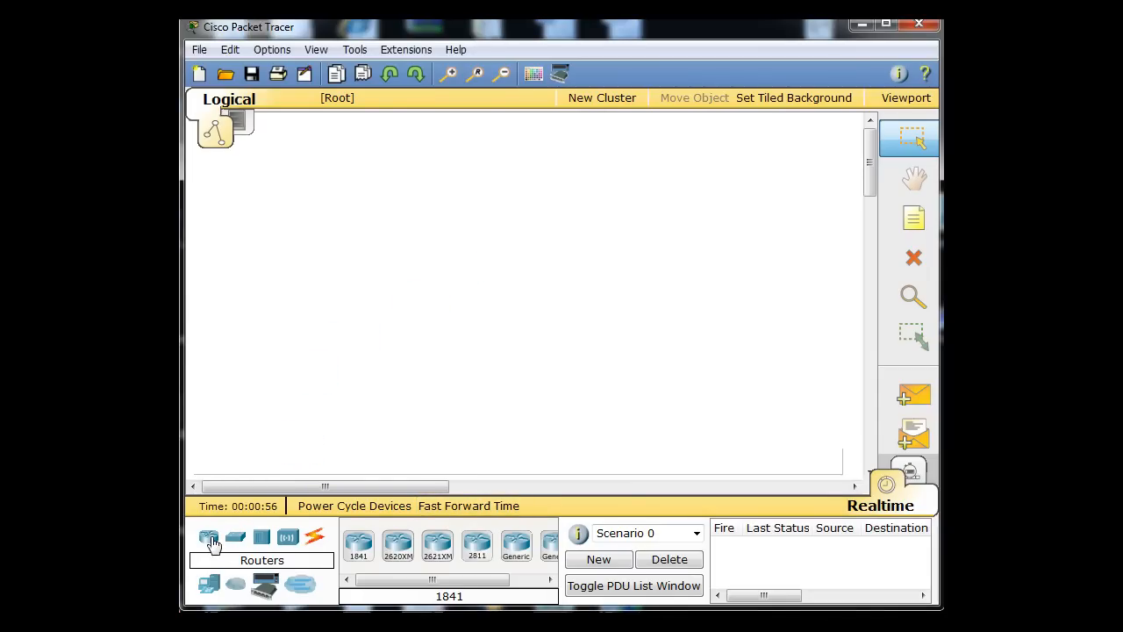
left_click(487, 302)
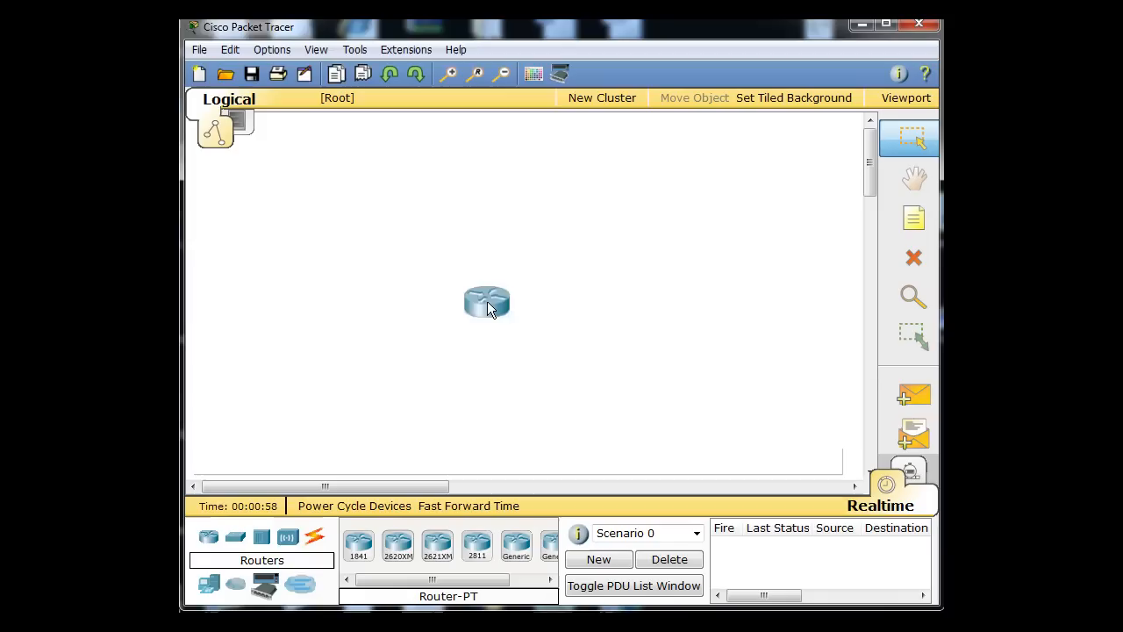
left_click(456, 254)
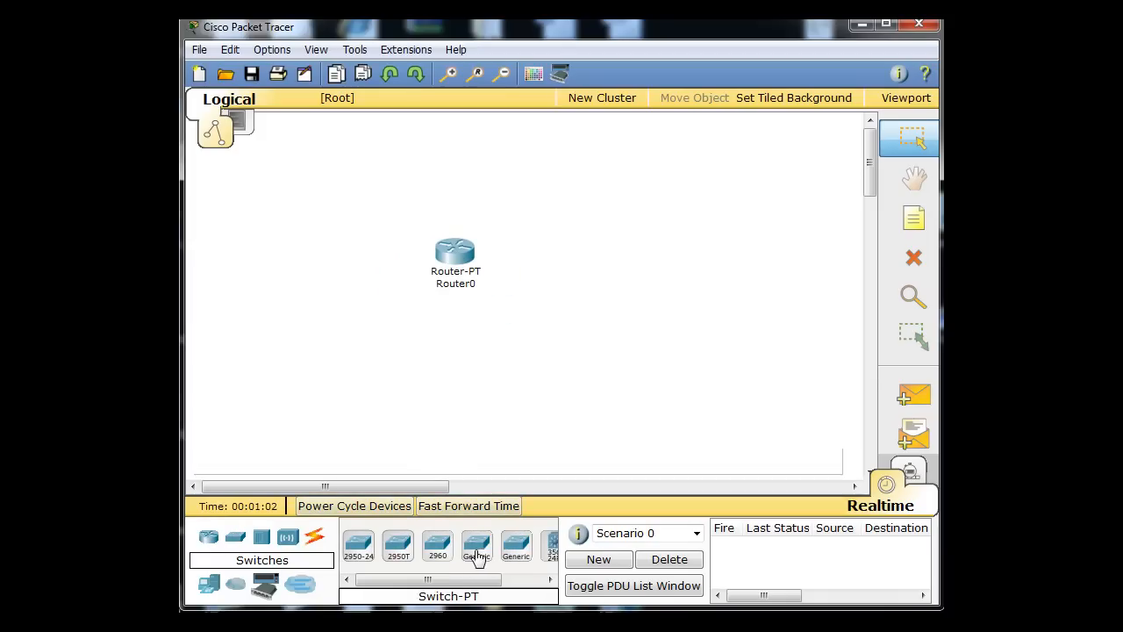
left_click(587, 254)
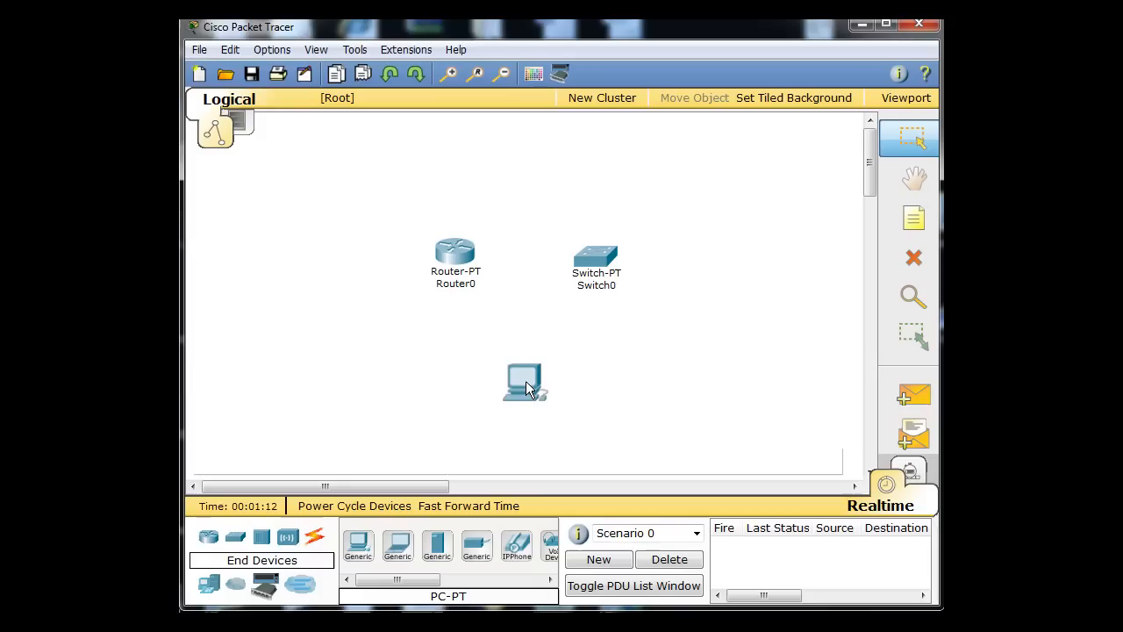
left_click(524, 381)
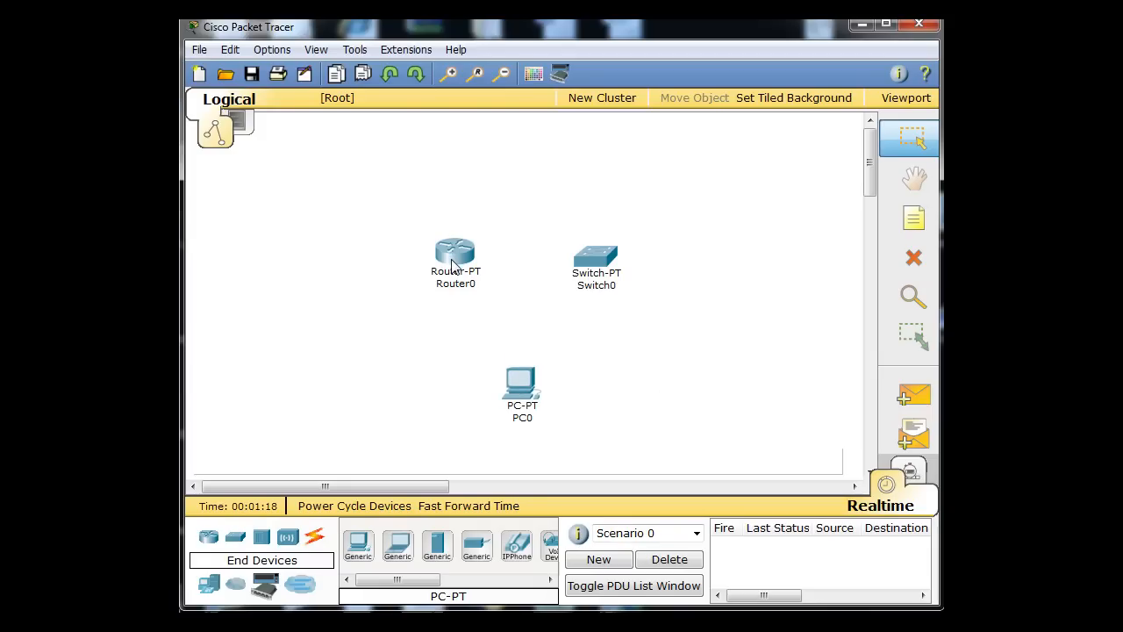
- Open Router0, glance at its CLI, then show FastEthernet0/0 in the Config tab
double_click(454, 253)
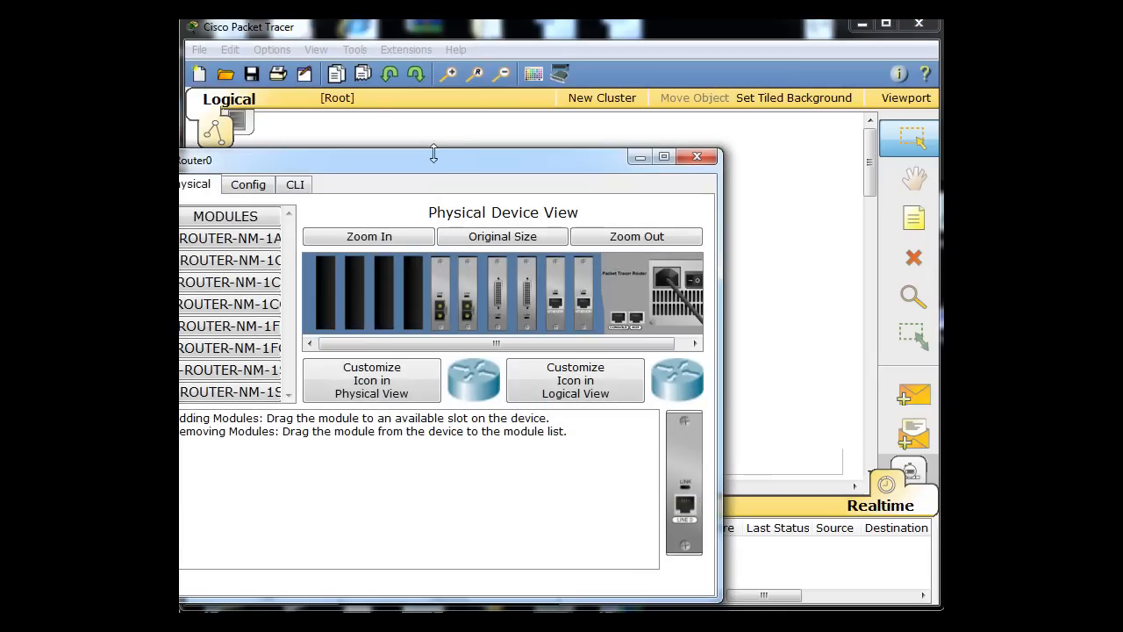
left_click_drag(433, 156, 533, 86)
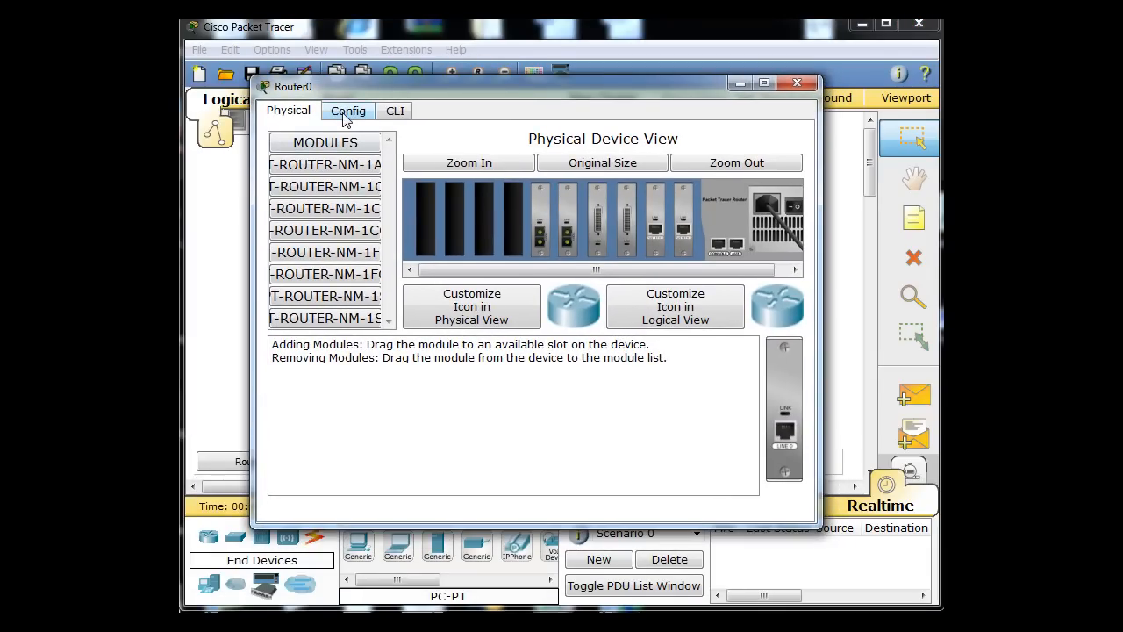
mouse_move(368, 121)
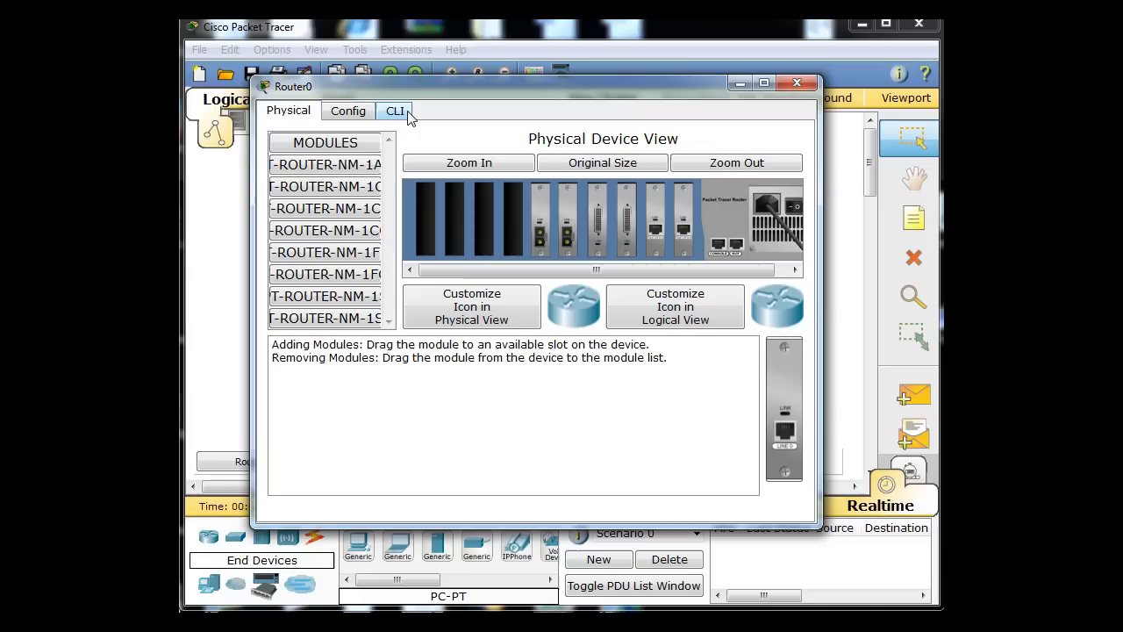
left_click(395, 111)
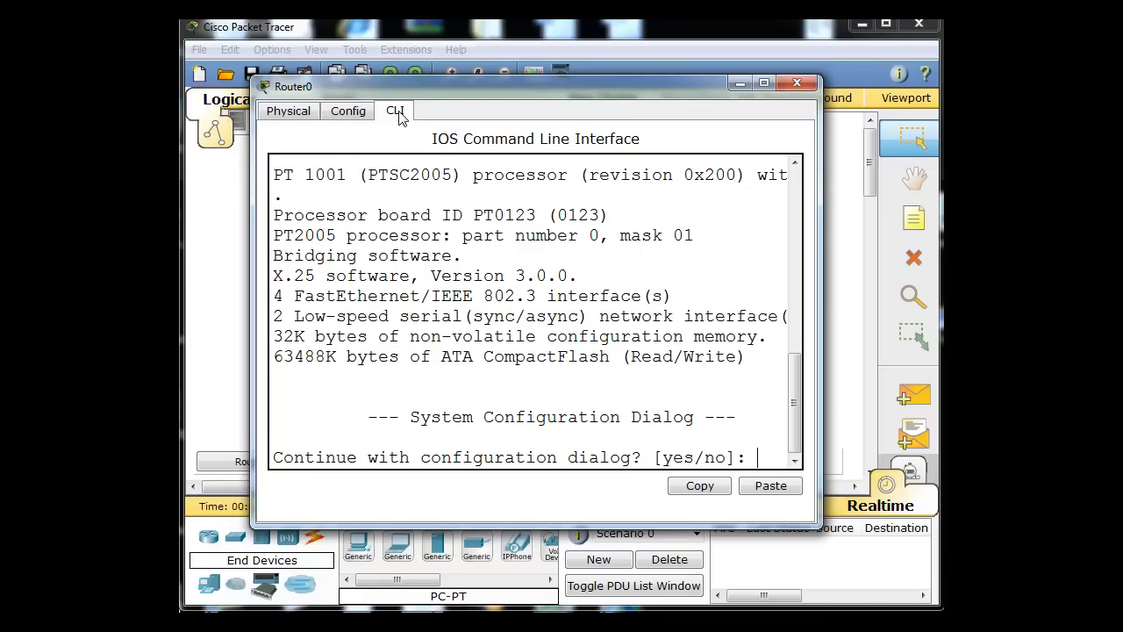
mouse_move(499, 422)
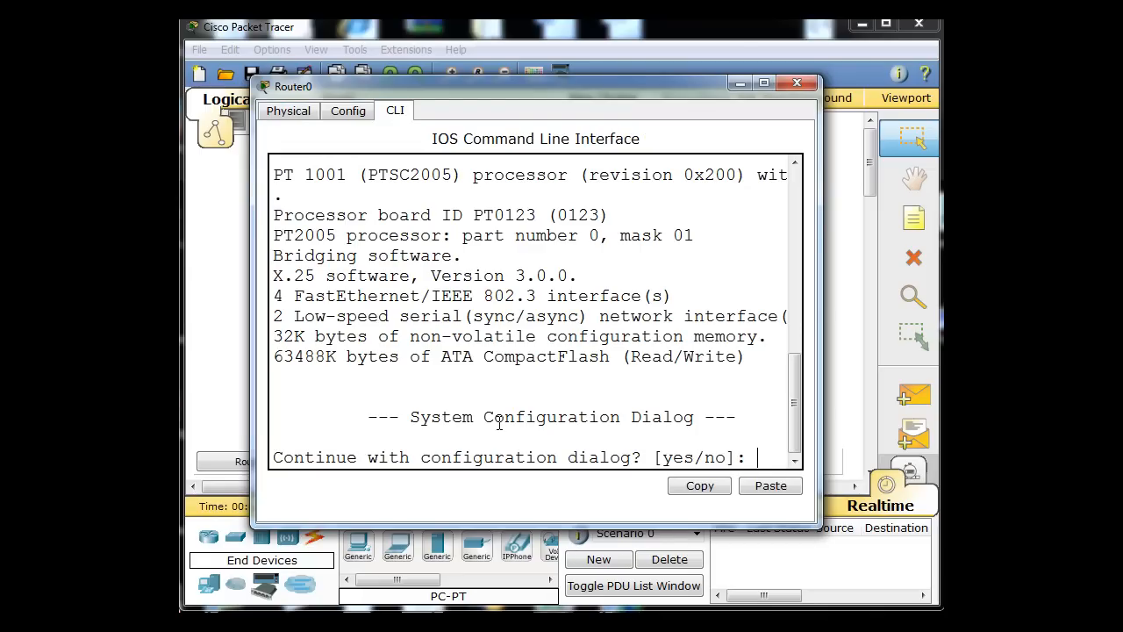
left_click(348, 111)
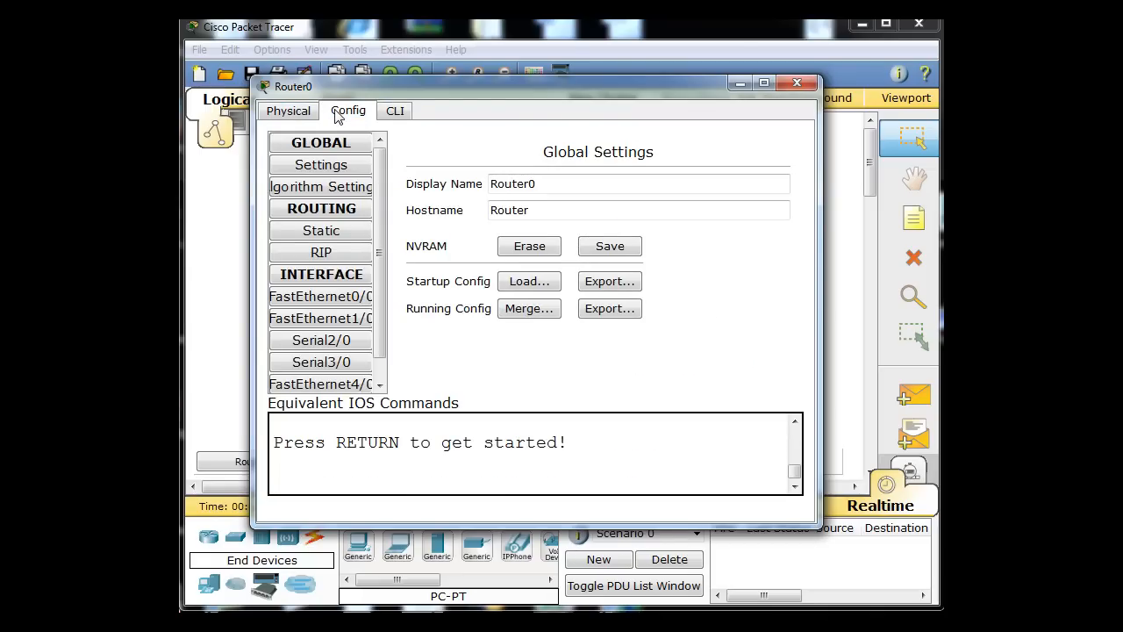
left_click(318, 296)
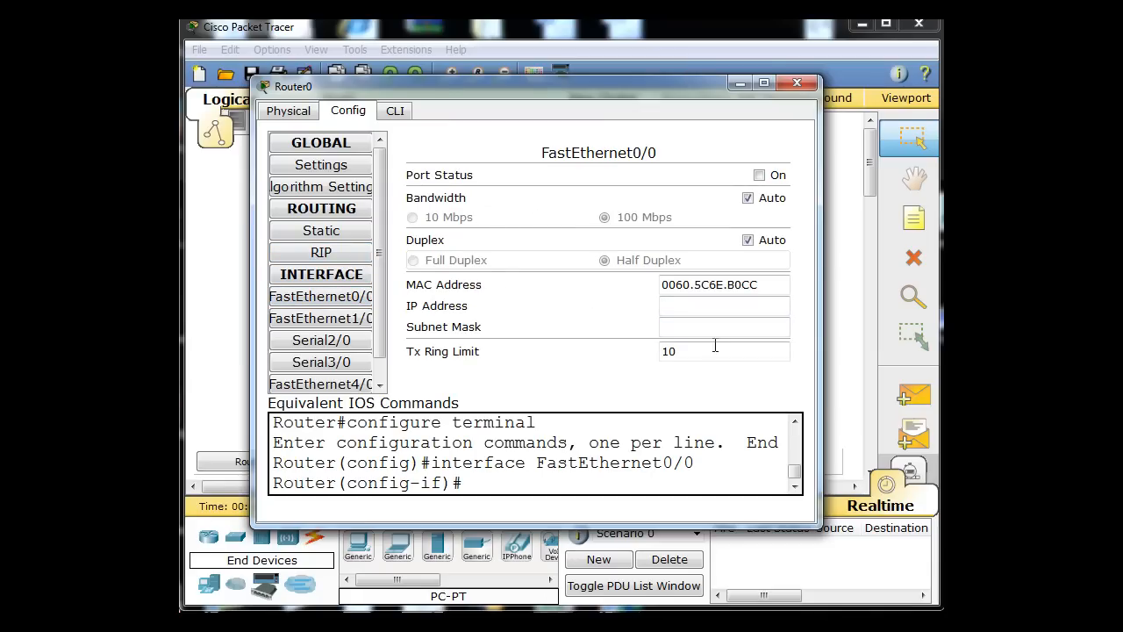
mouse_move(656, 384)
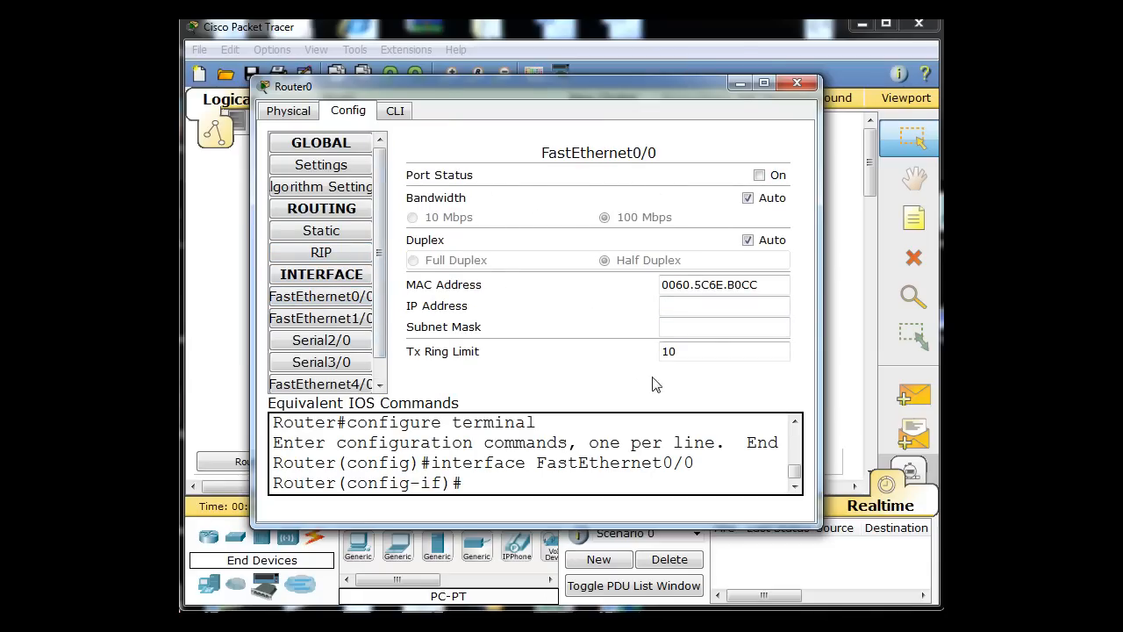
mouse_move(717, 444)
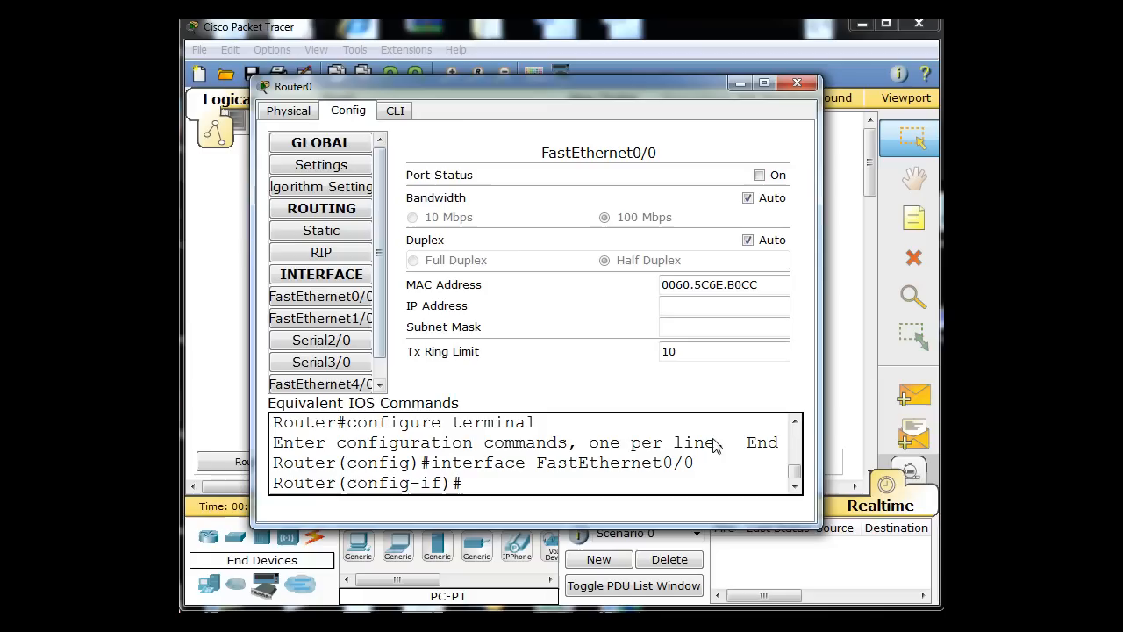
mouse_move(577, 332)
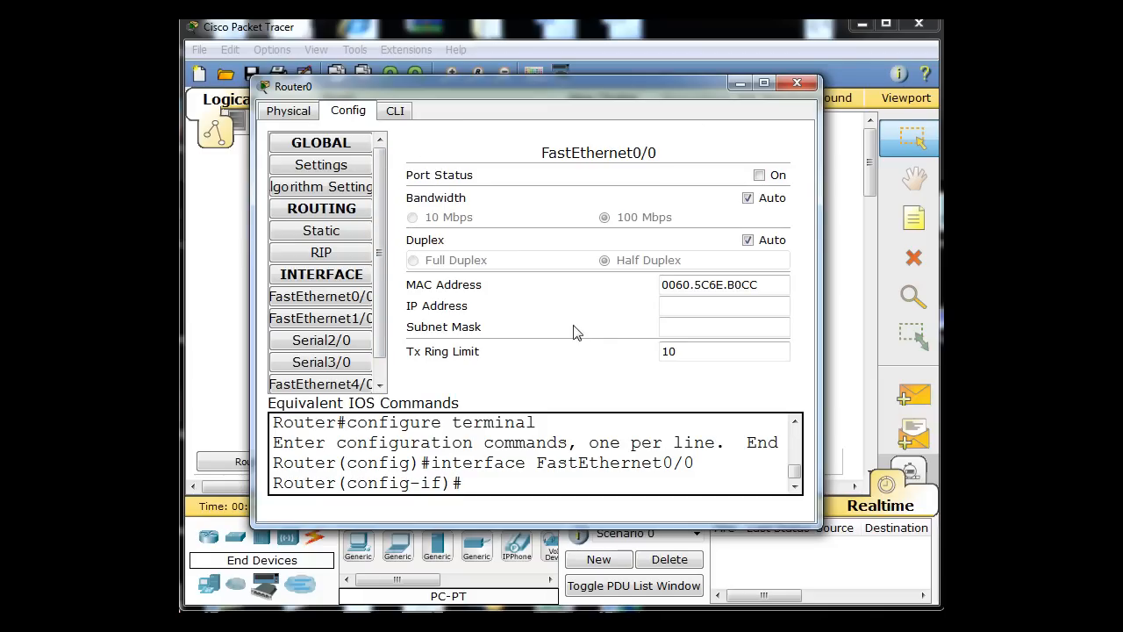
mouse_move(505, 314)
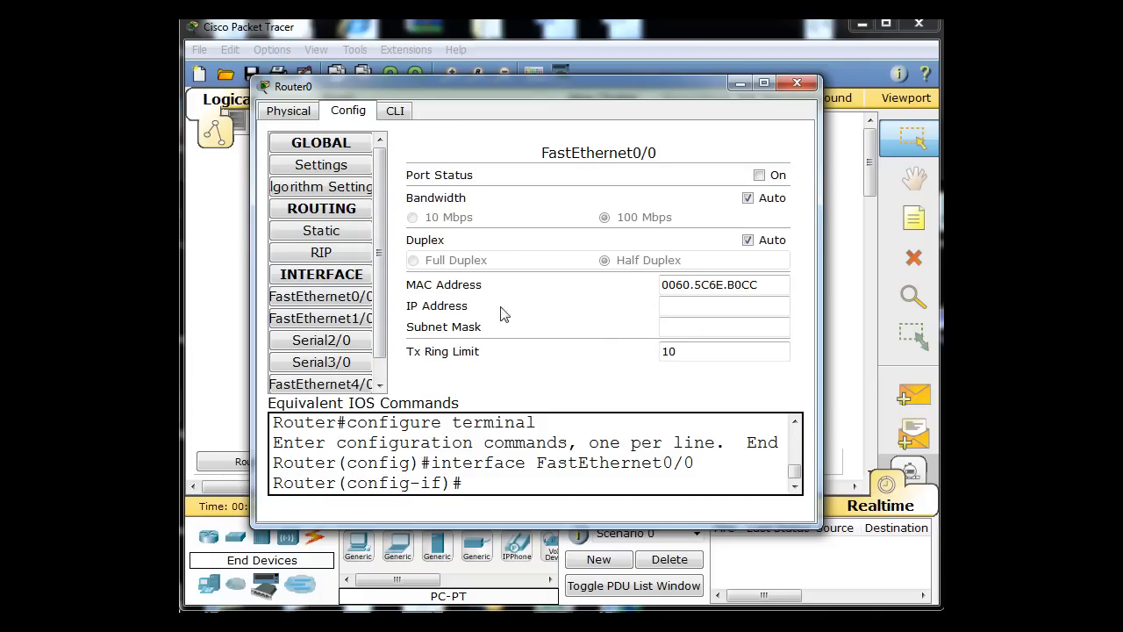
mouse_move(614, 381)
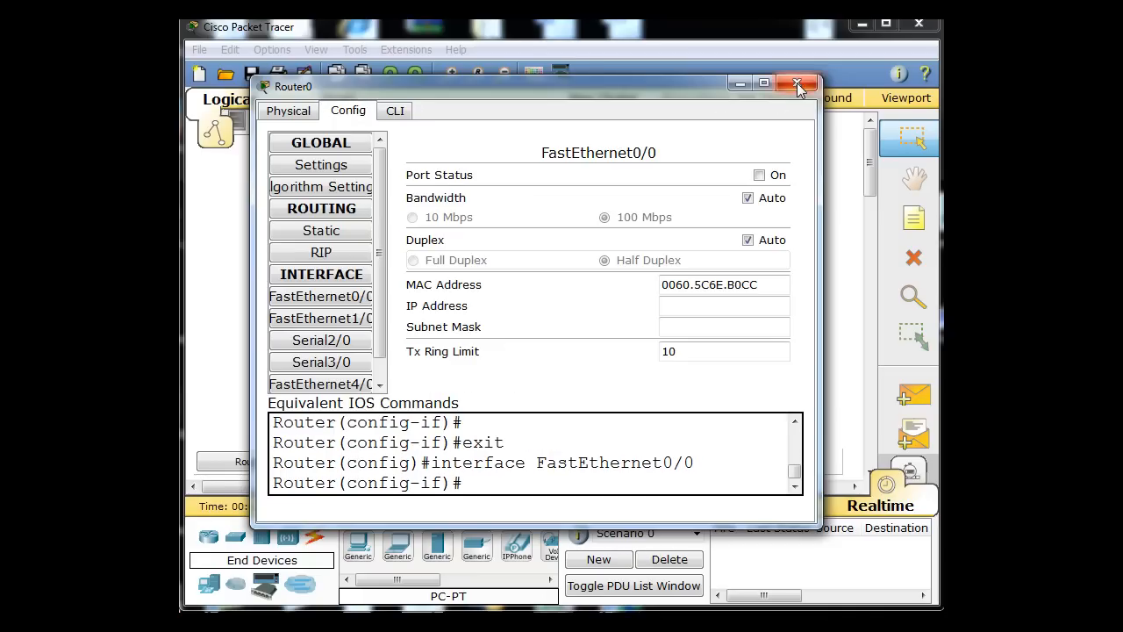
- Close Router0's window and run a console cable from PC0's RS 232 port
left_click(798, 84)
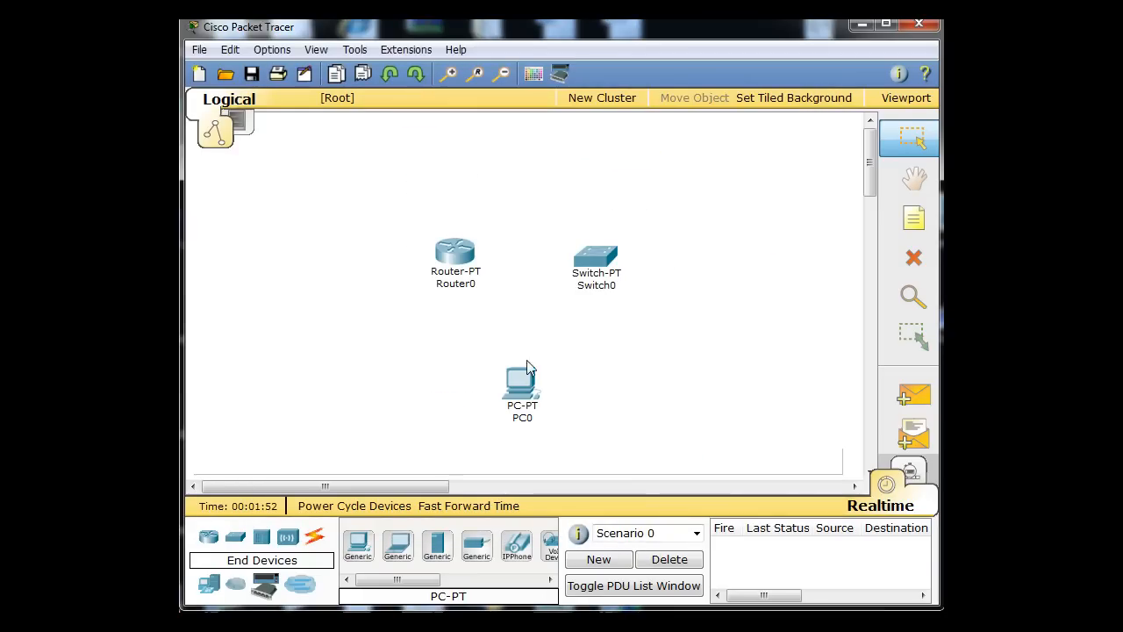
mouse_move(596, 386)
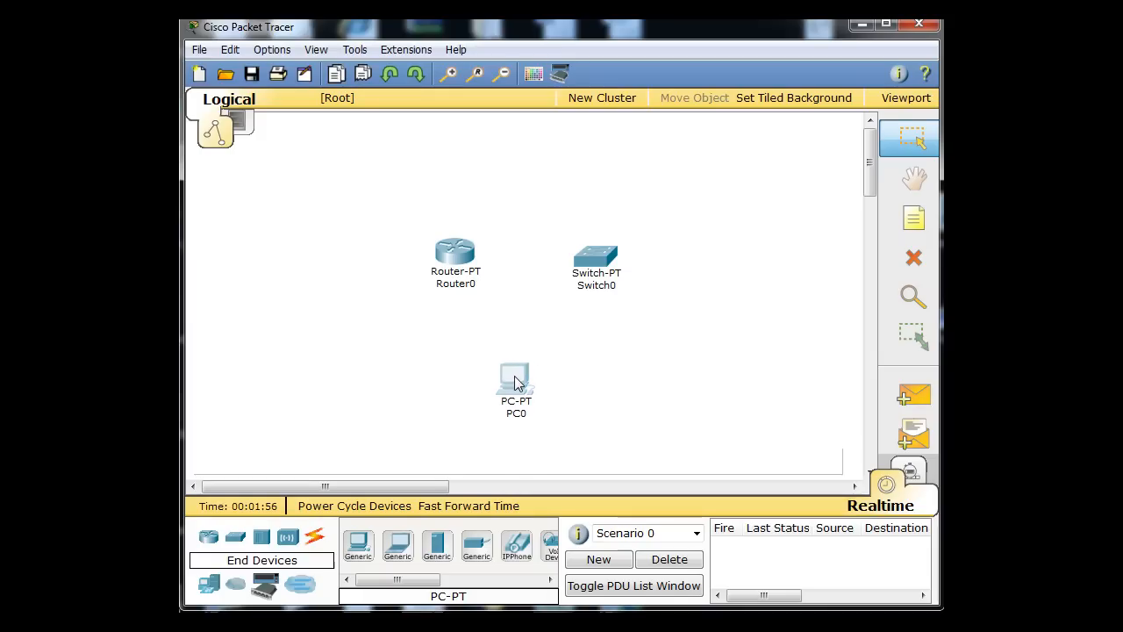
left_click(314, 536)
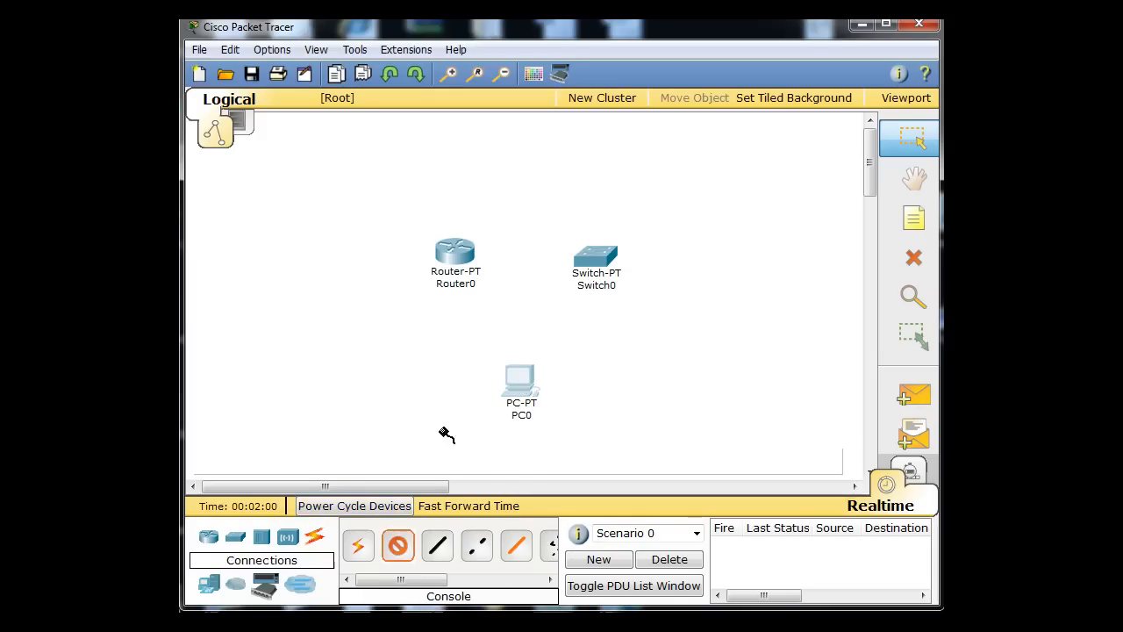
left_click(521, 382)
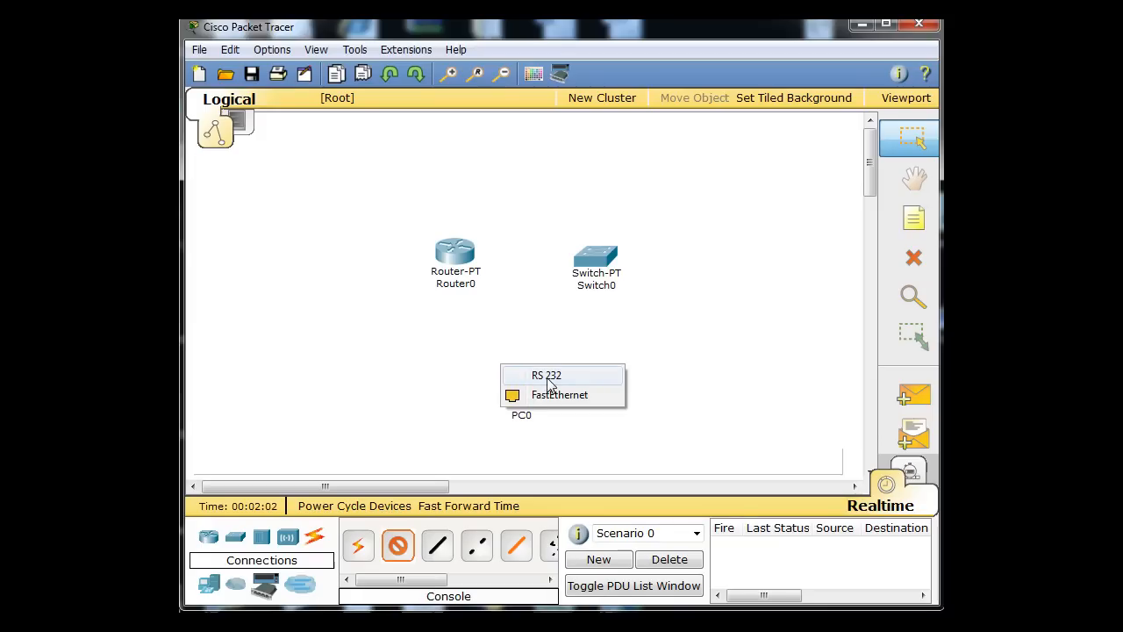
left_click(559, 394)
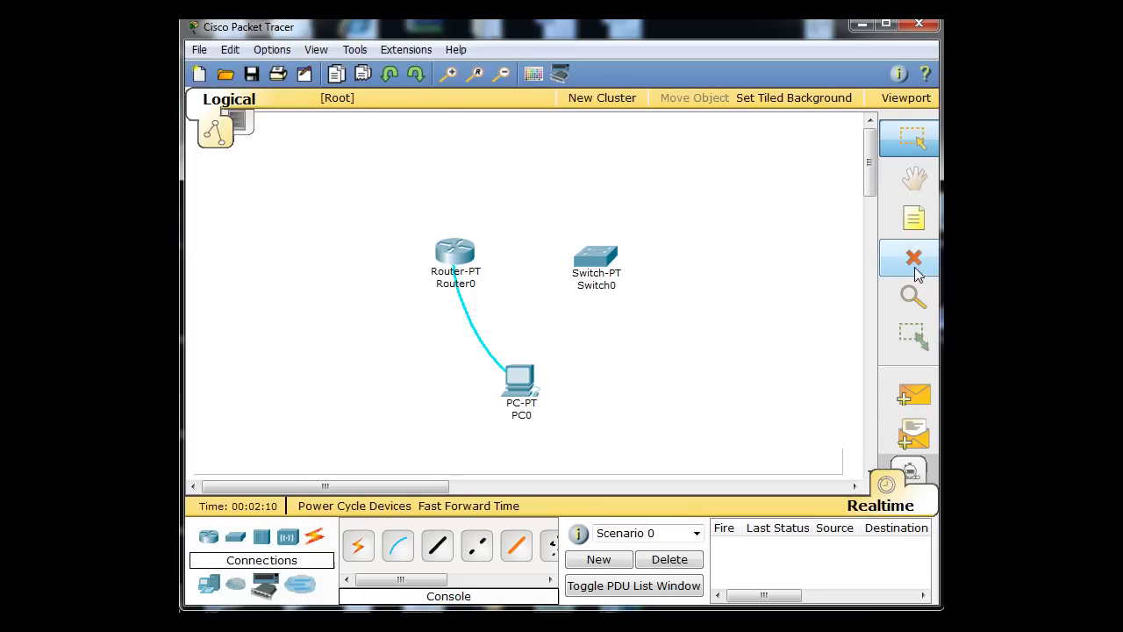
- Delete the PC0–Router0 console cable and cable PC0's RS 232 to Switch0 instead
left_click(914, 257)
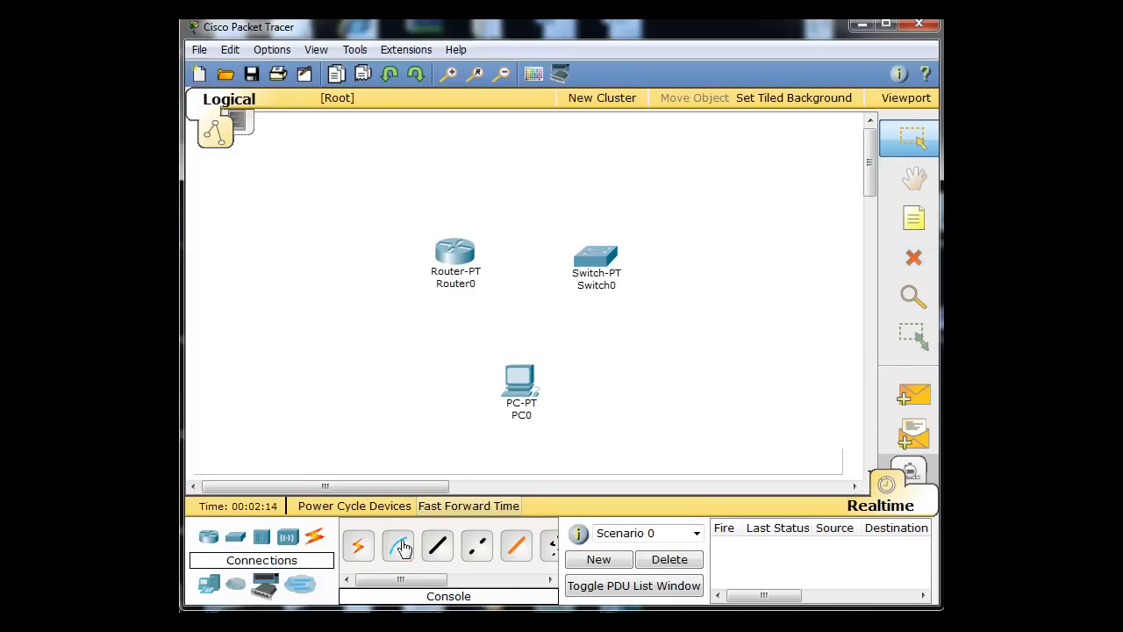
left_click(521, 382)
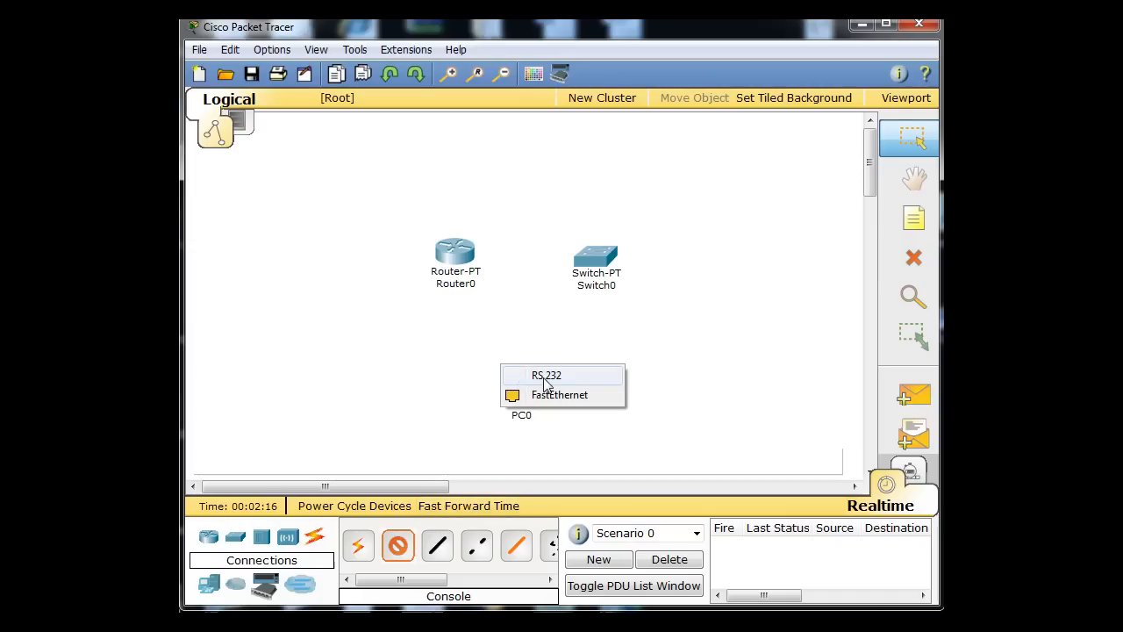
left_click(559, 394)
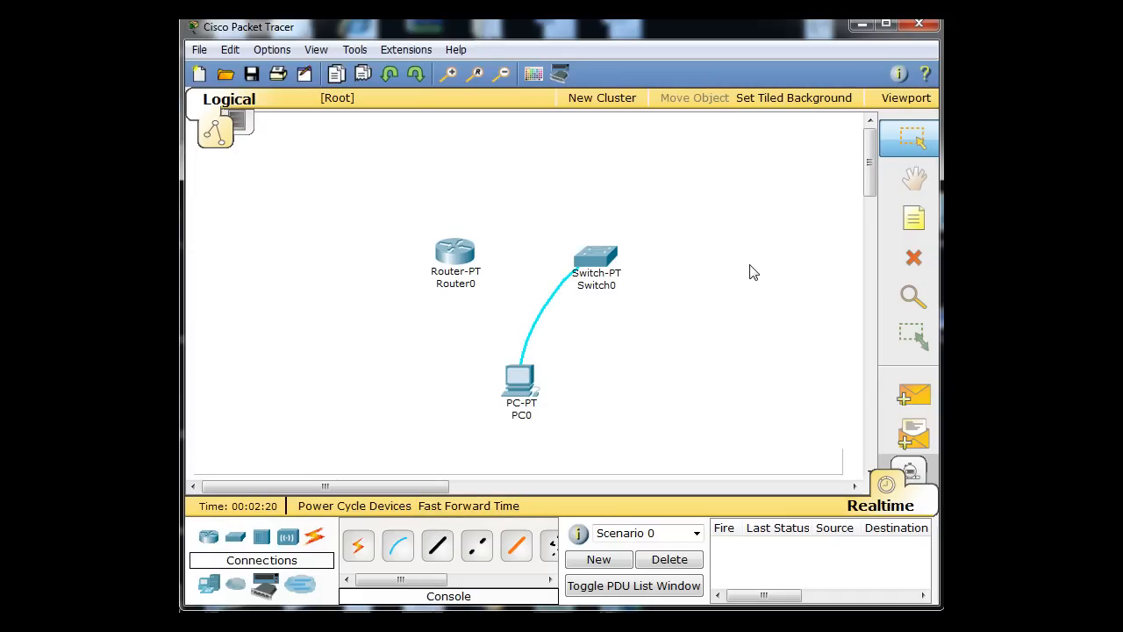
mouse_move(628, 310)
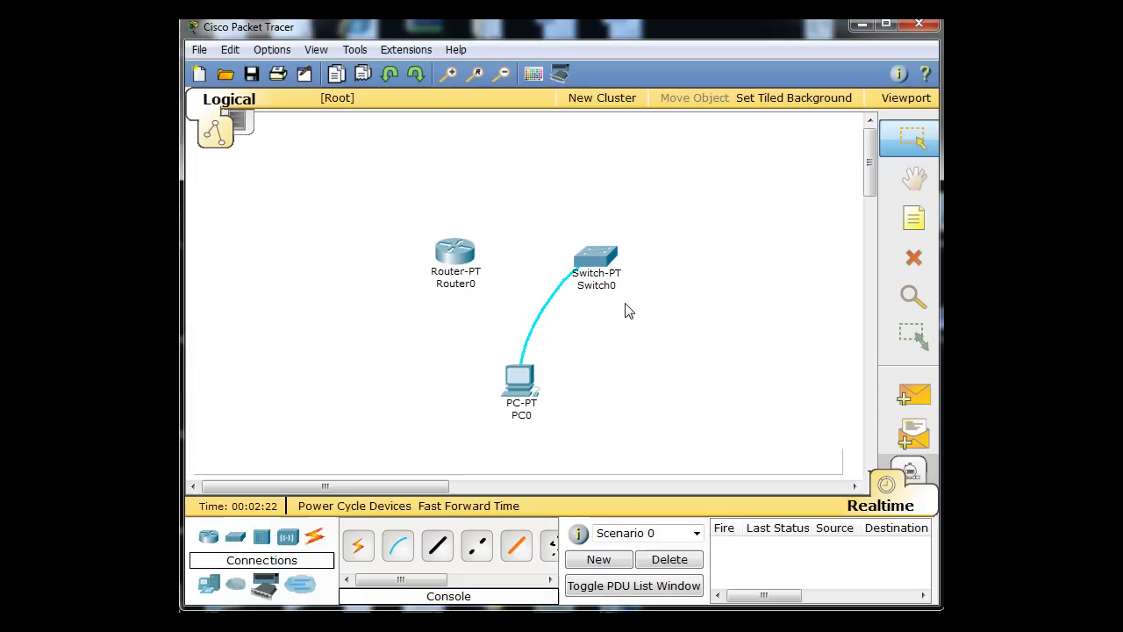
mouse_move(715, 354)
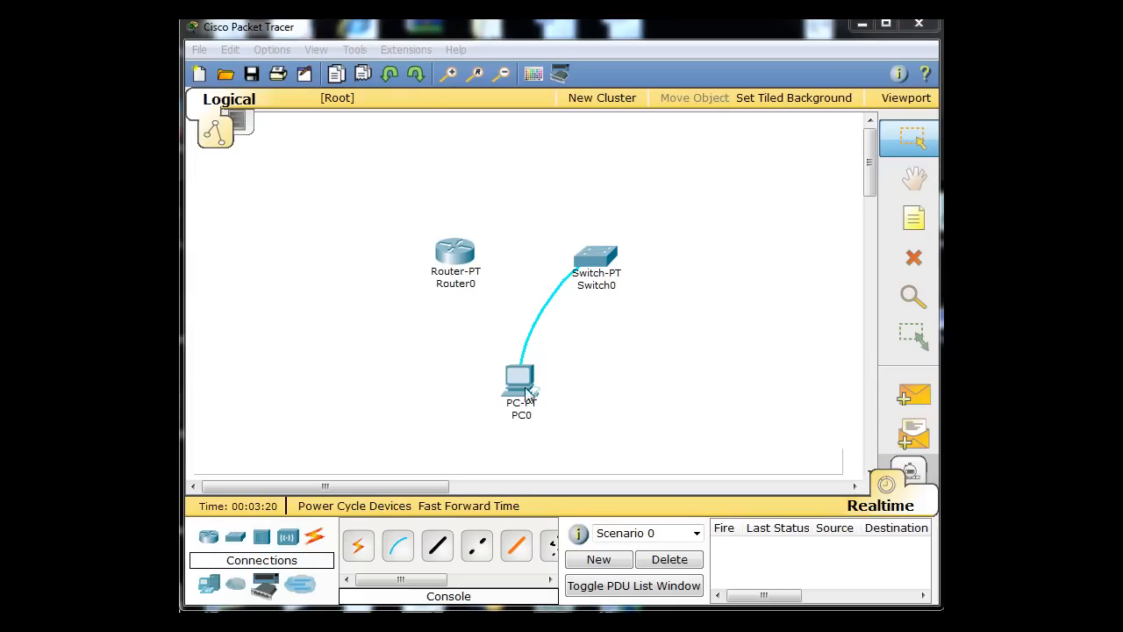
- Open PC0's Terminal with default settings 9600, 8, None, 1, None
double_click(520, 381)
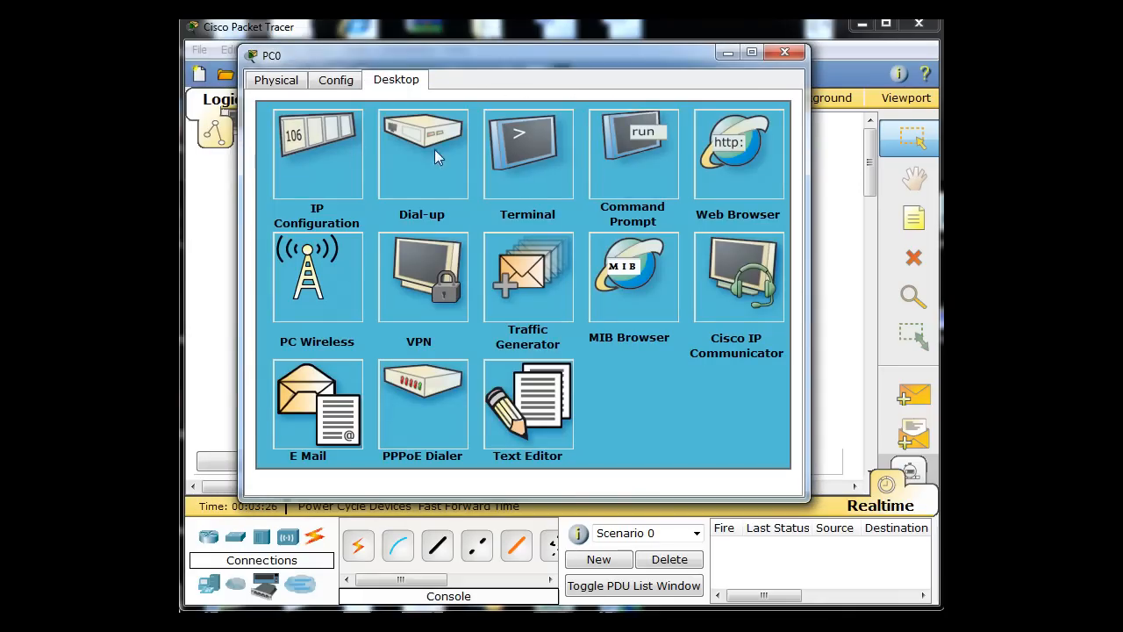
left_click(527, 154)
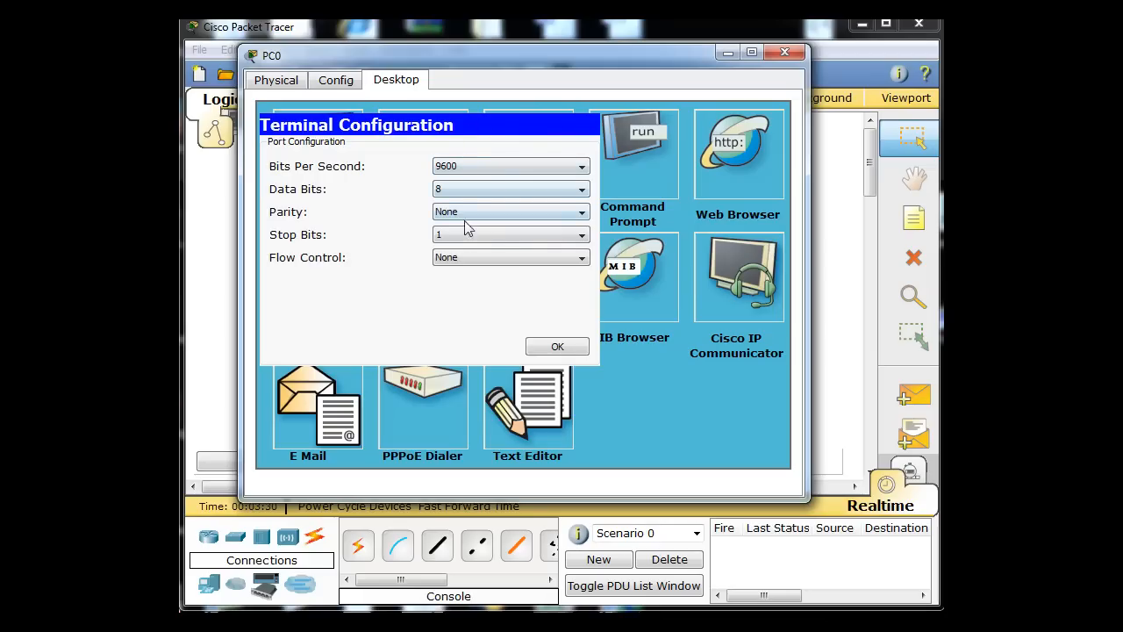
mouse_move(457, 148)
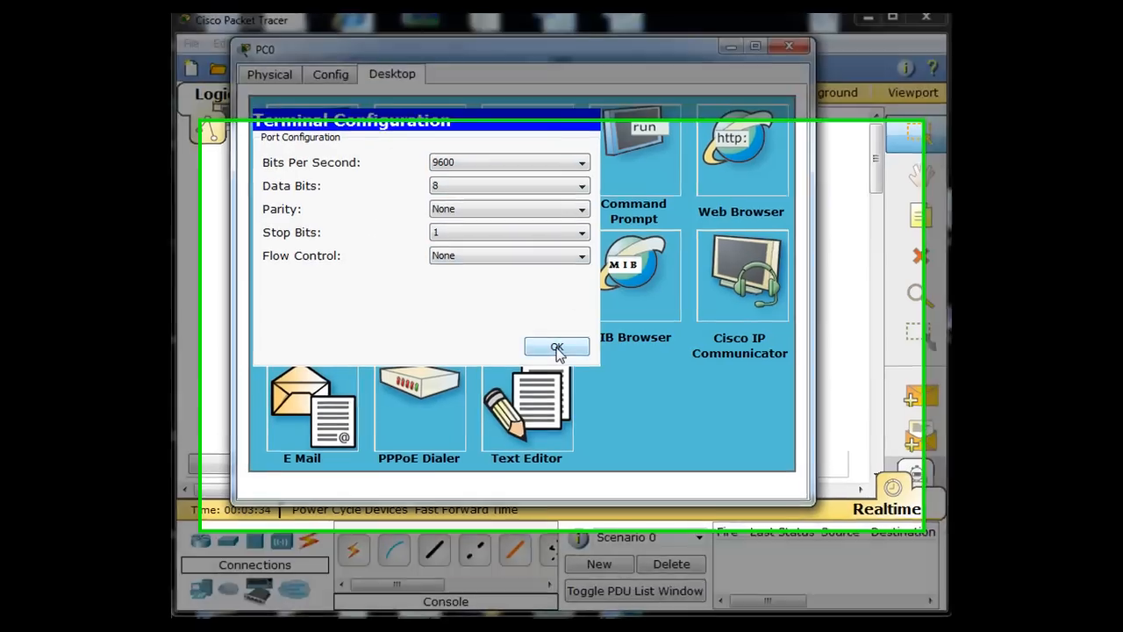
left_click(556, 347)
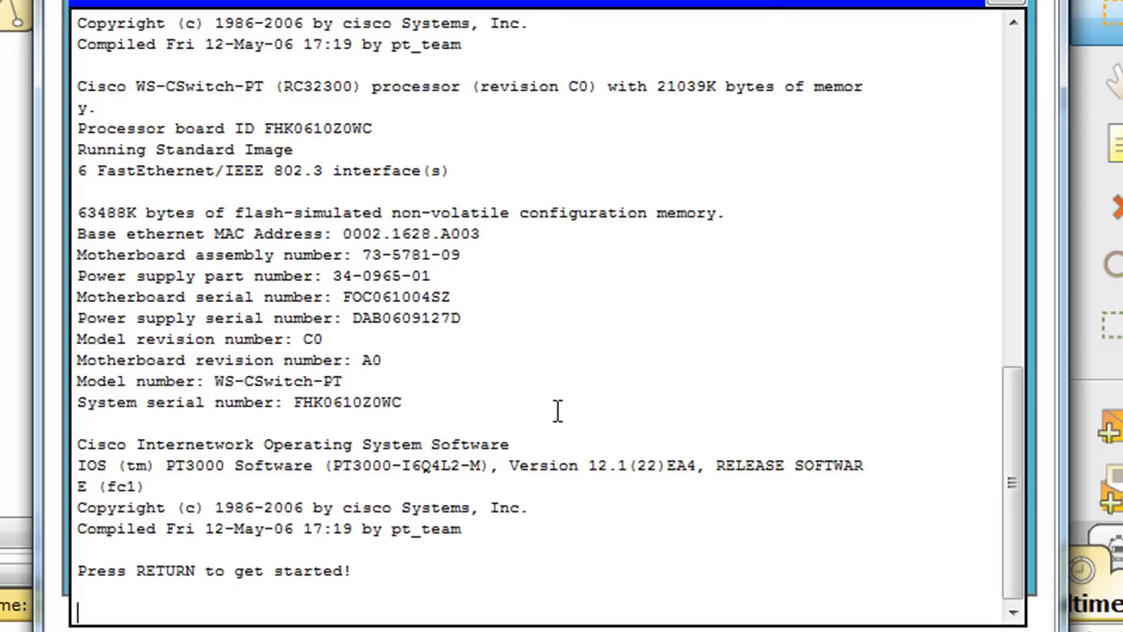
- Enter privileged and global configuration mode and rename the switch dans-switch
key("return")
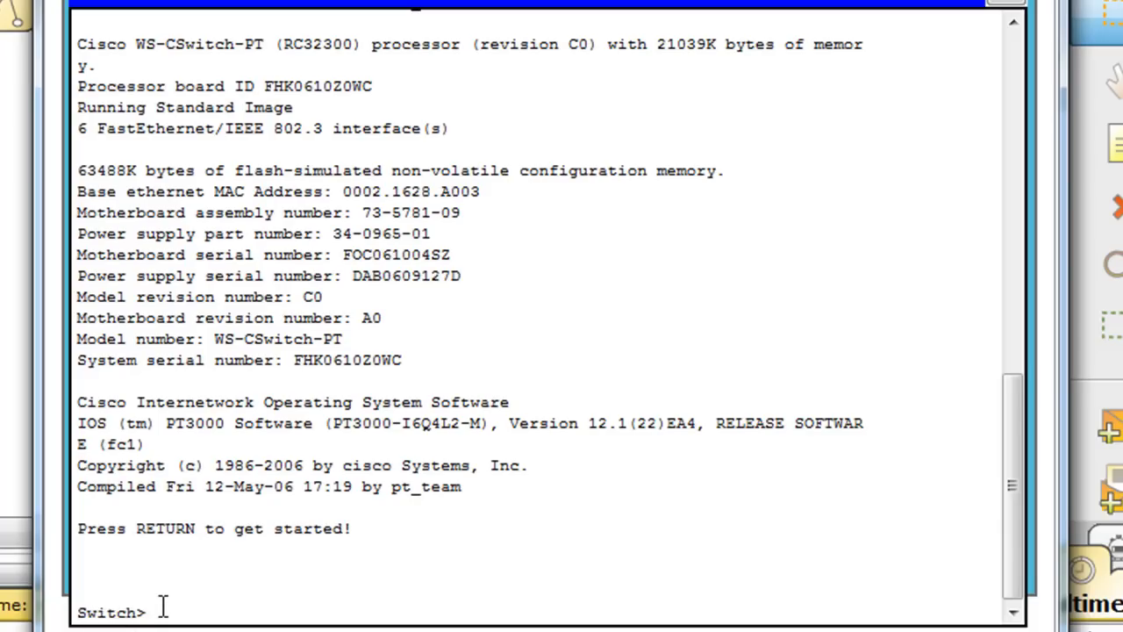
type("enabl")
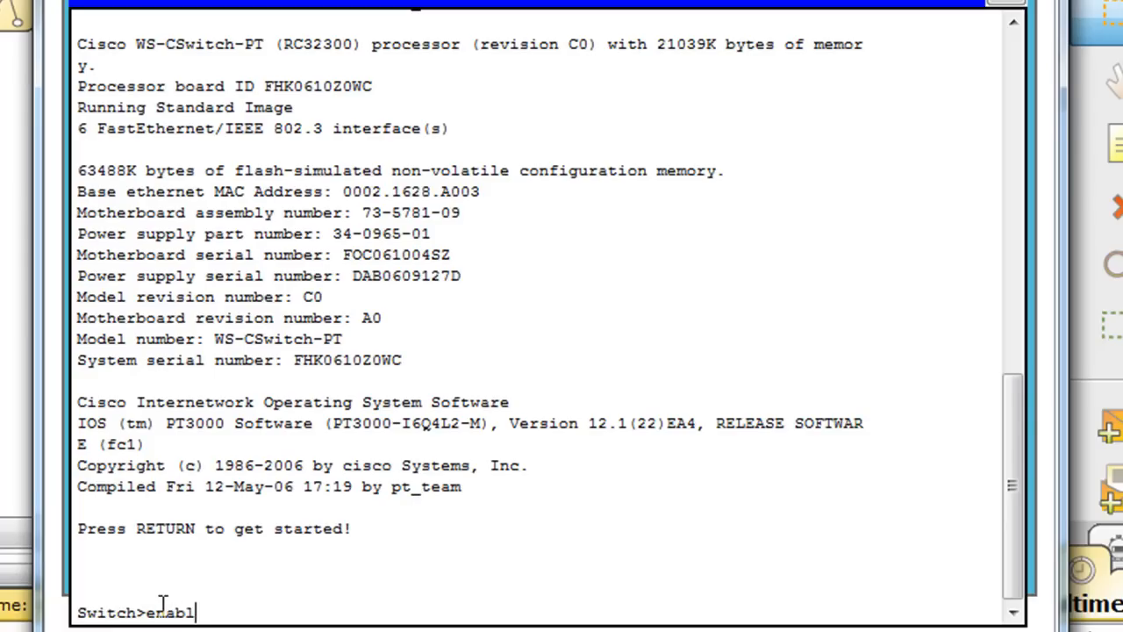
key("Return")
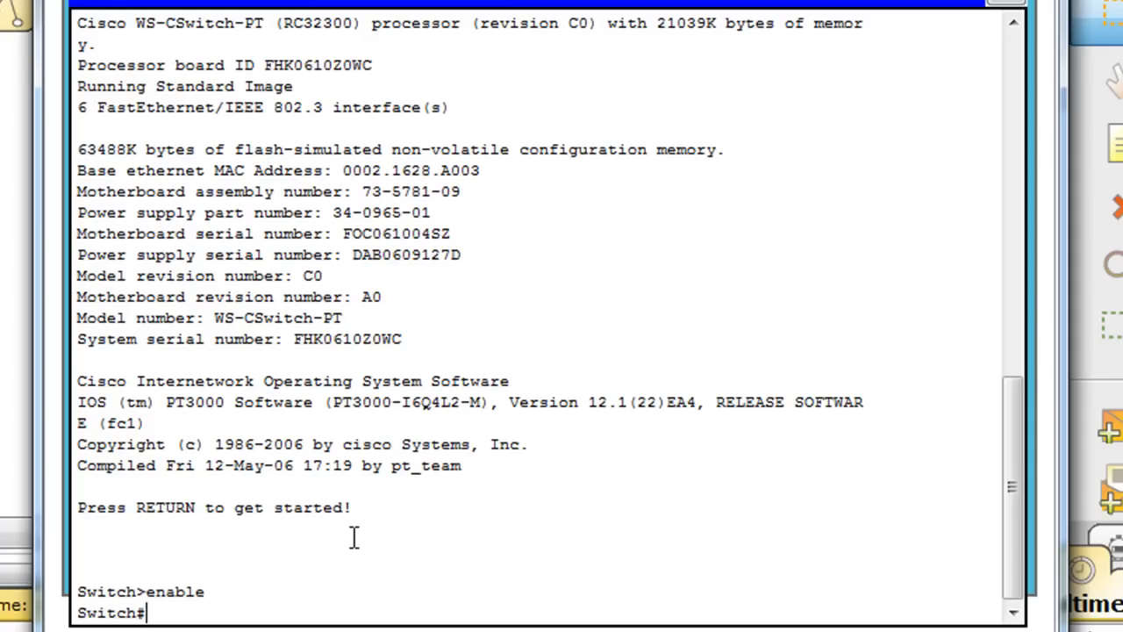
type("con")
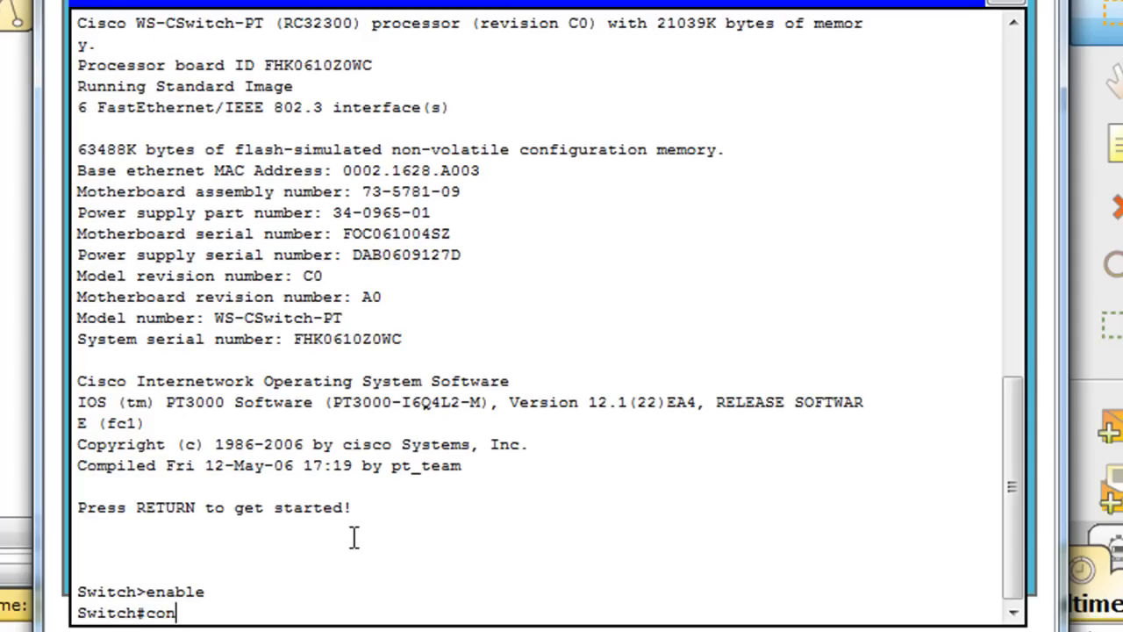
type("figure")
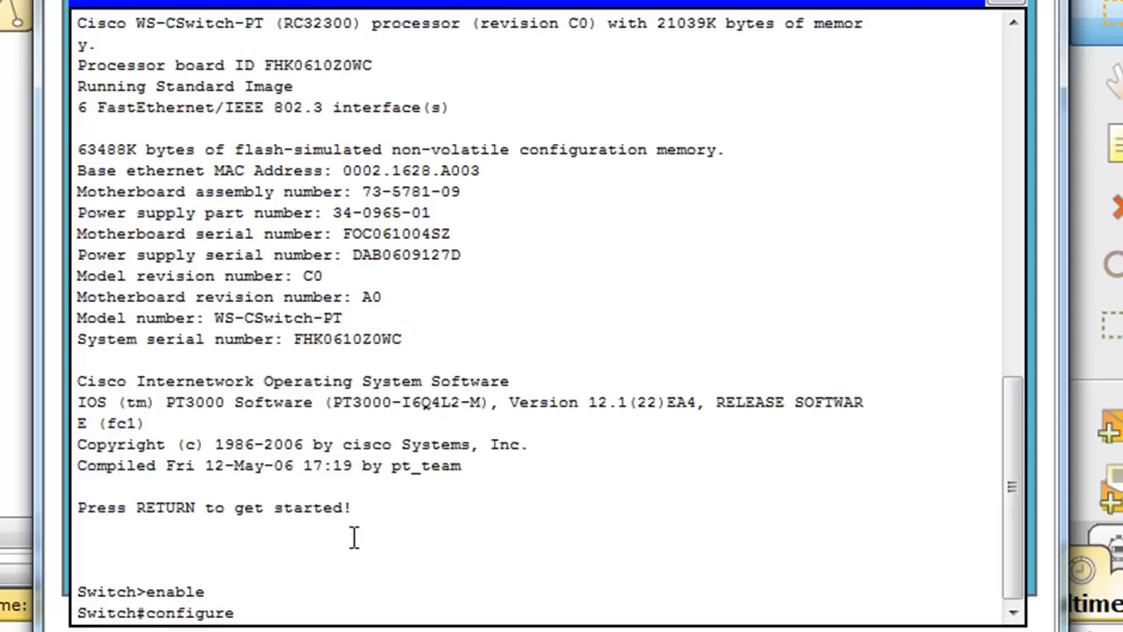
type("terminal")
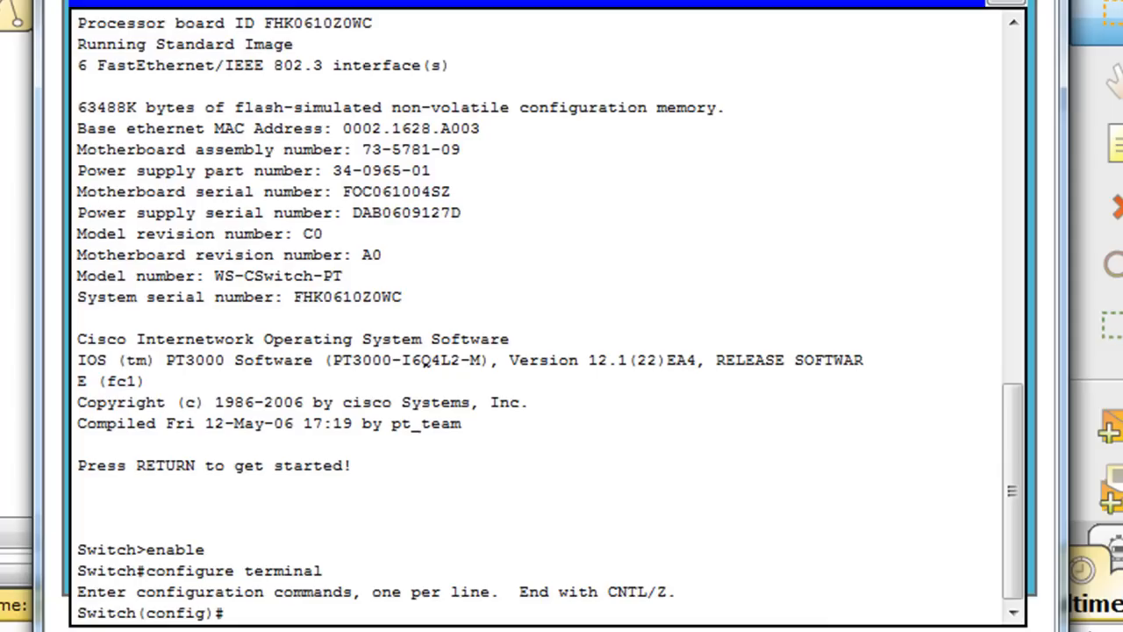
type("hos")
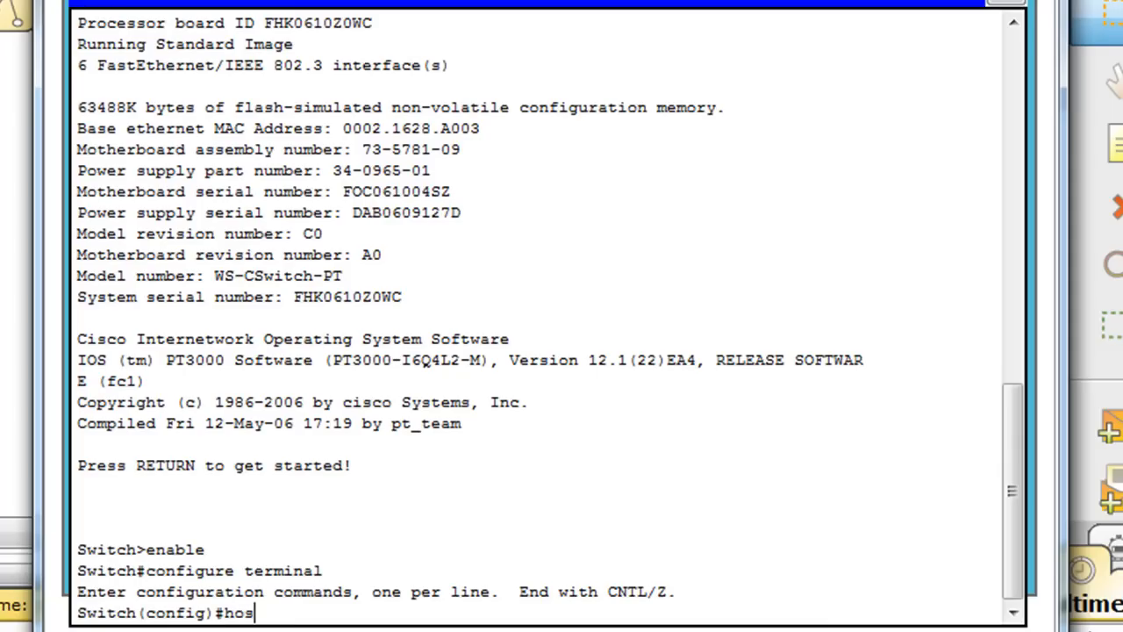
type("tname")
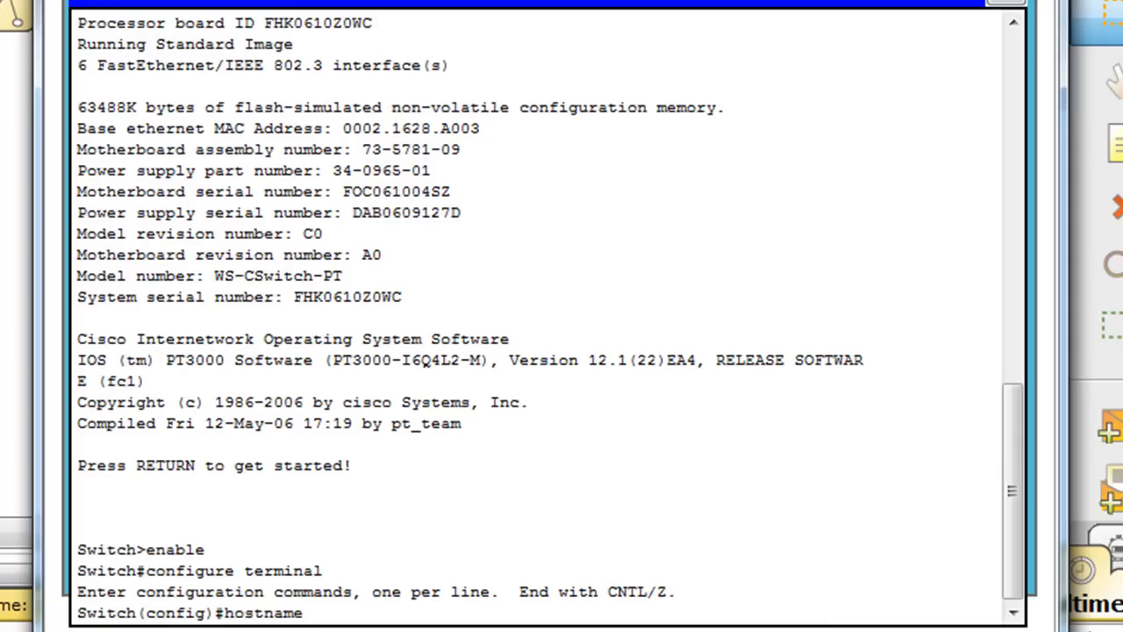
type("d")
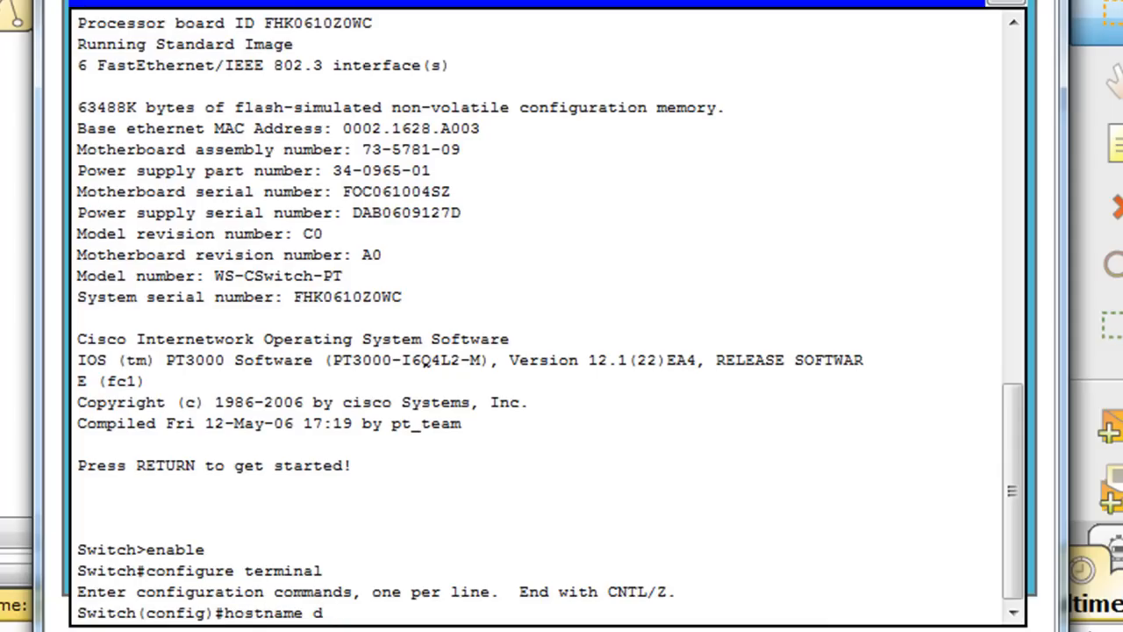
type("ans-sw")
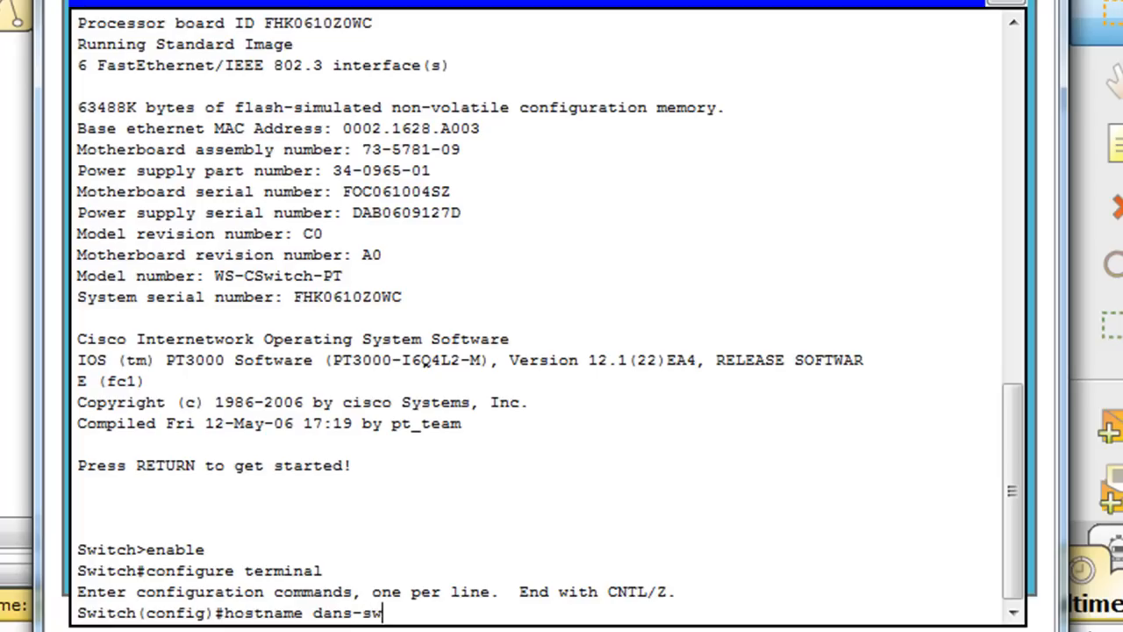
key("Return")
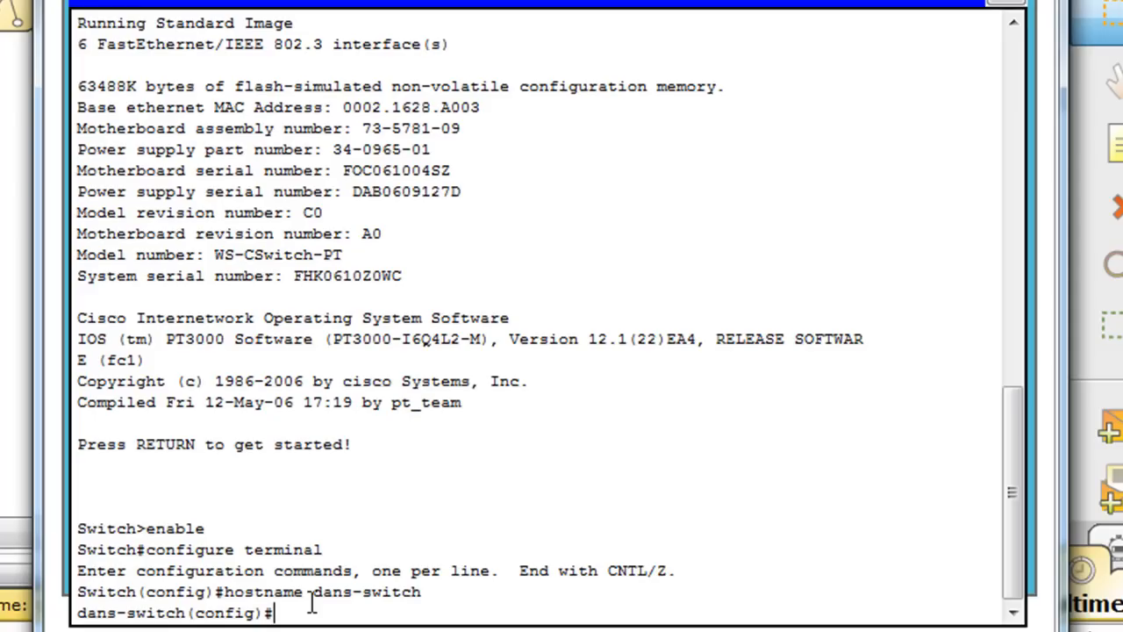
mouse_move(561, 483)
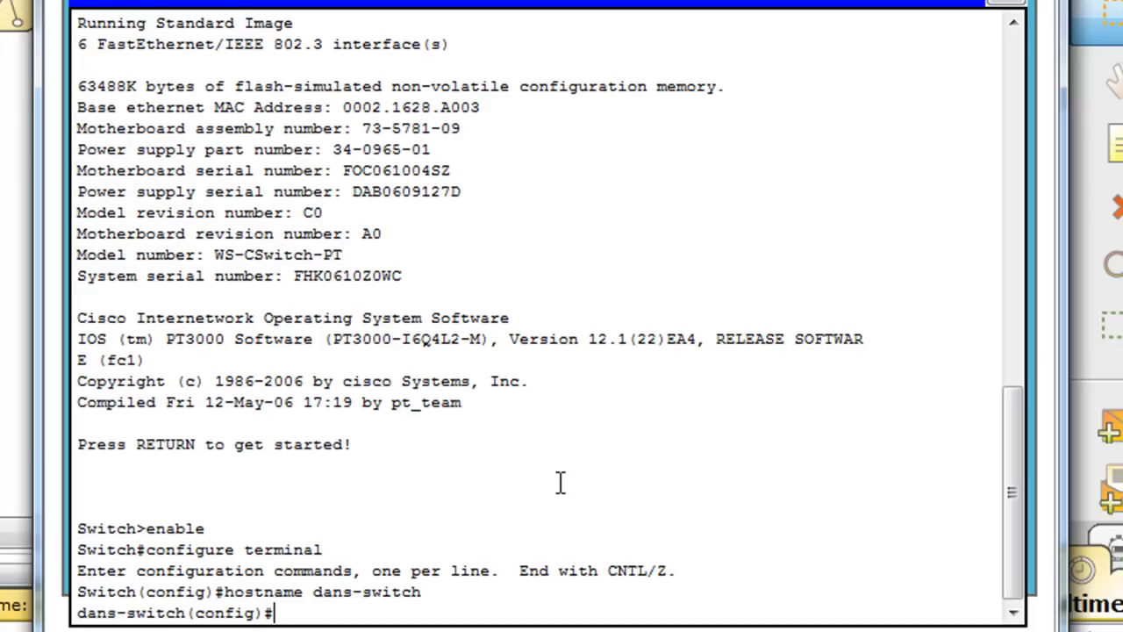
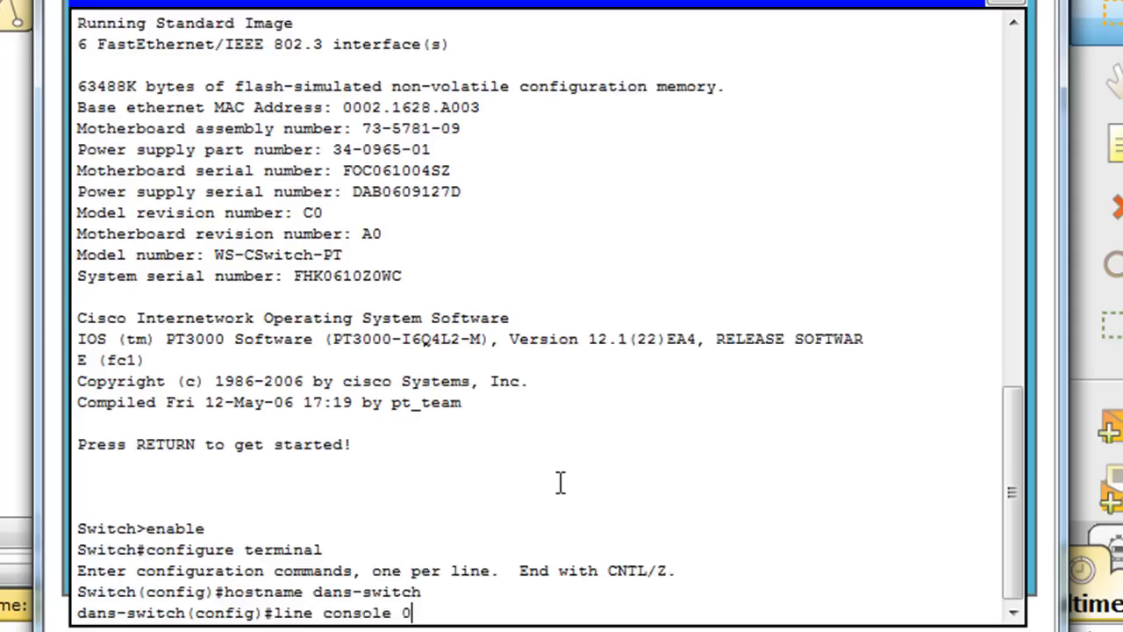
key("Return")
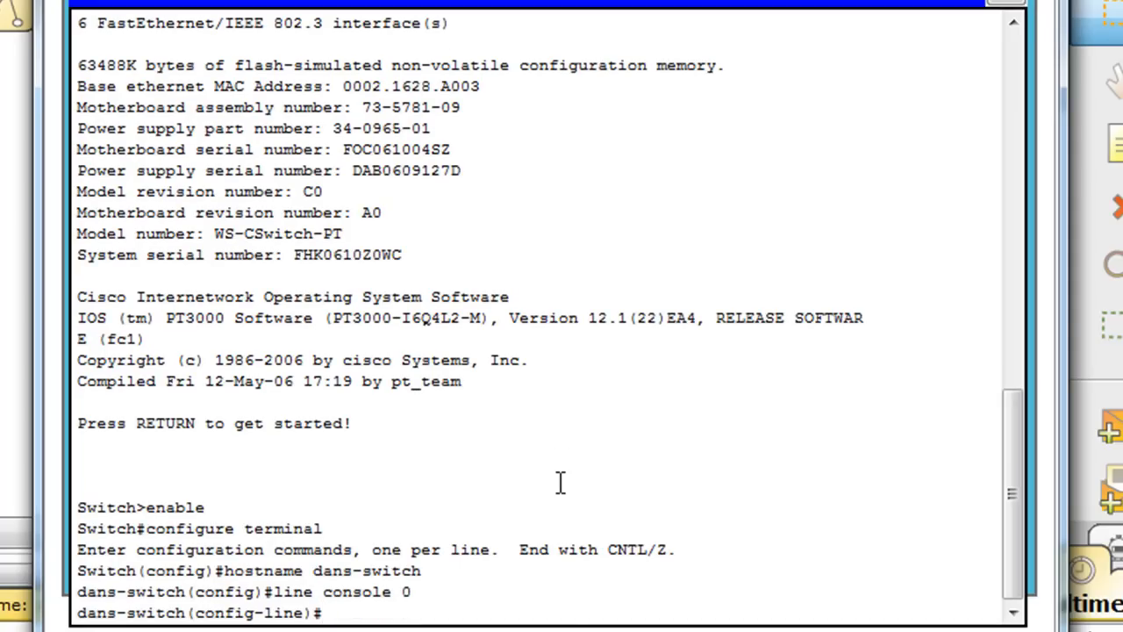
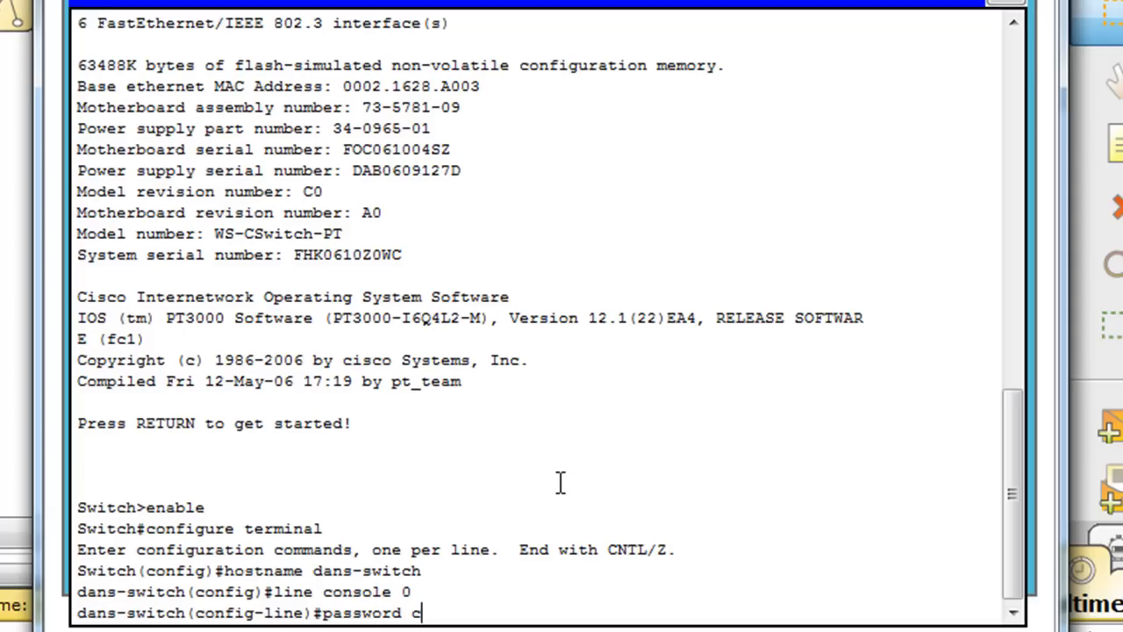
key("Return")
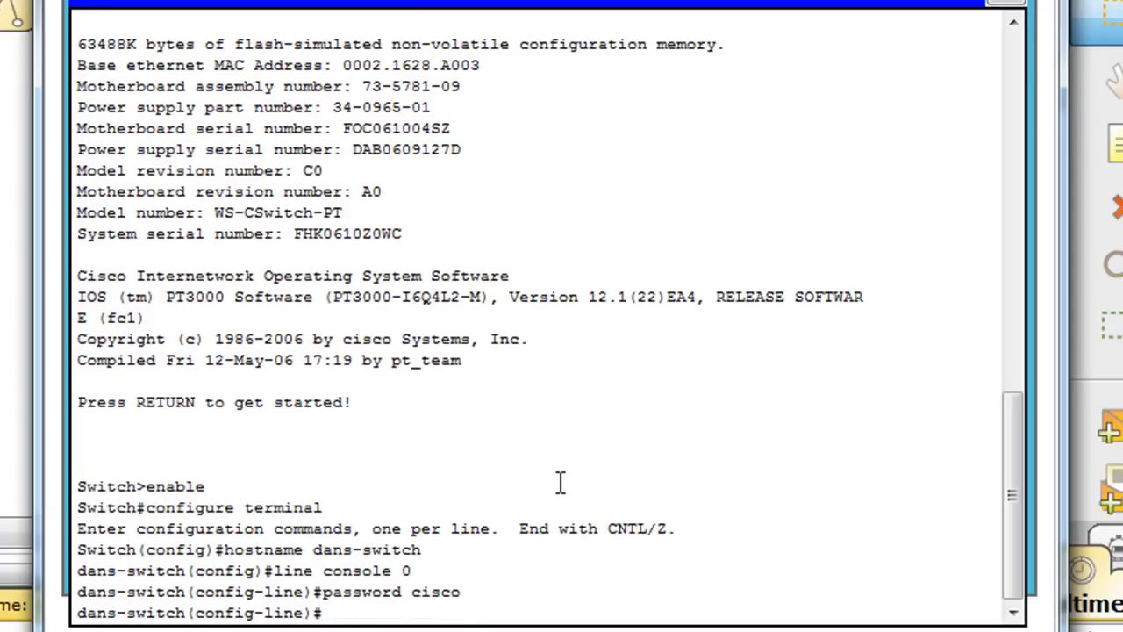
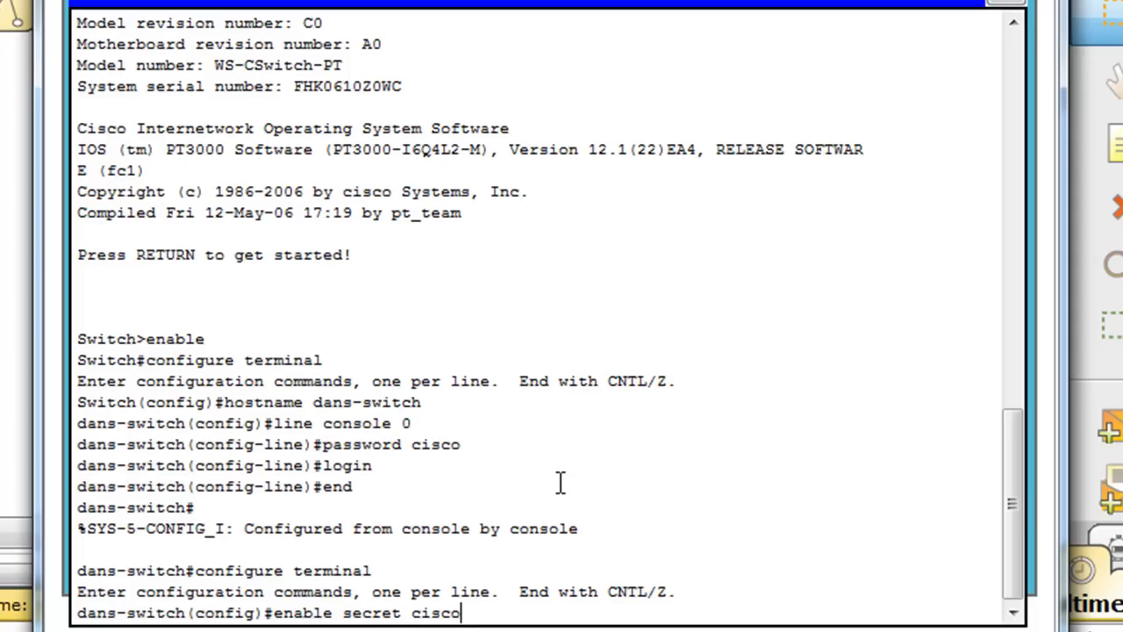
key("Return")
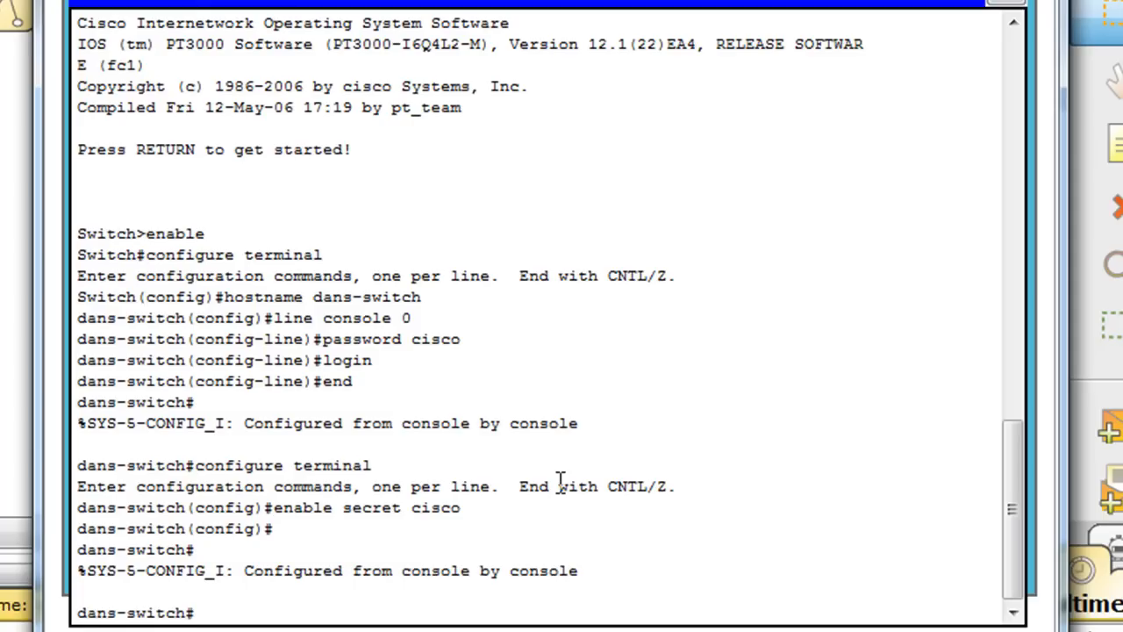
- Copy the running configuration to startup-config on the switch
type("copy running-config")
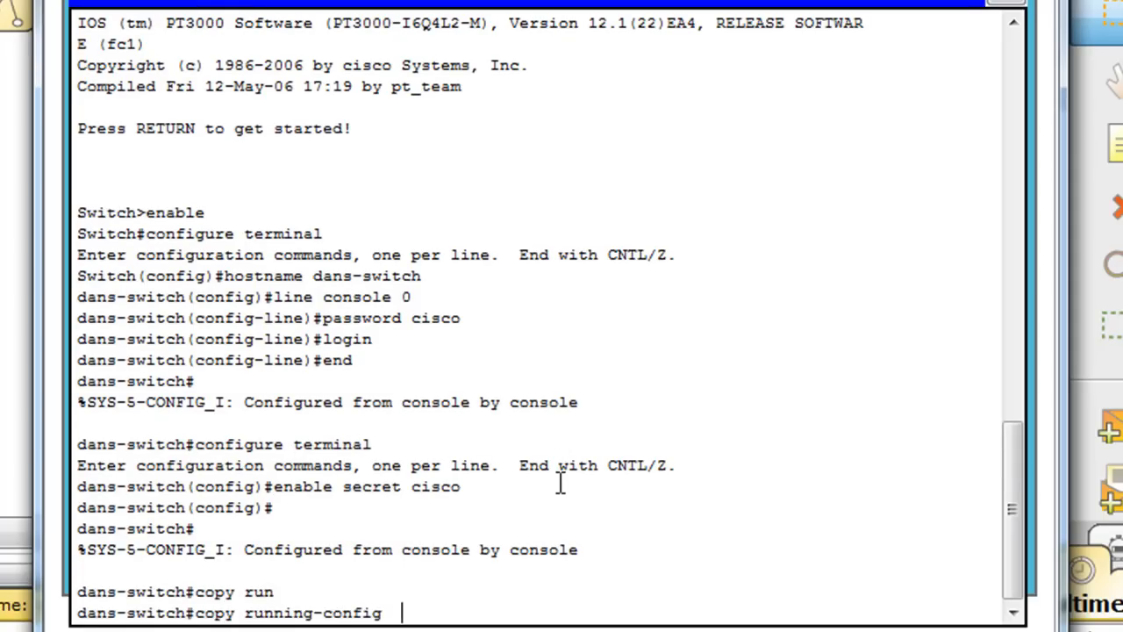
type("startup-config")
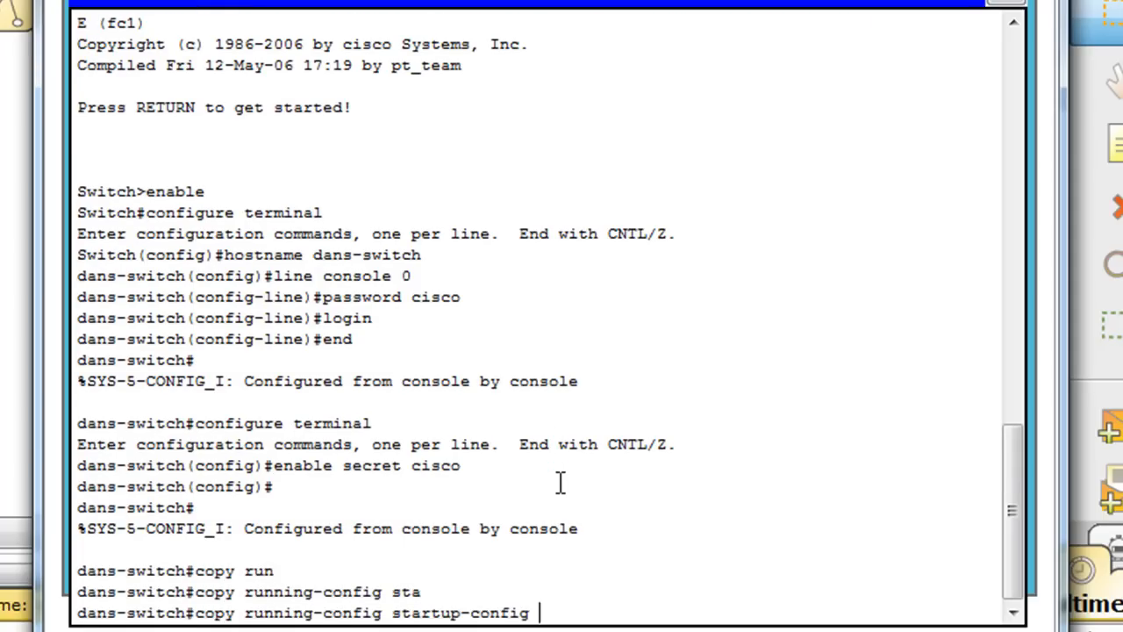
key("Return")
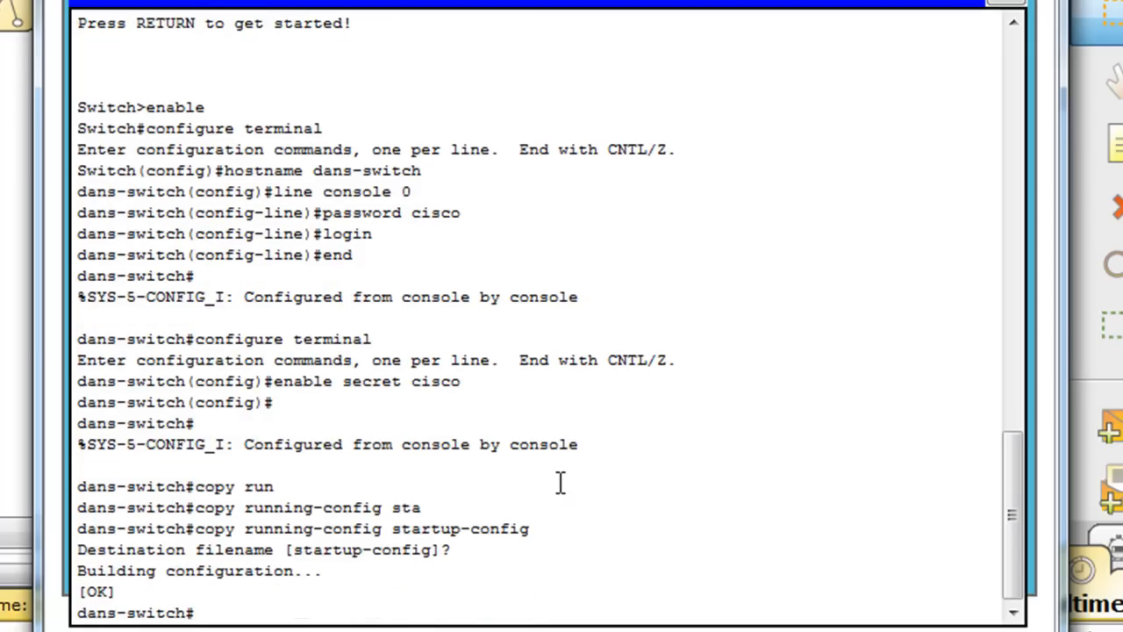
type("show run")
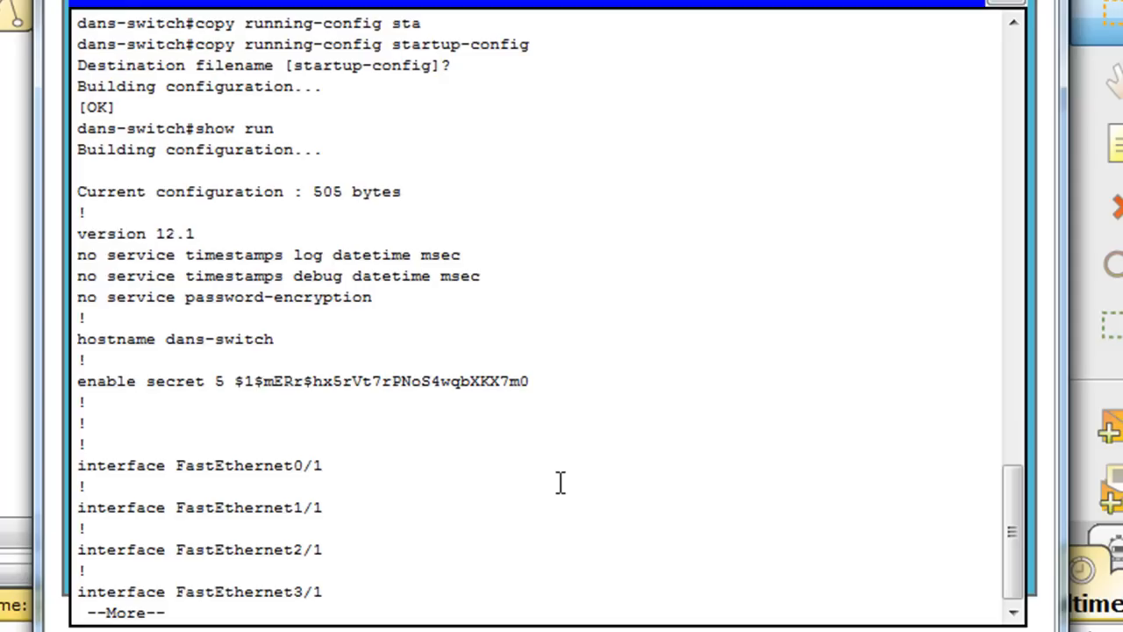
mouse_move(72, 344)
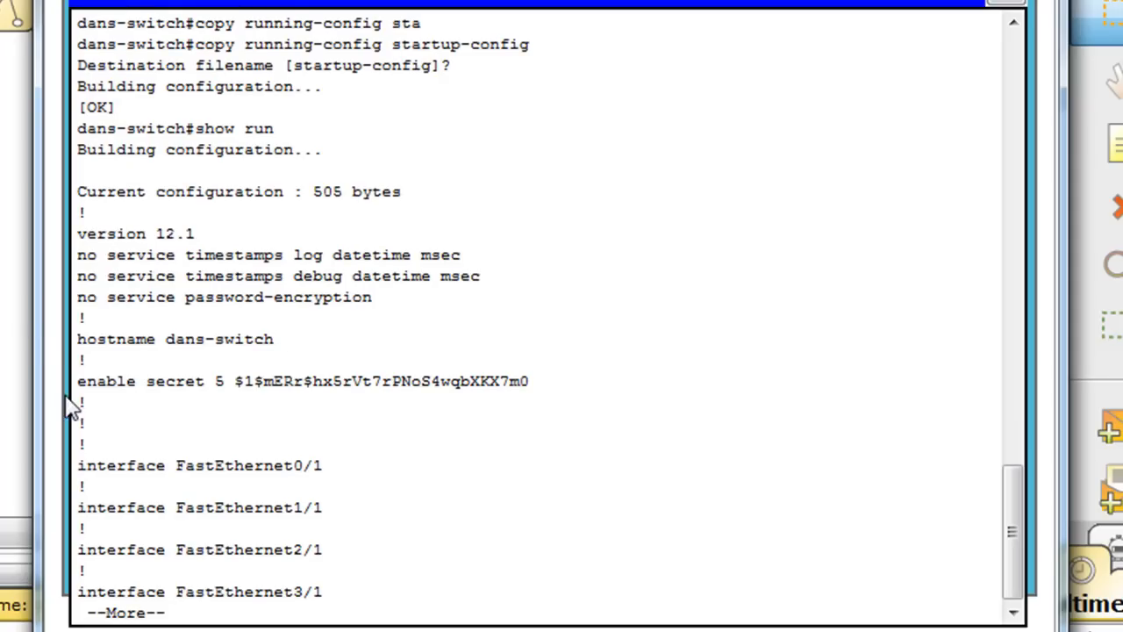
mouse_move(348, 487)
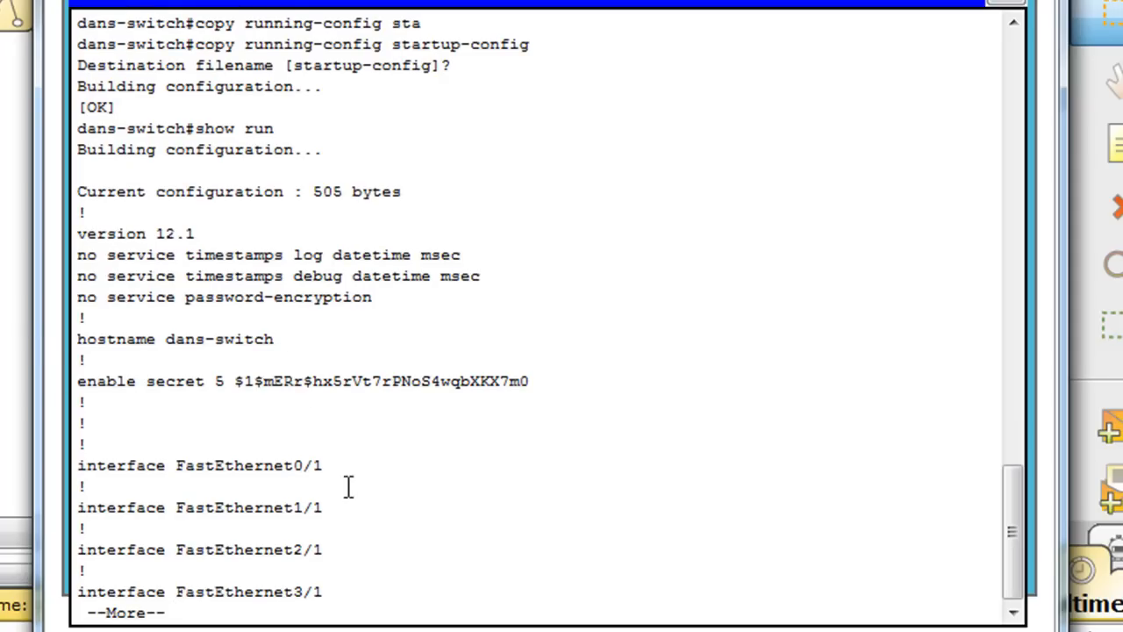
- Page through the running-config listing, highlighting the interface Vlan1 lines, to the end
key("space")
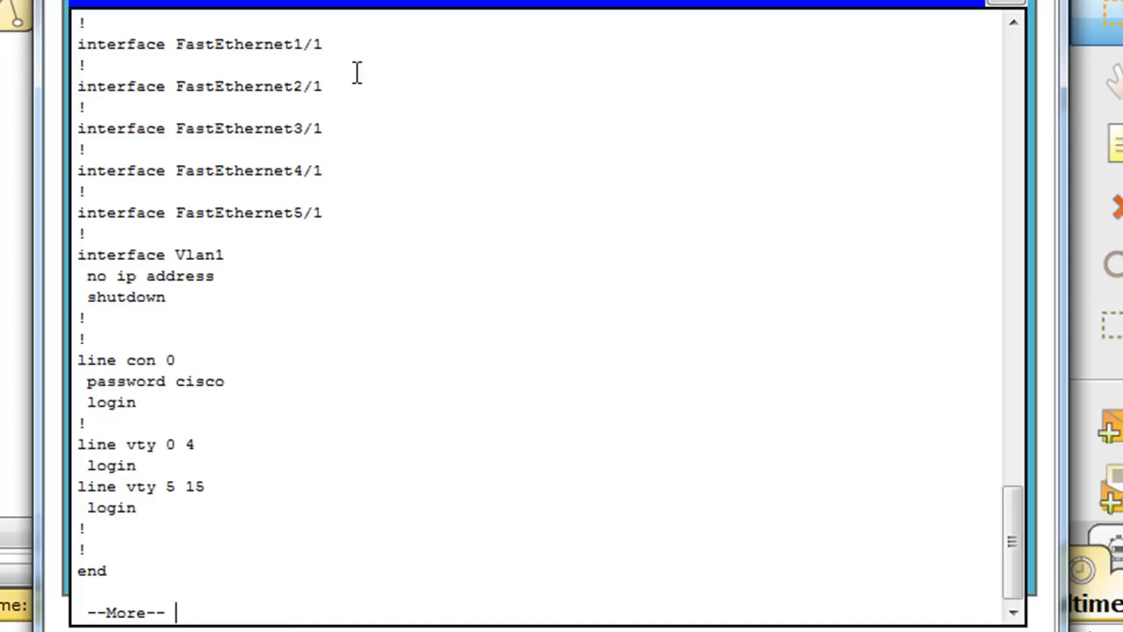
mouse_move(214, 223)
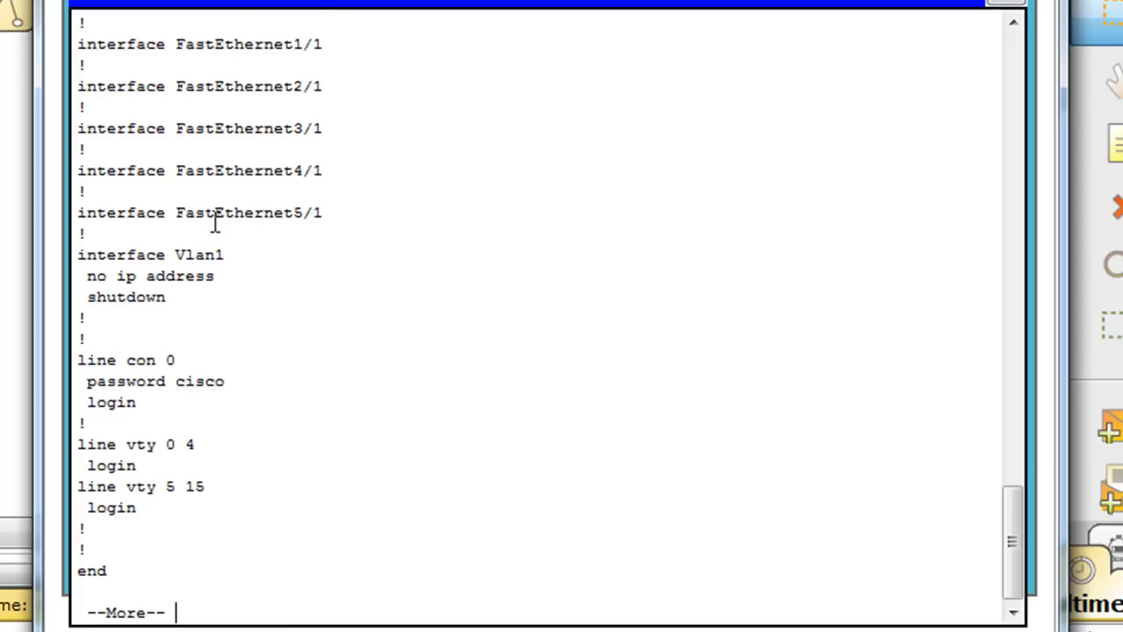
mouse_move(111, 303)
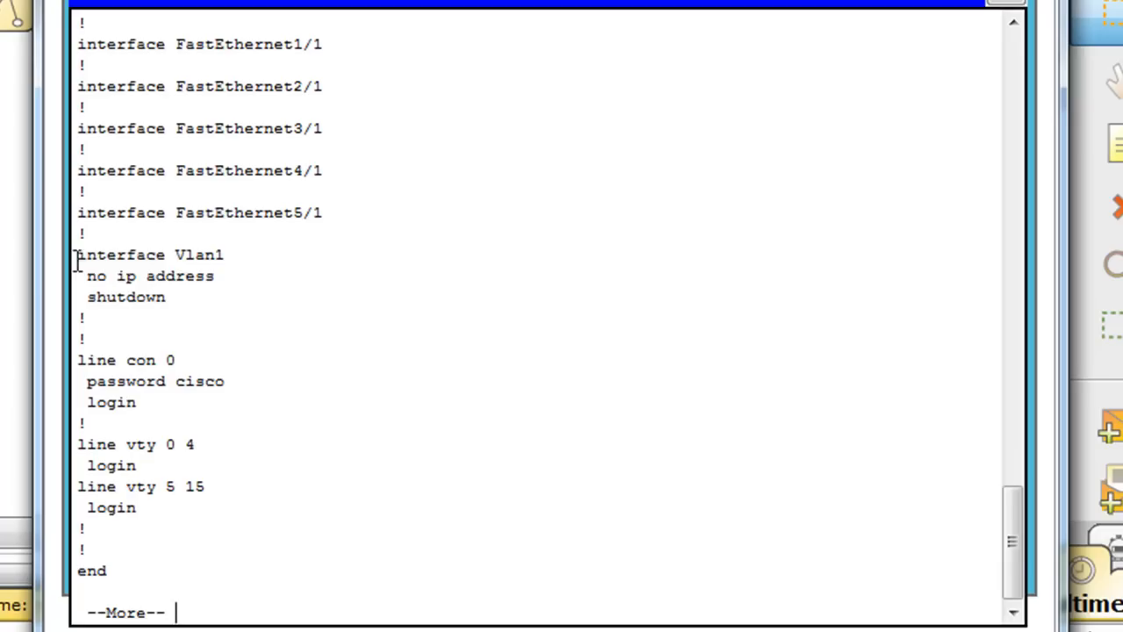
left_click_drag(77, 255, 165, 296)
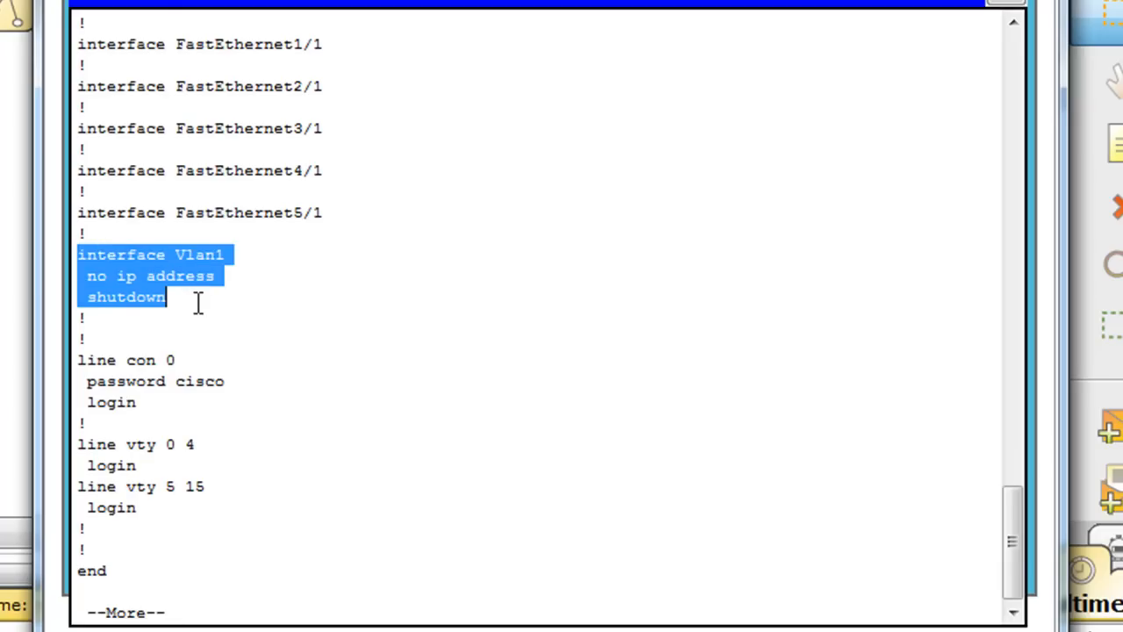
left_click(166, 296)
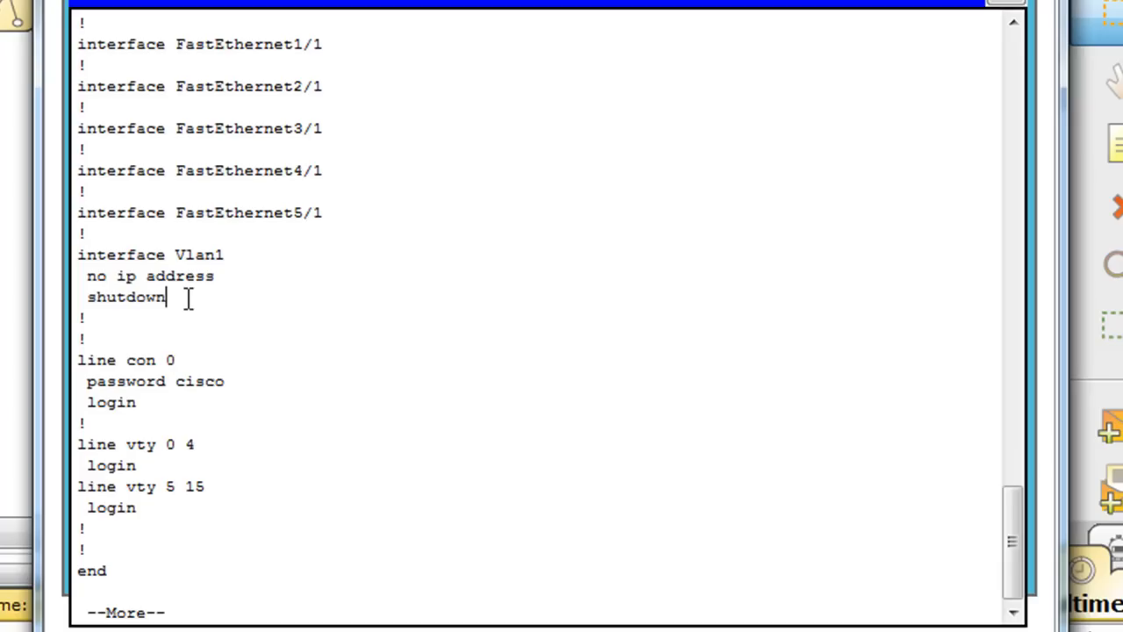
mouse_move(333, 258)
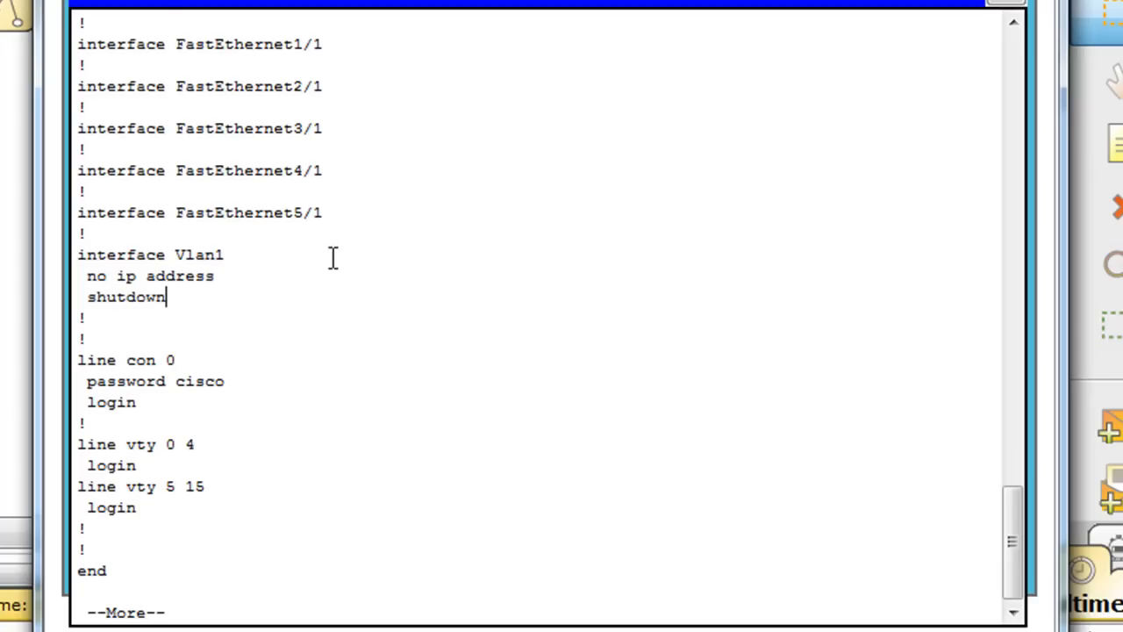
mouse_move(322, 57)
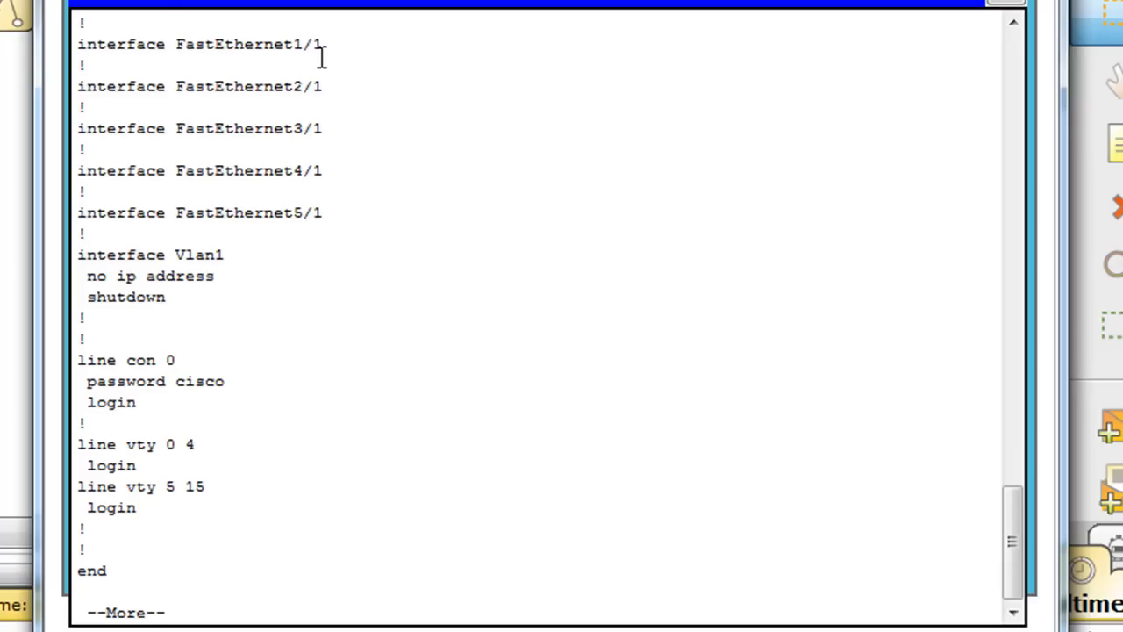
mouse_move(226, 254)
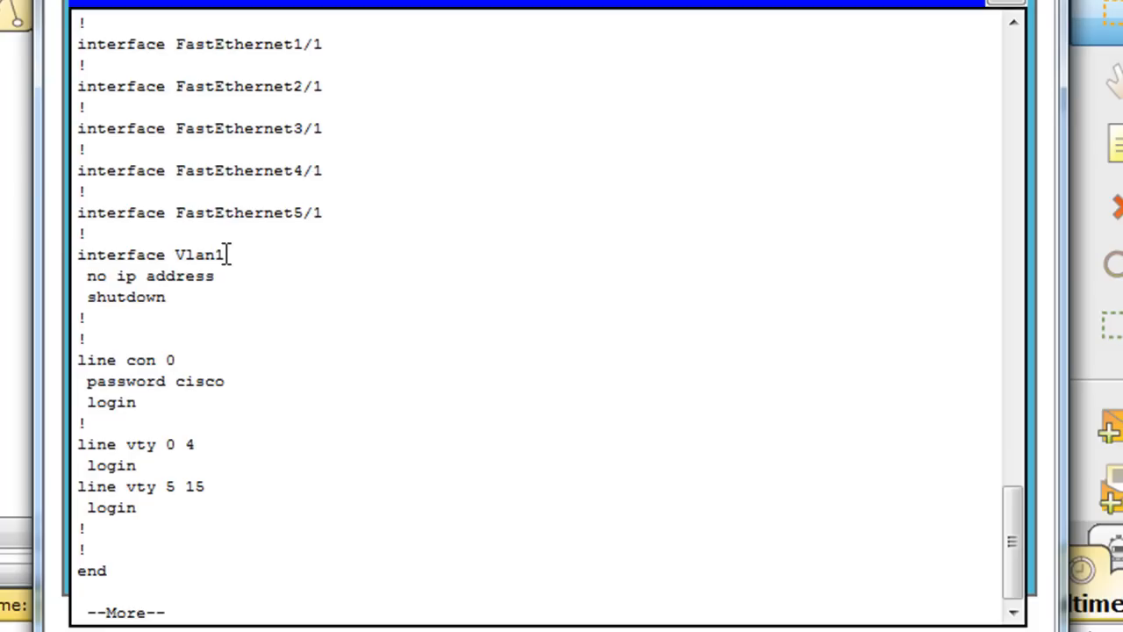
mouse_move(331, 97)
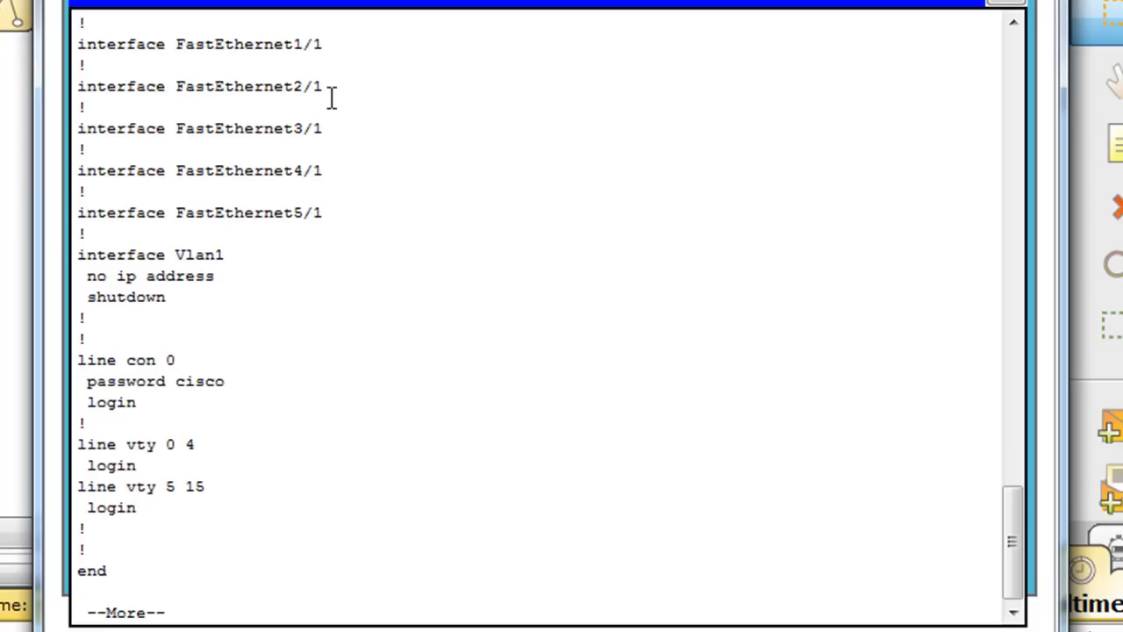
mouse_move(311, 270)
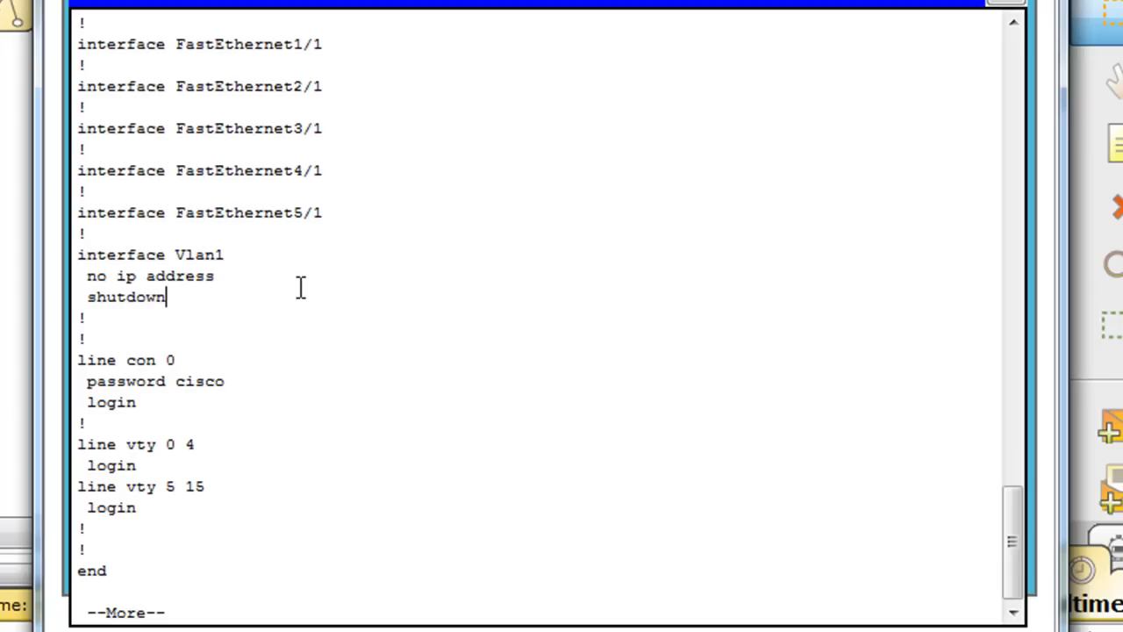
mouse_move(245, 255)
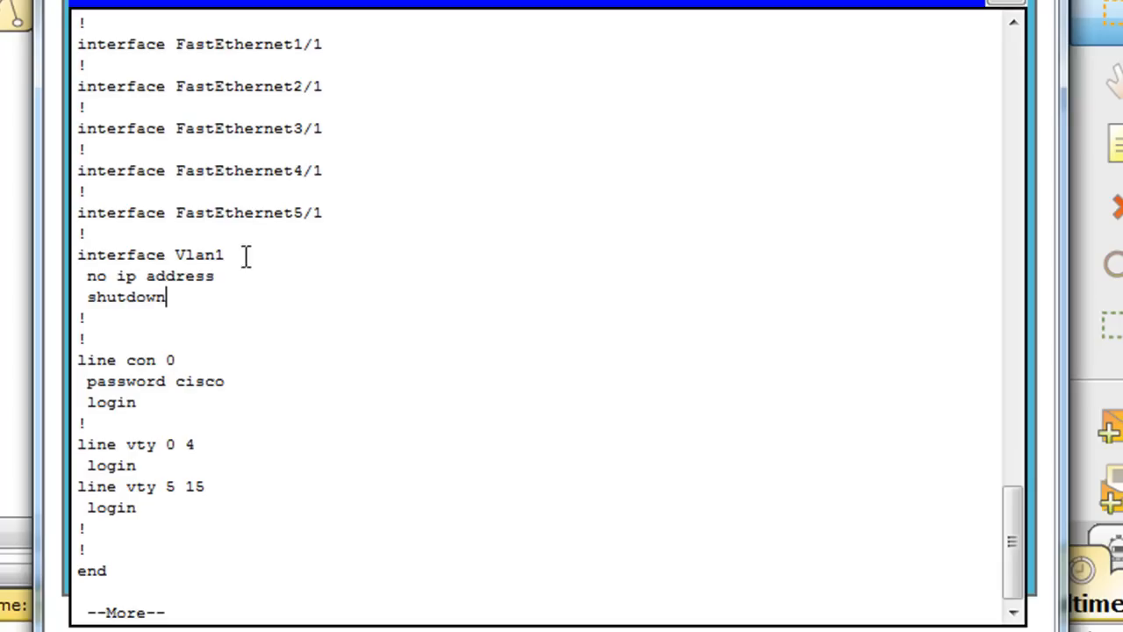
mouse_move(209, 290)
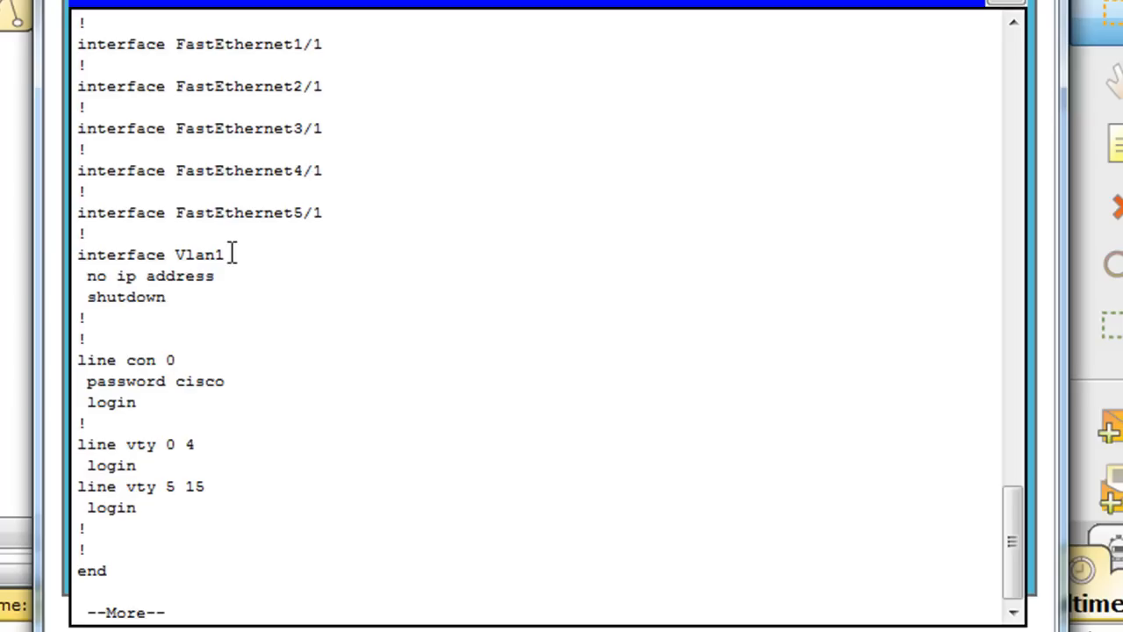
mouse_move(218, 275)
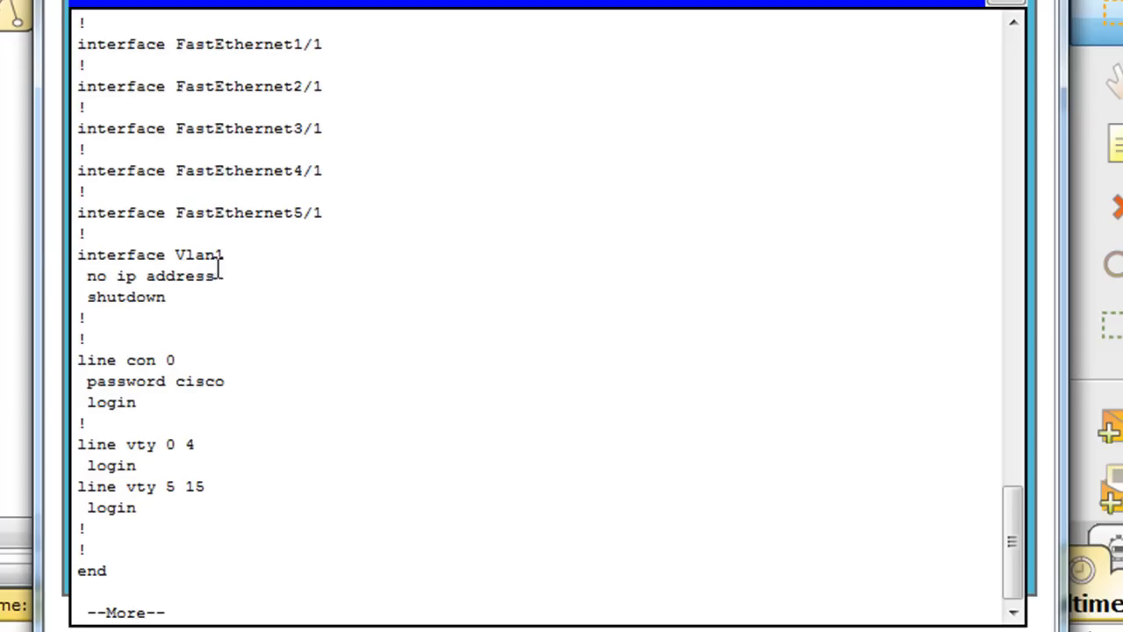
mouse_move(88, 254)
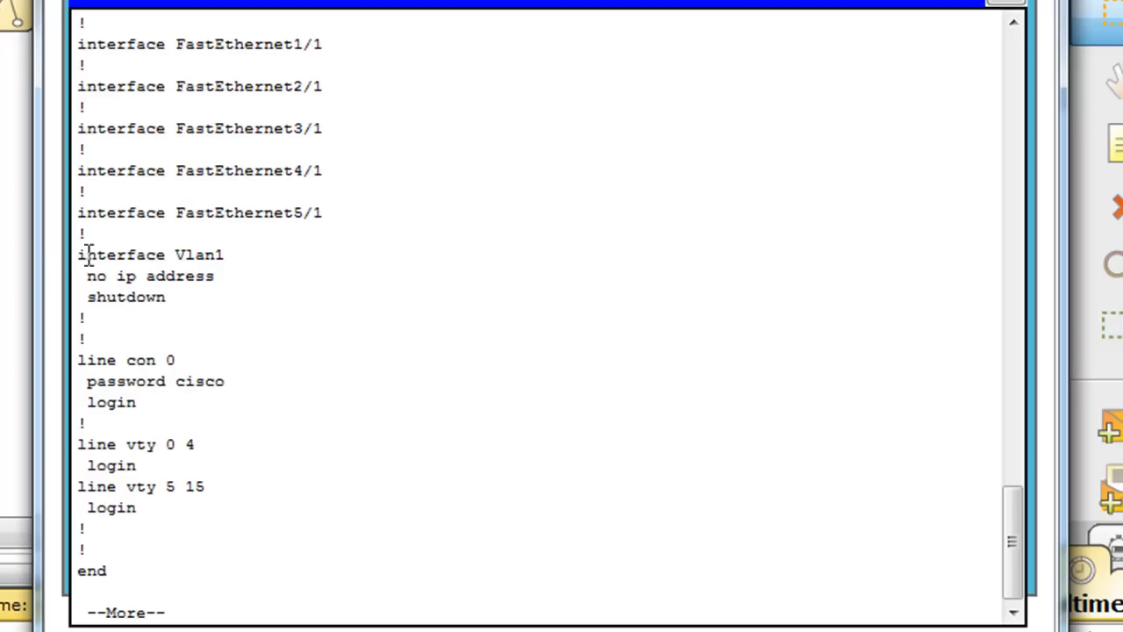
mouse_move(228, 258)
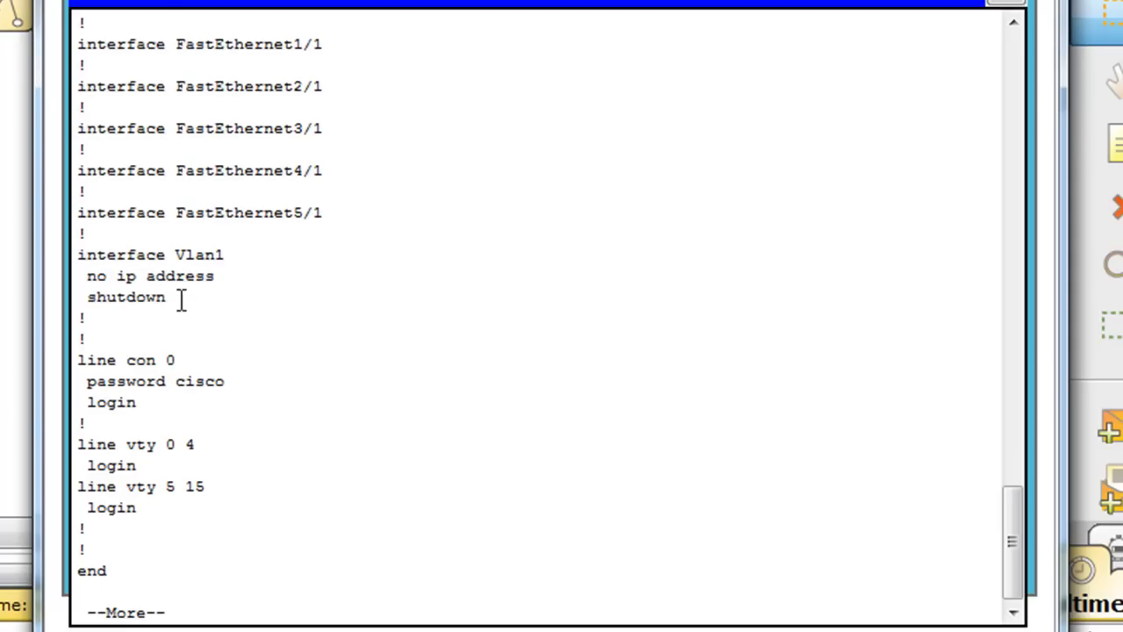
mouse_move(359, 86)
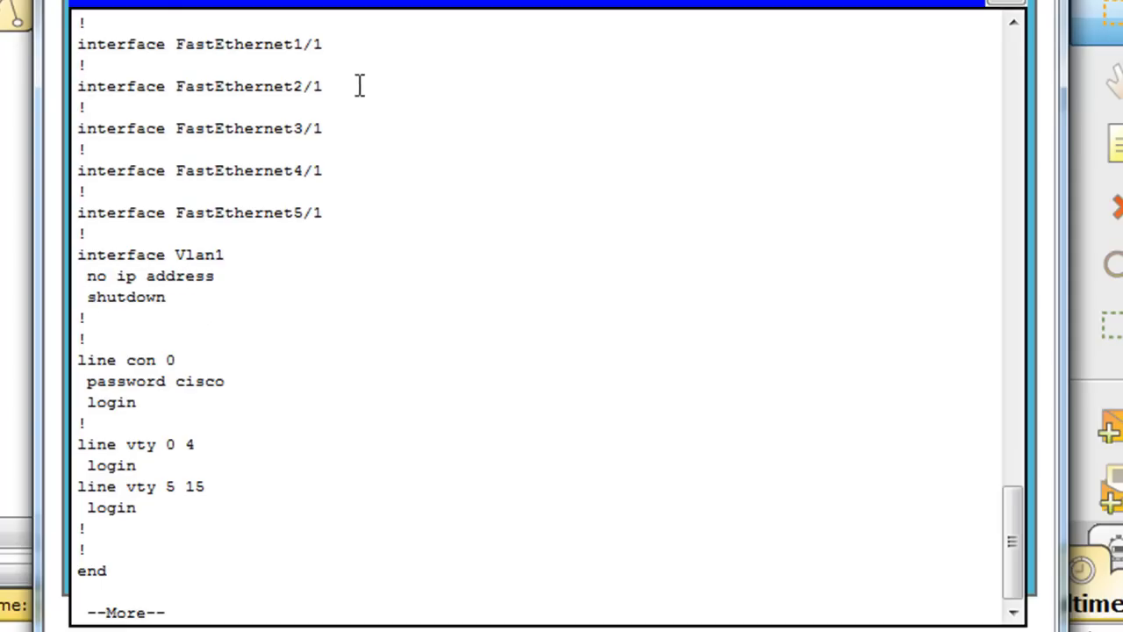
mouse_move(272, 195)
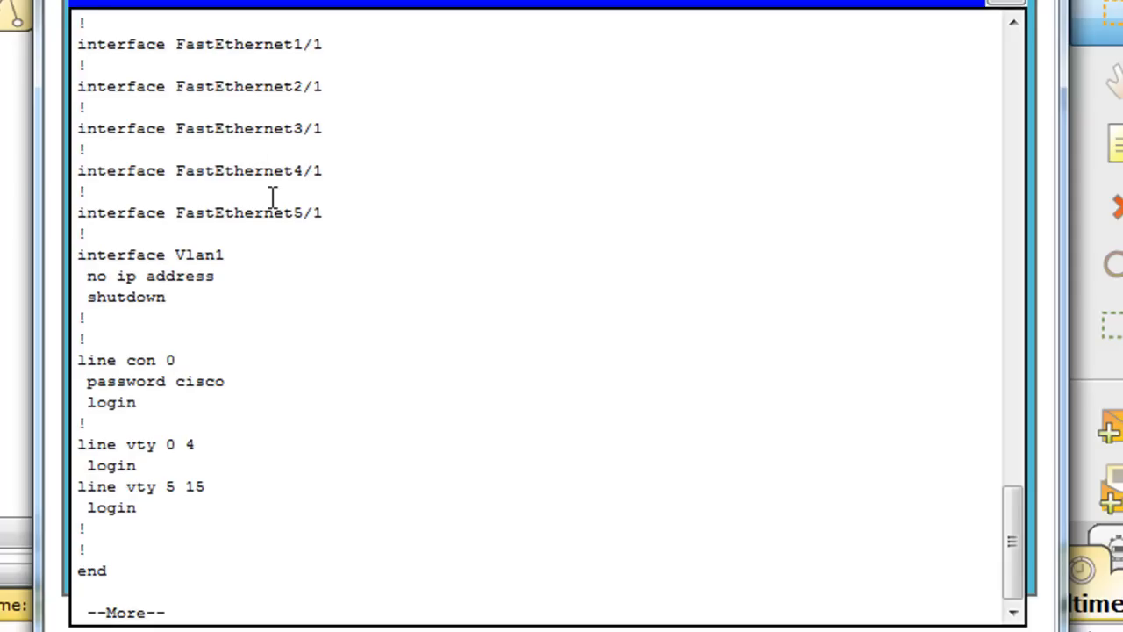
mouse_move(301, 105)
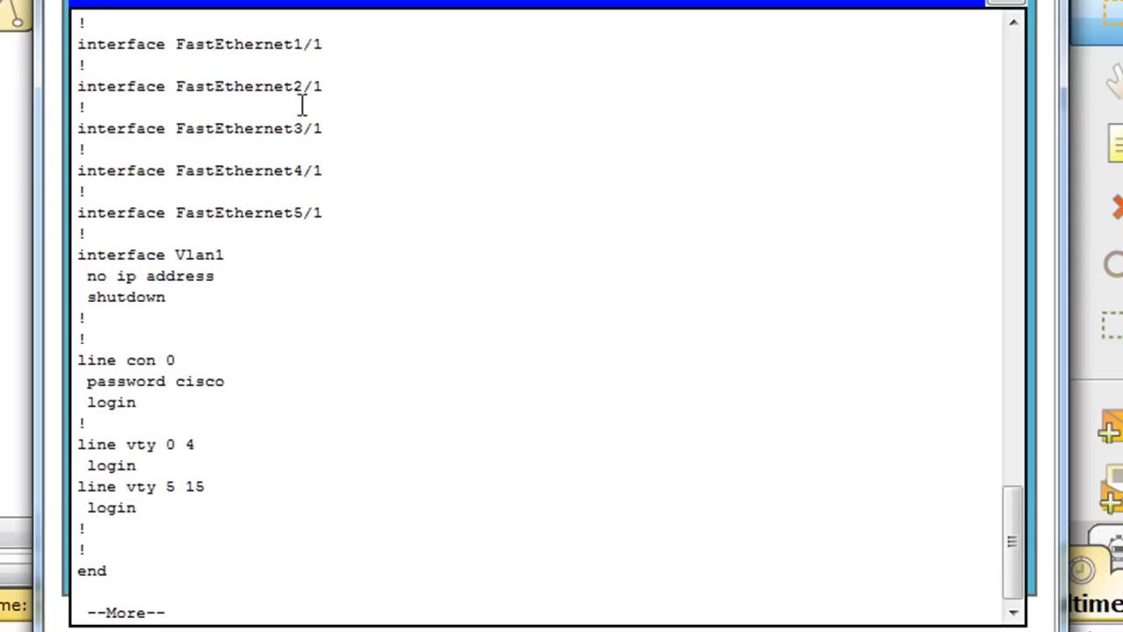
mouse_move(311, 149)
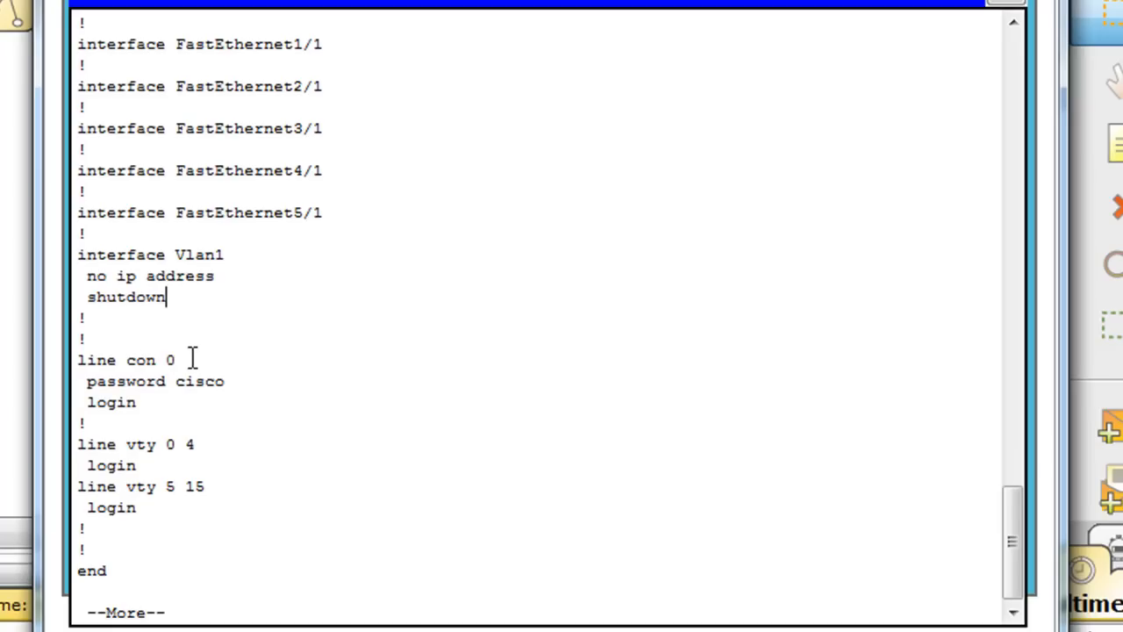
mouse_move(230, 391)
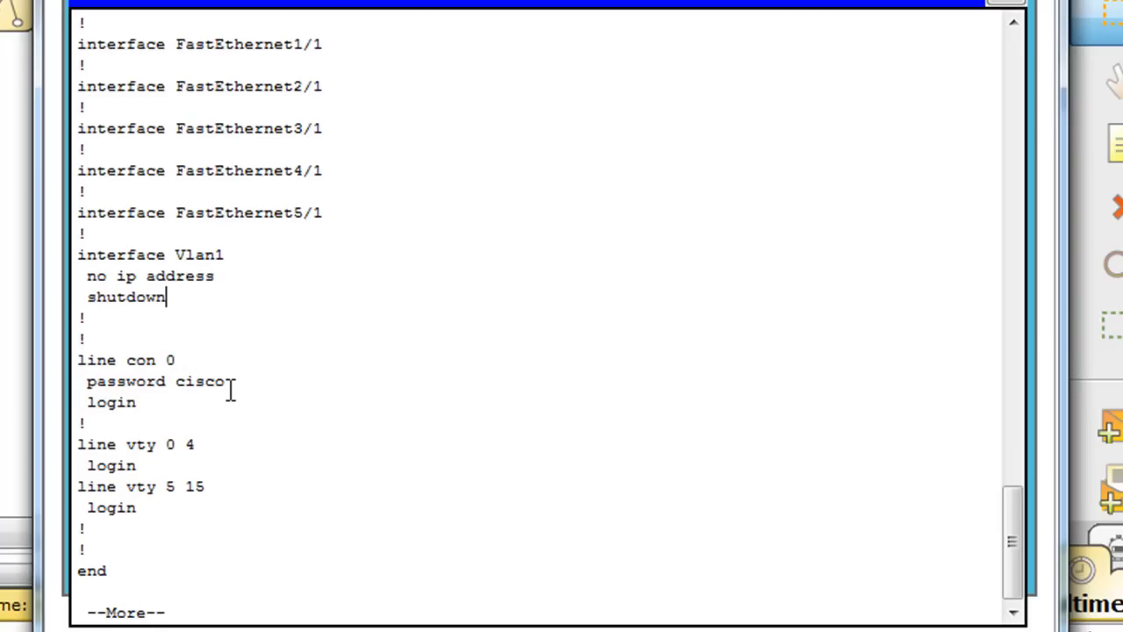
mouse_move(131, 455)
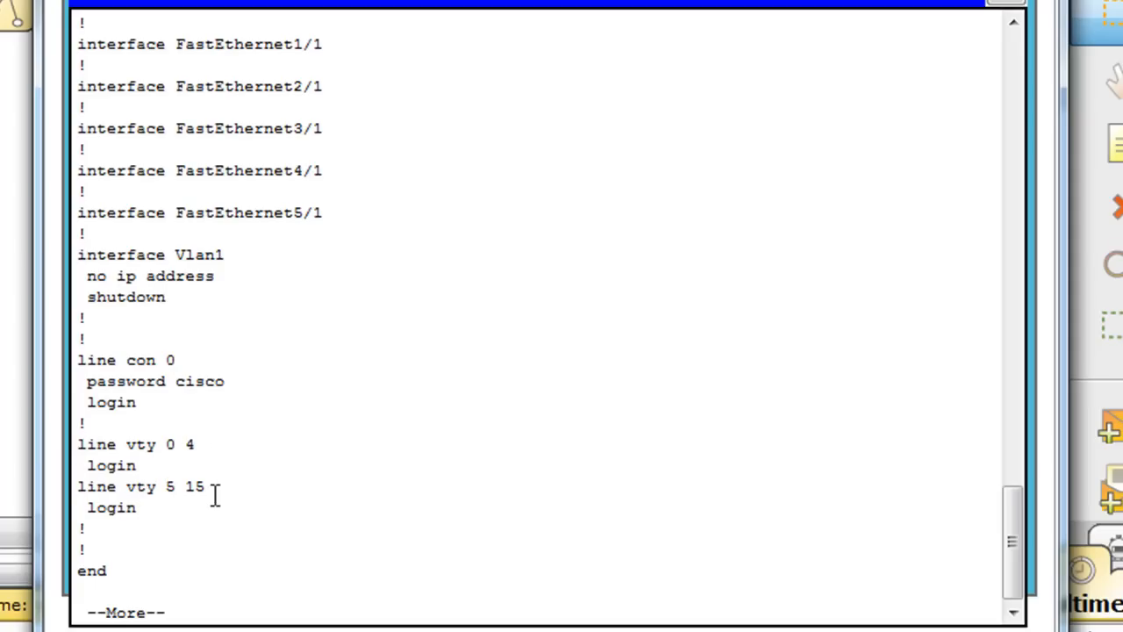
mouse_move(174, 500)
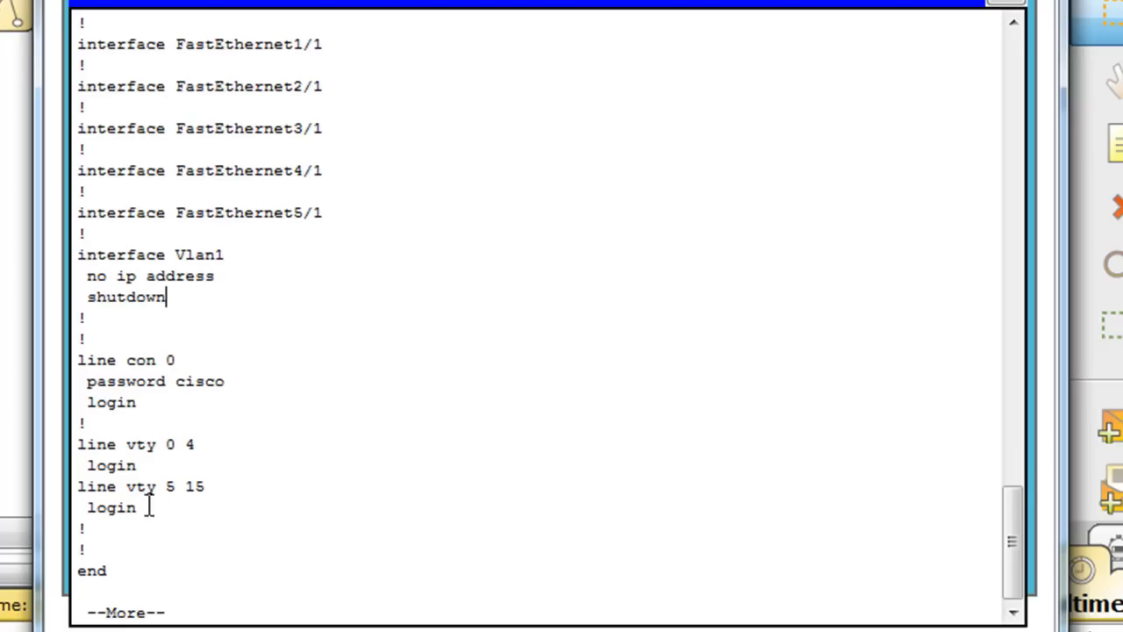
mouse_move(195, 507)
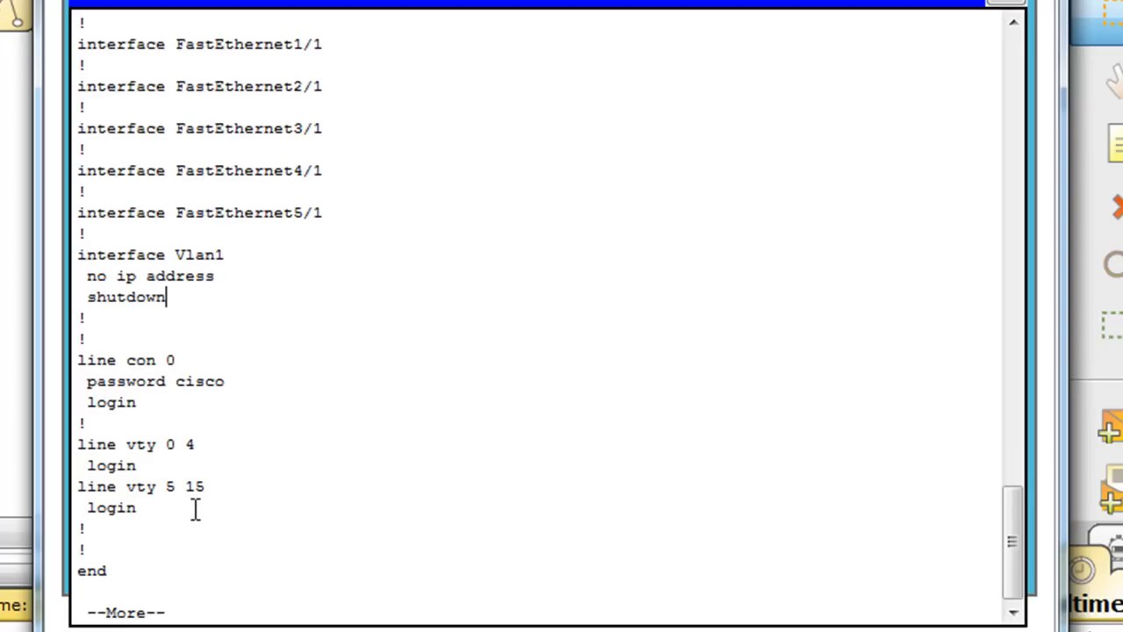
mouse_move(226, 585)
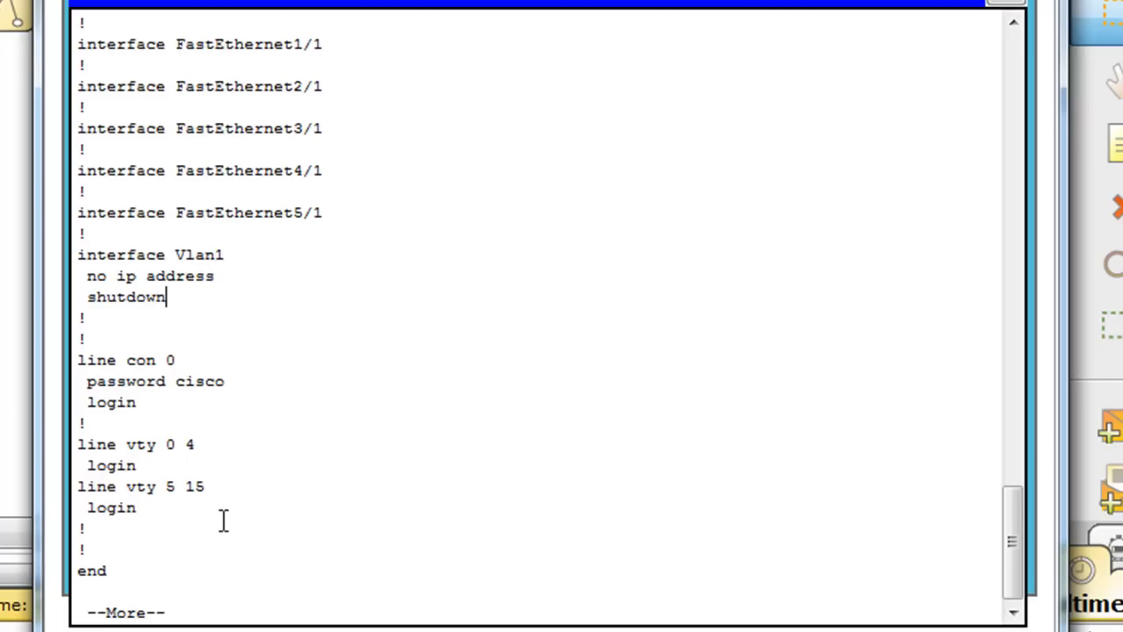
key("space")
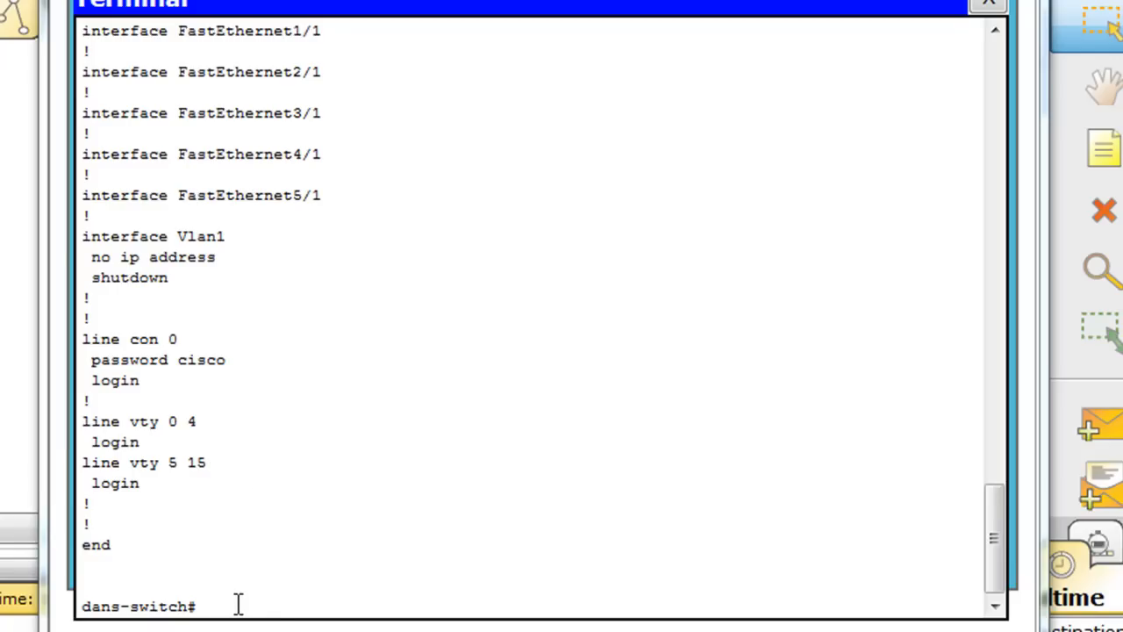
- Enter global configuration mode and select vty lines 0 through 15
type("c")
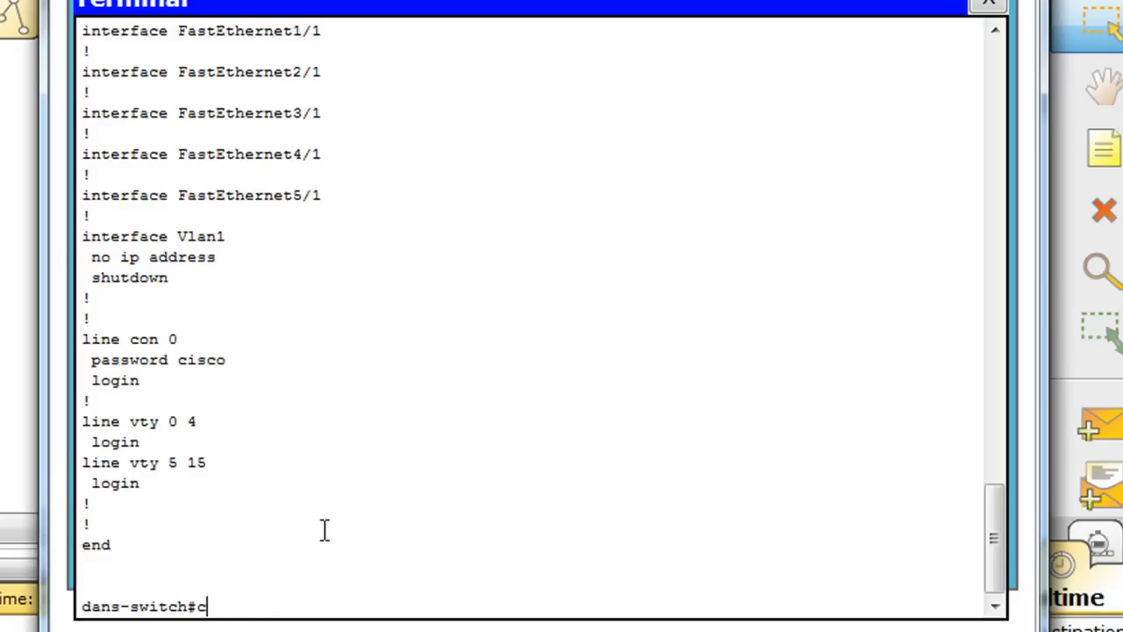
type("onf")
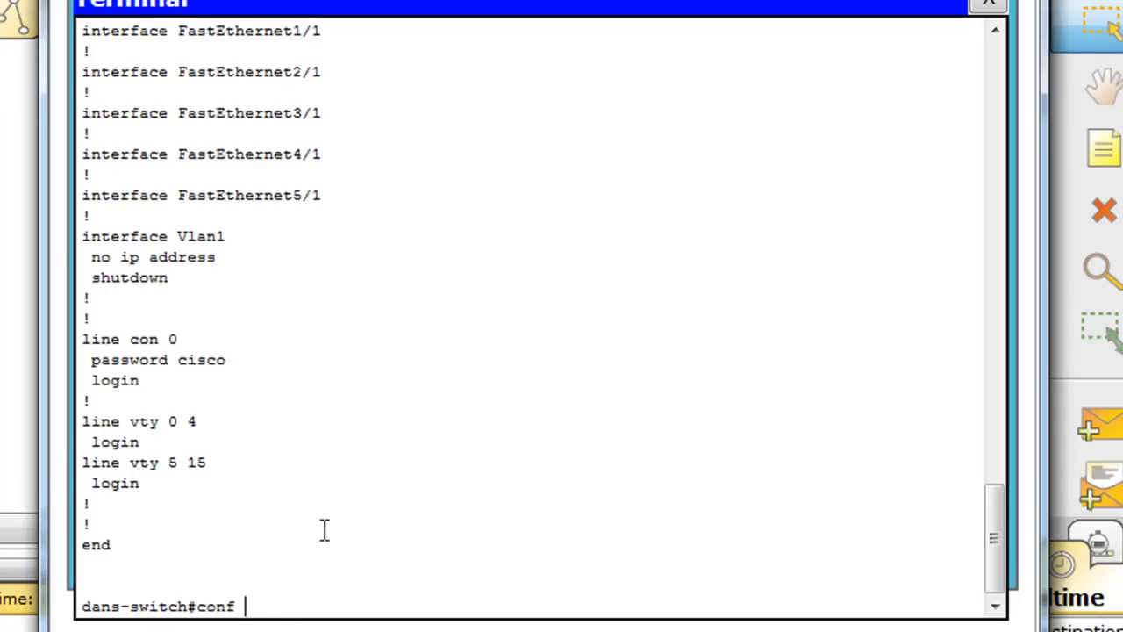
type("t")
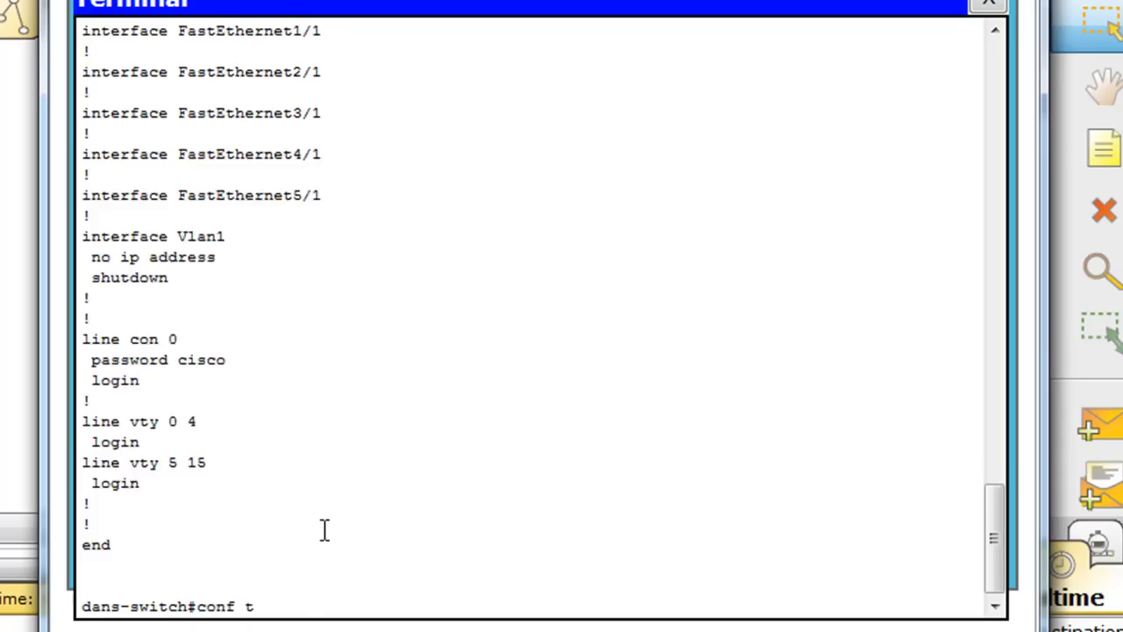
key("Return")
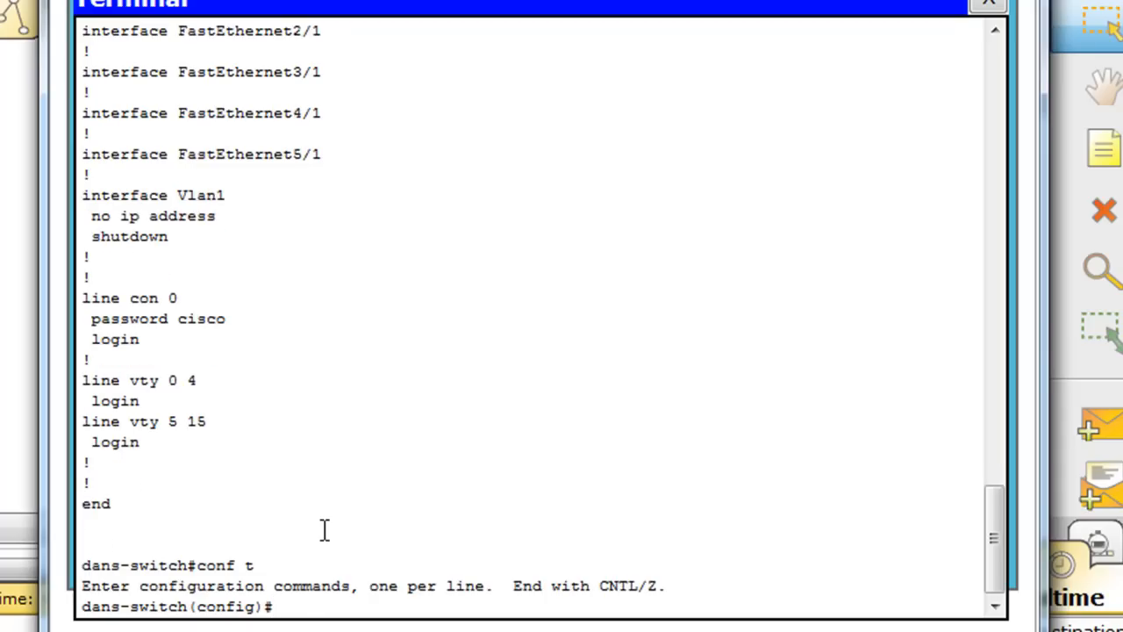
type("line")
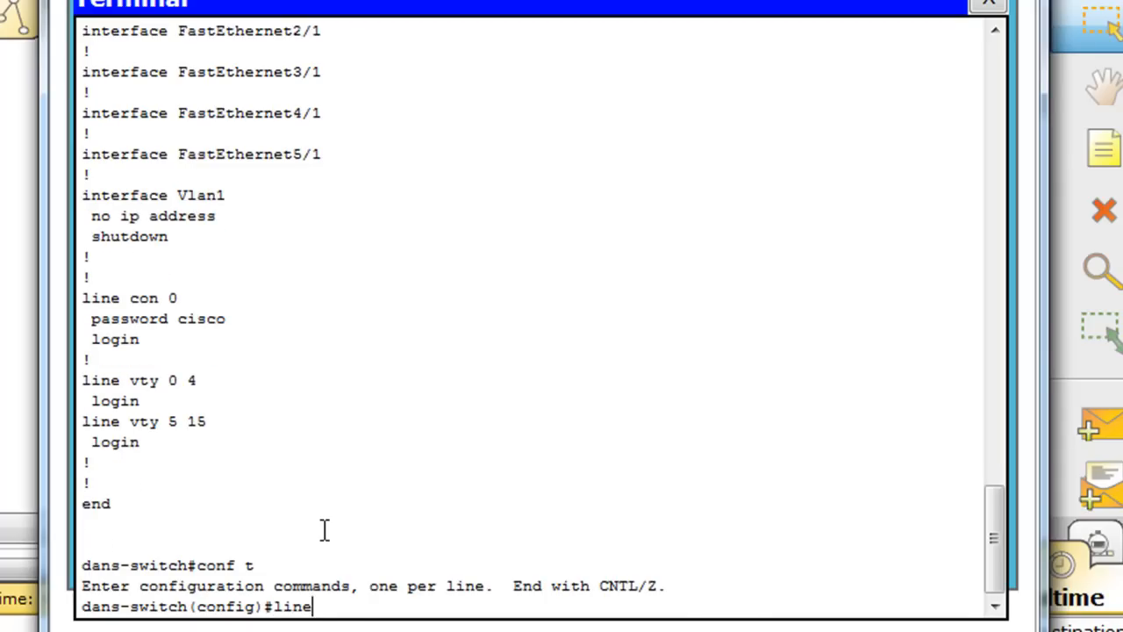
type("vty")
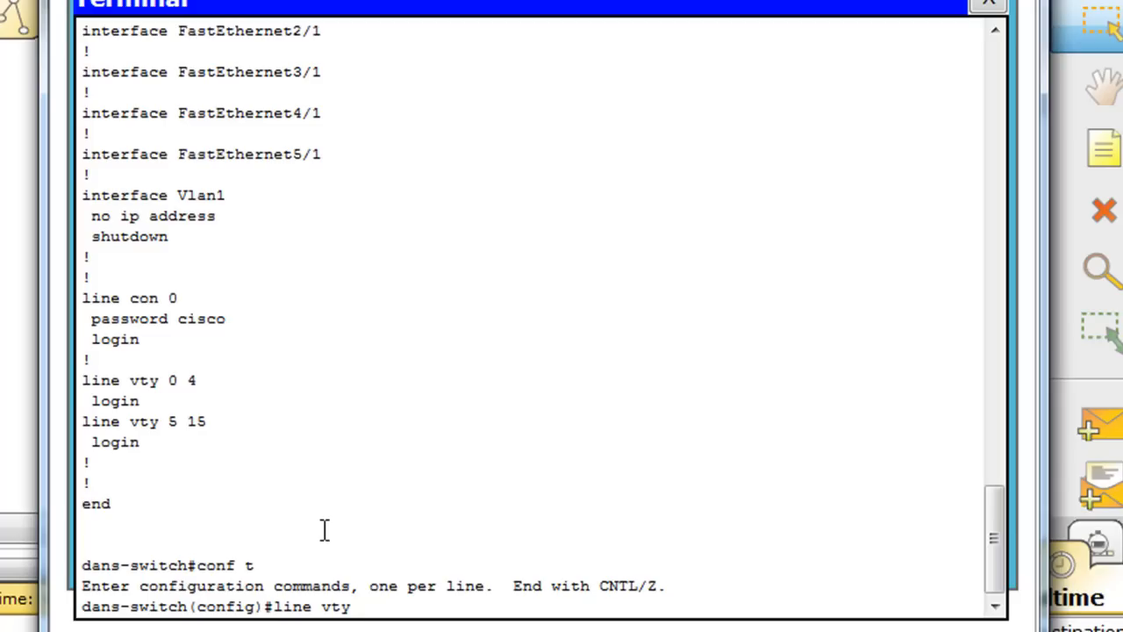
type("0 15")
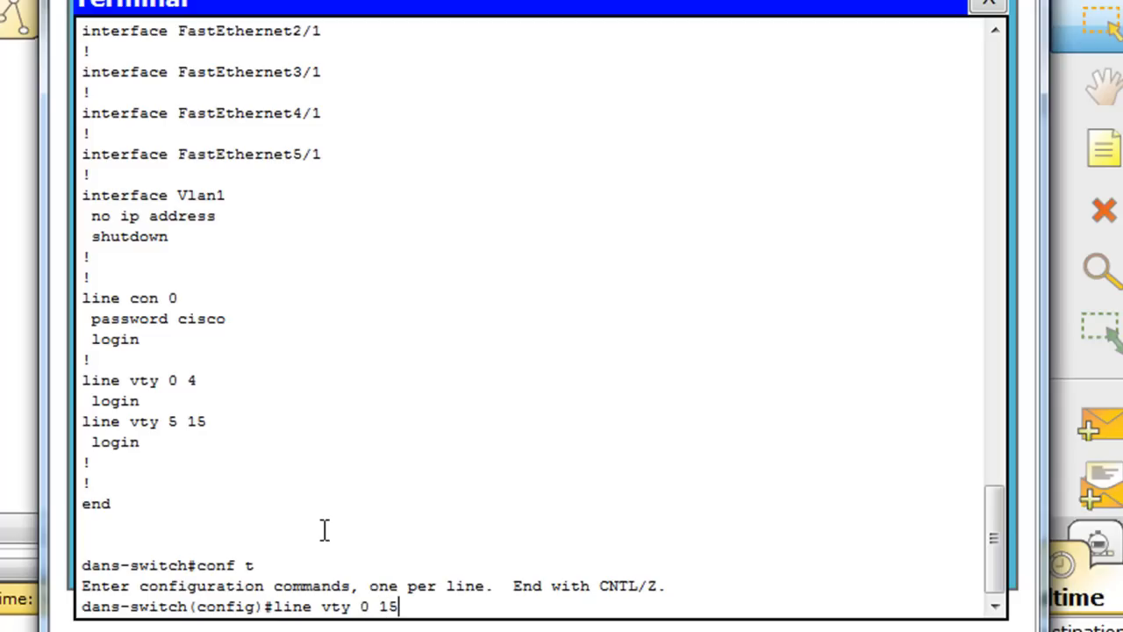
mouse_move(419, 623)
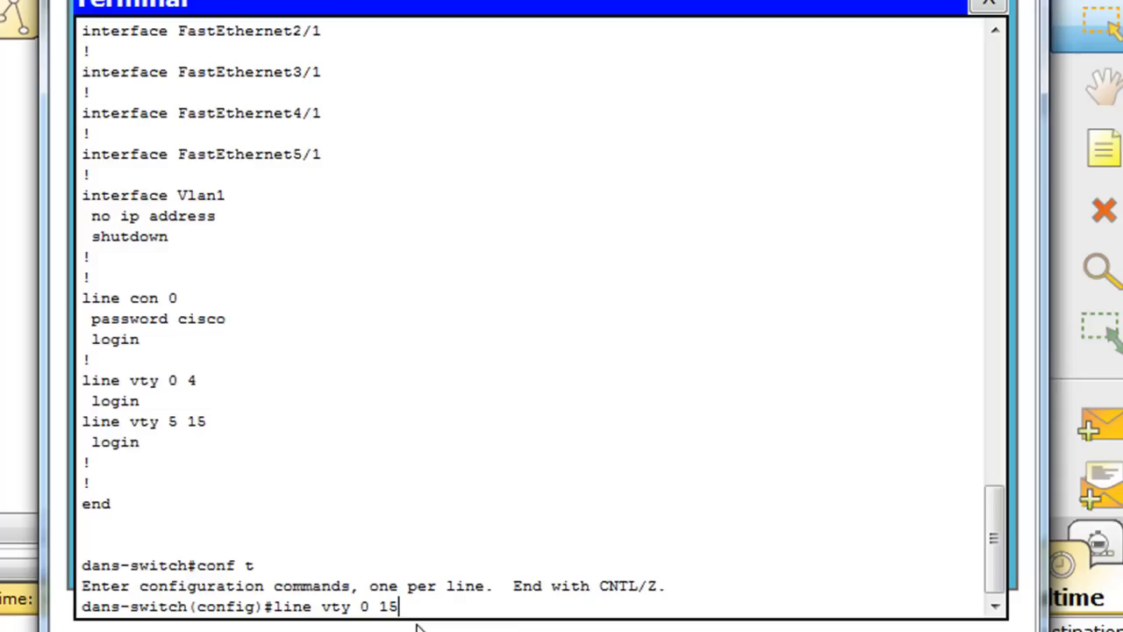
key("Return")
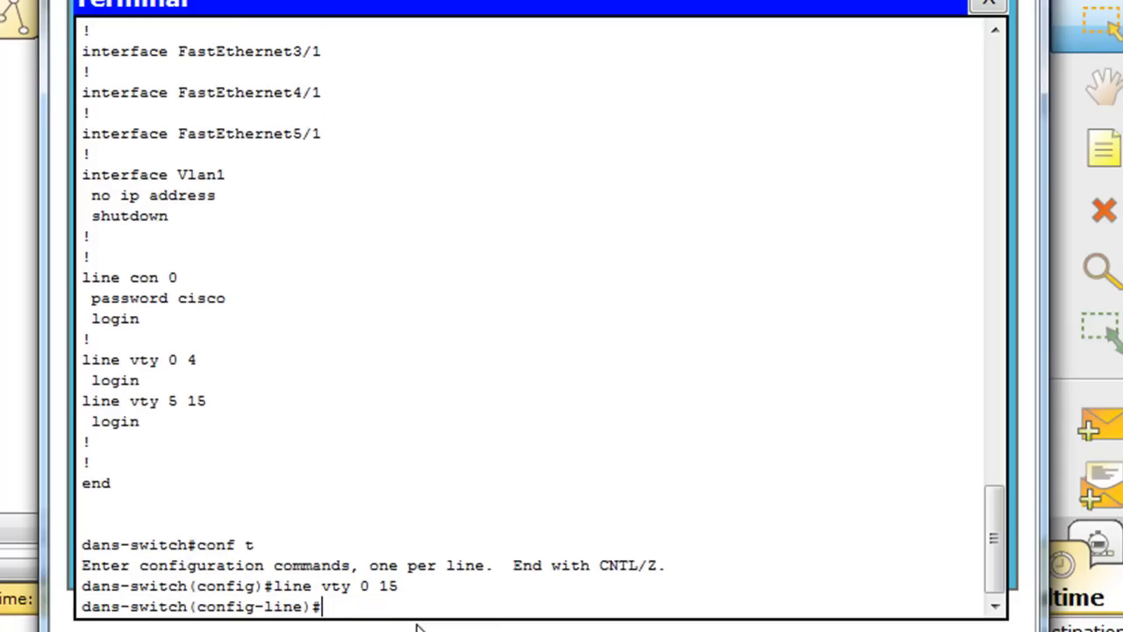
type("passw")
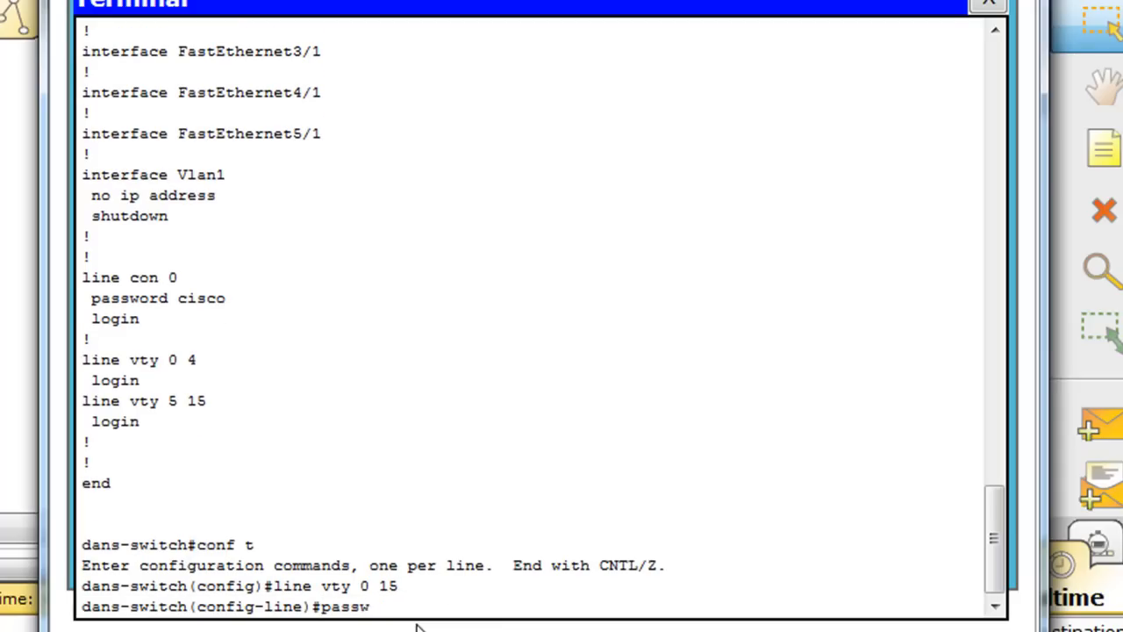
type("word cis")
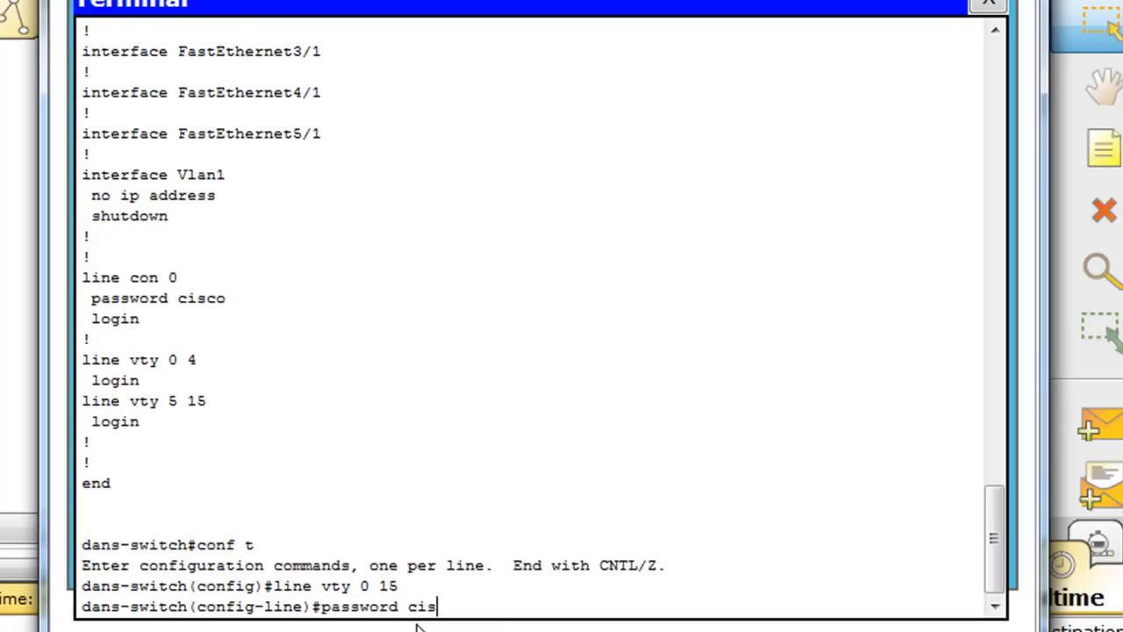
type("co")
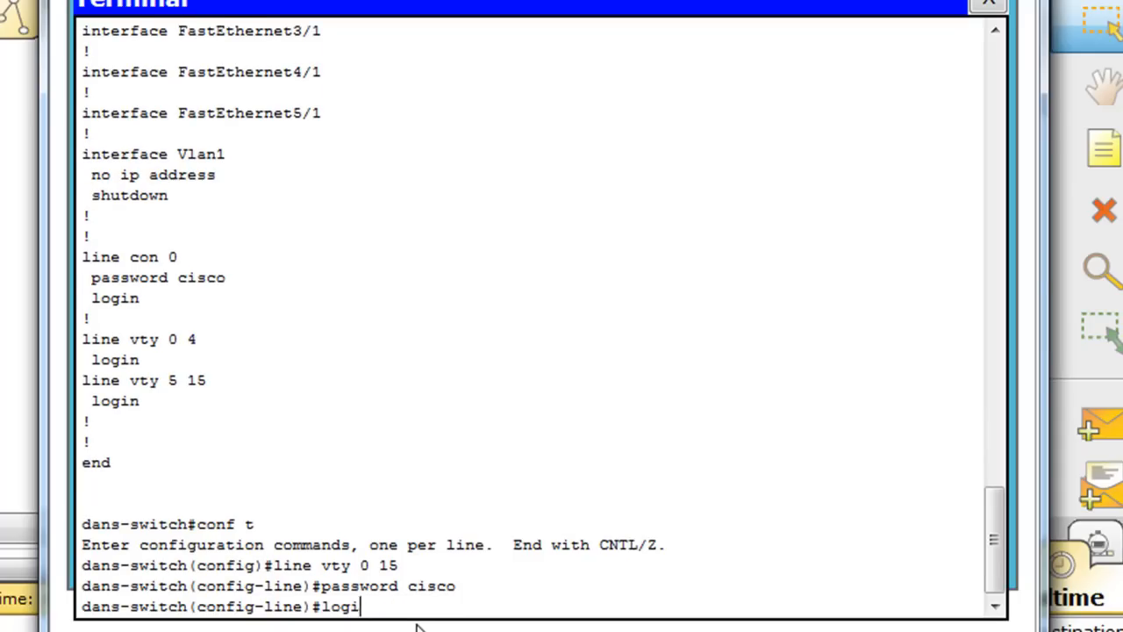
key("Return")
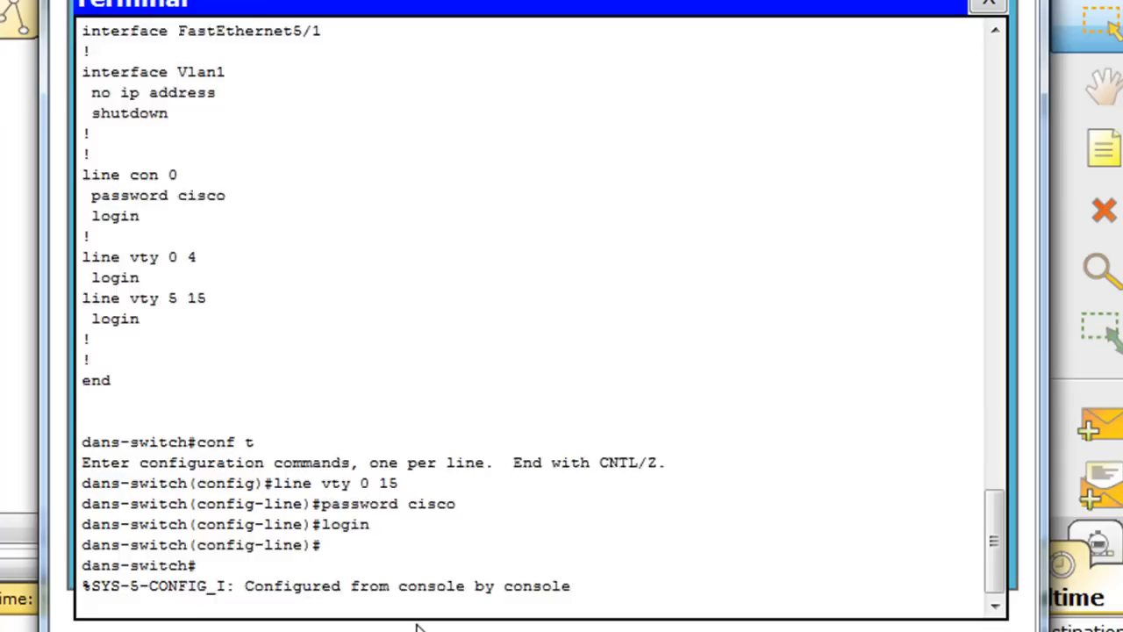
type("show ru")
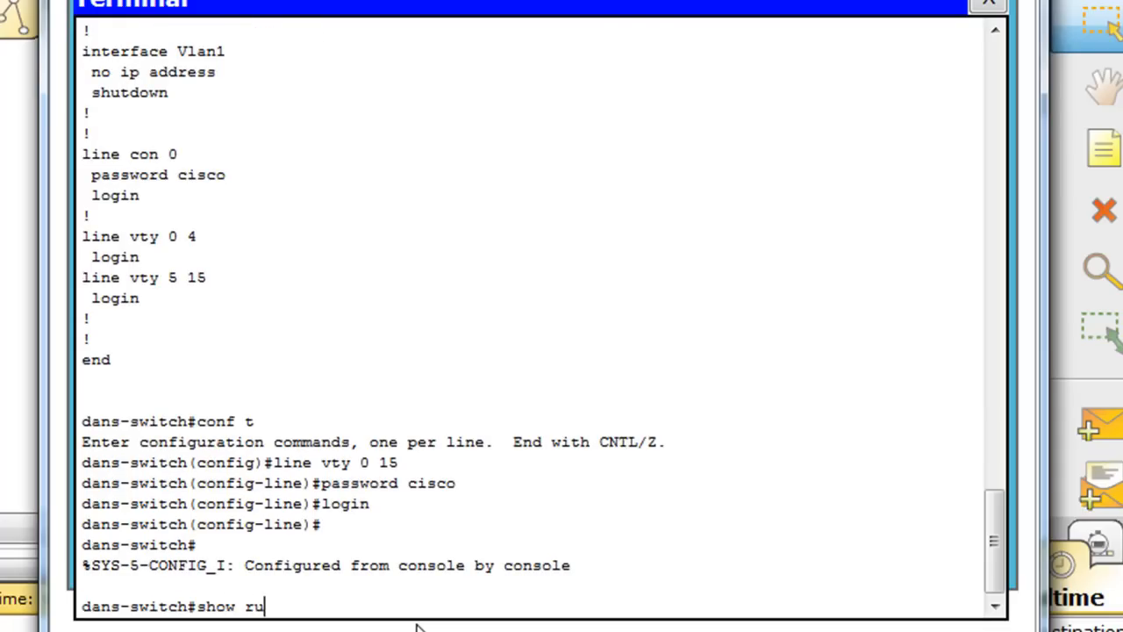
key("Return")
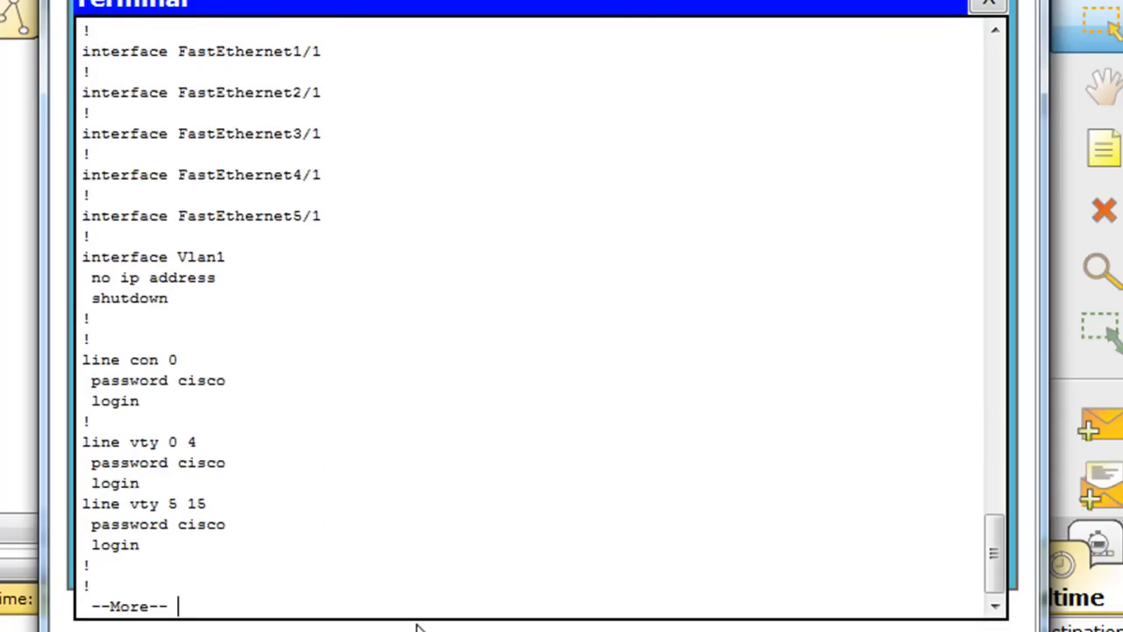
mouse_move(118, 472)
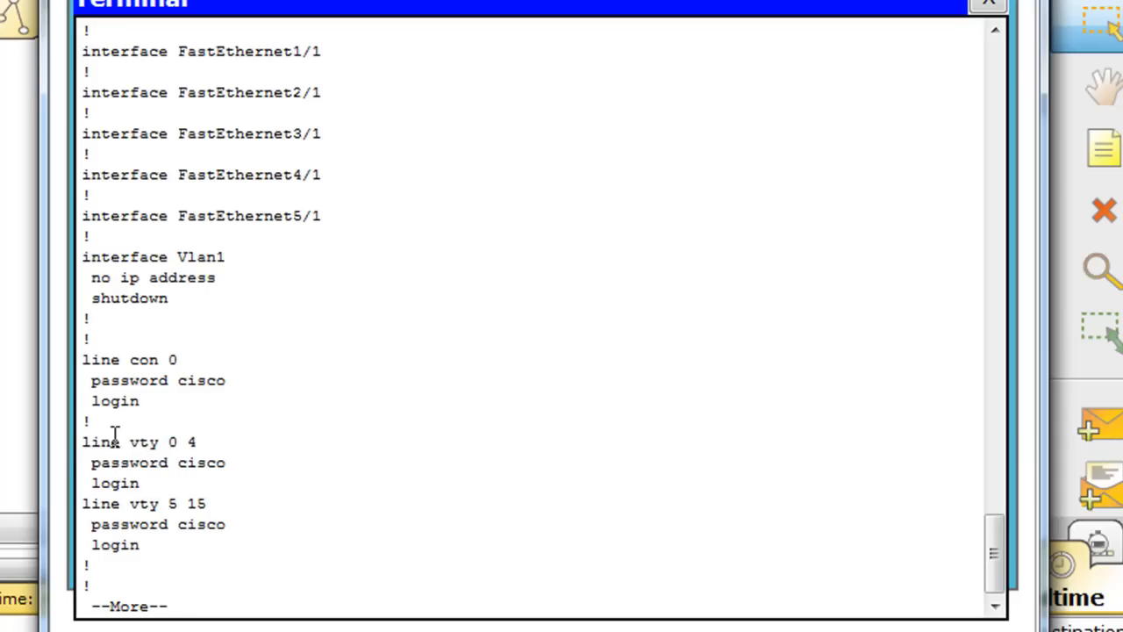
mouse_move(92, 495)
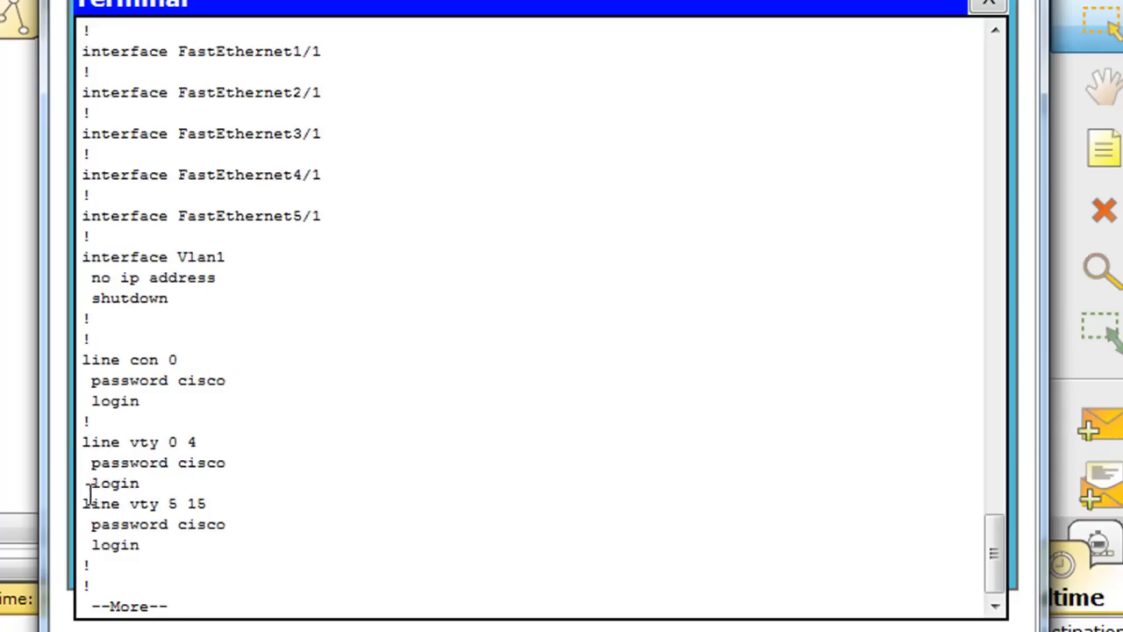
mouse_move(165, 452)
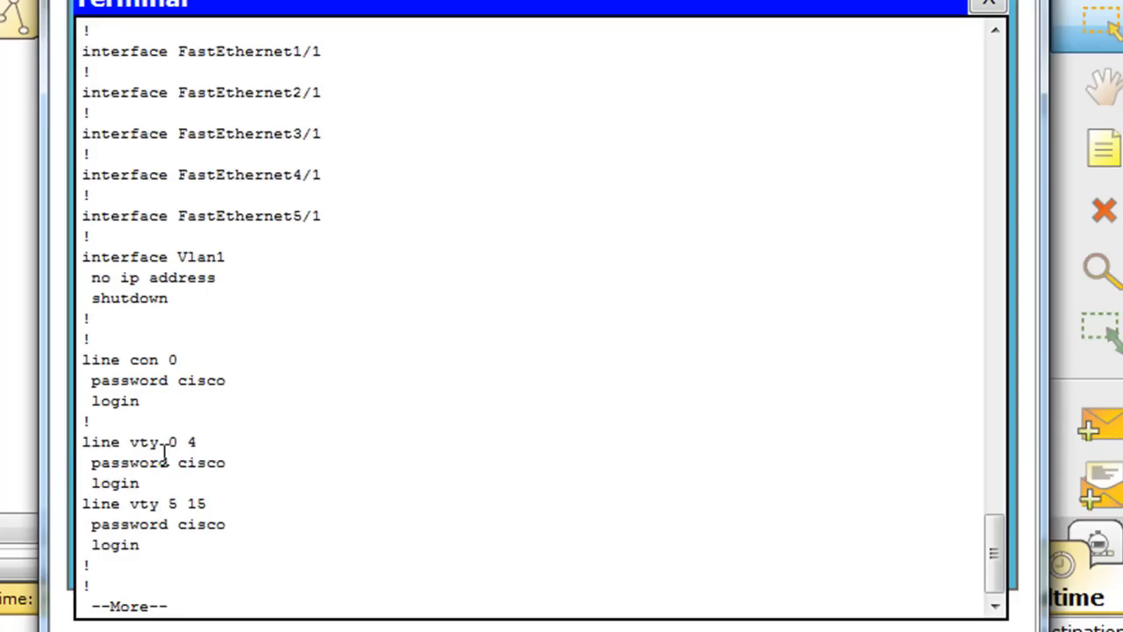
mouse_move(200, 513)
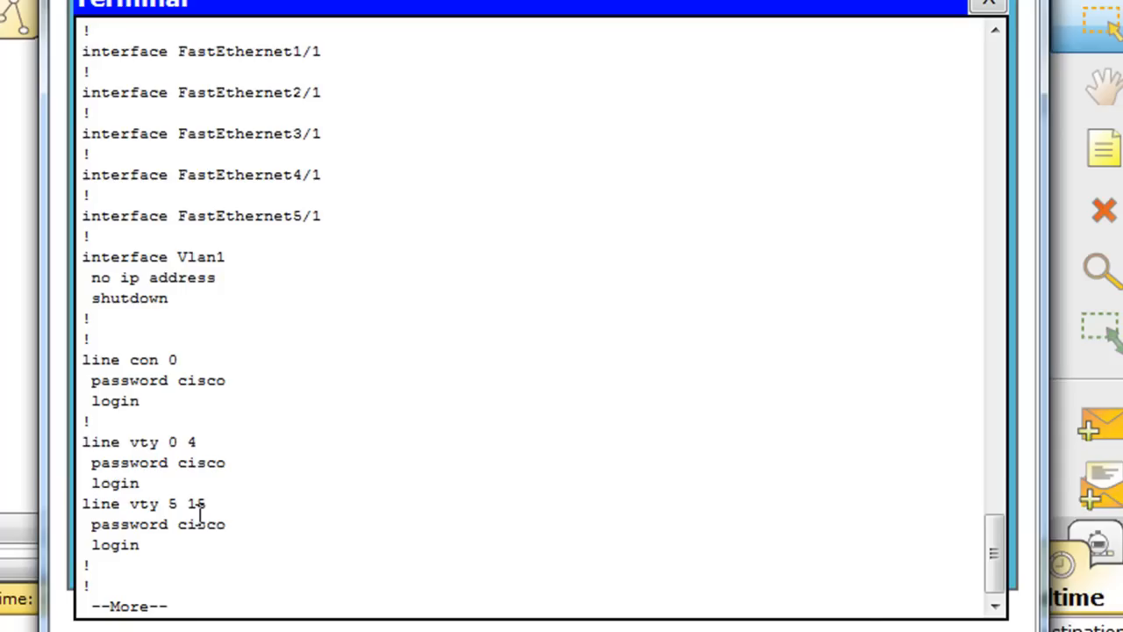
key("space")
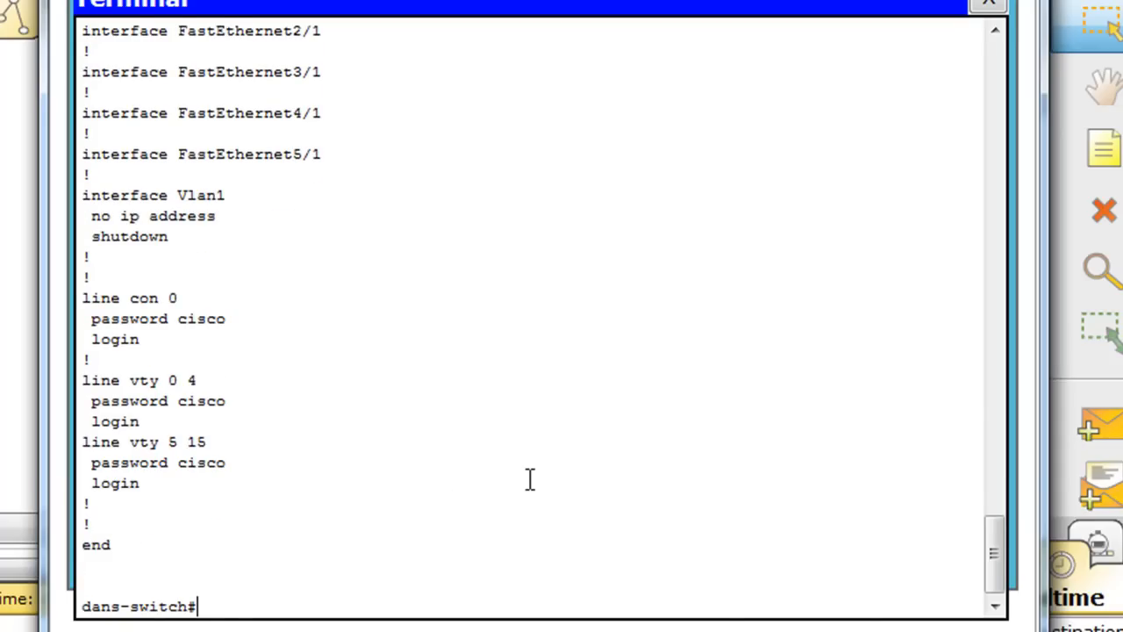
mouse_move(222, 237)
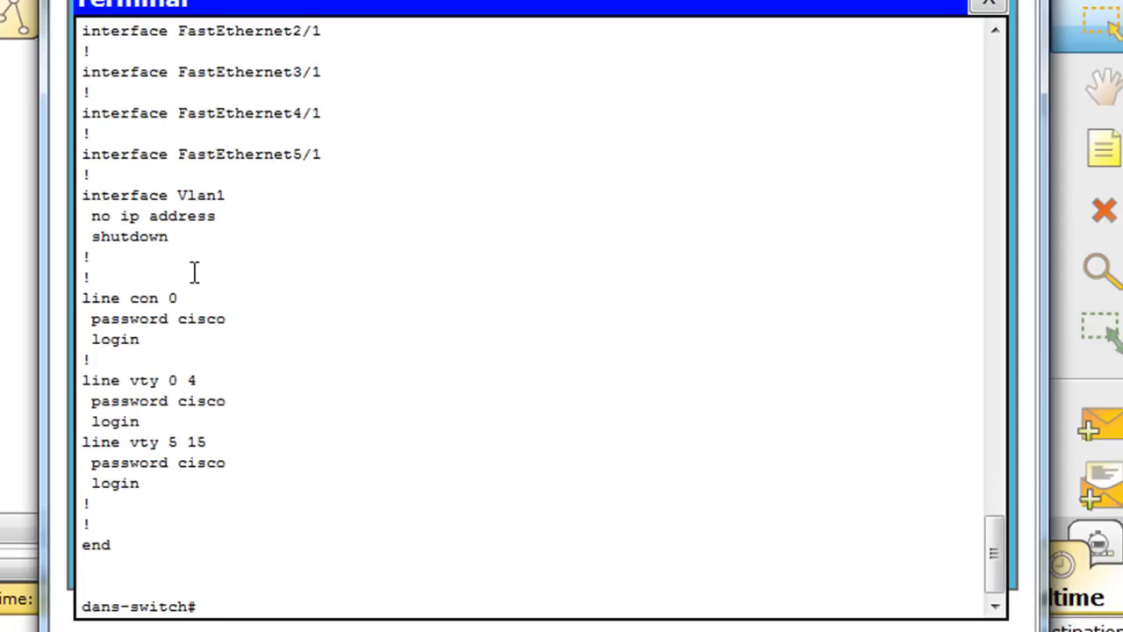
- Enter global configuration mode and select interface VLAN 1 on Switch0
type("configure terminal")
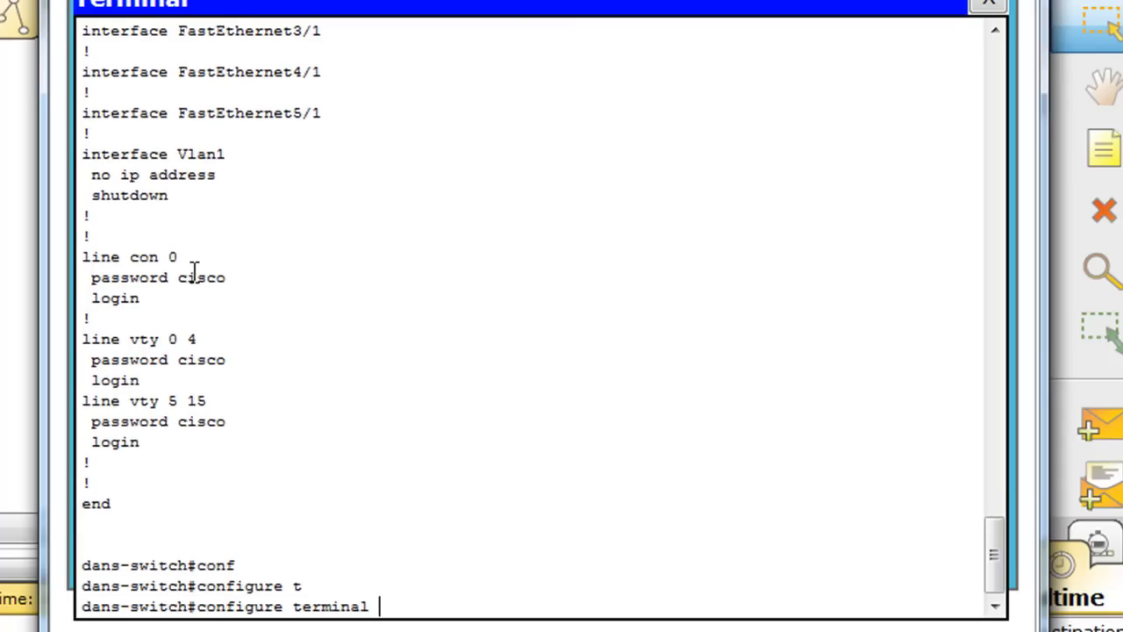
key("Return")
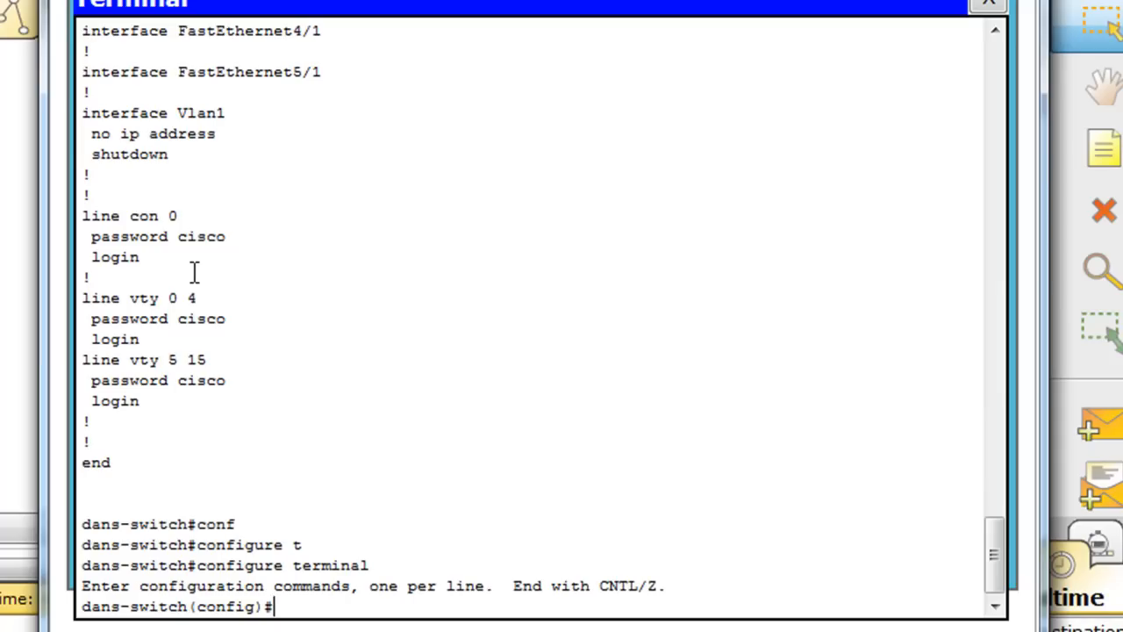
type("interf")
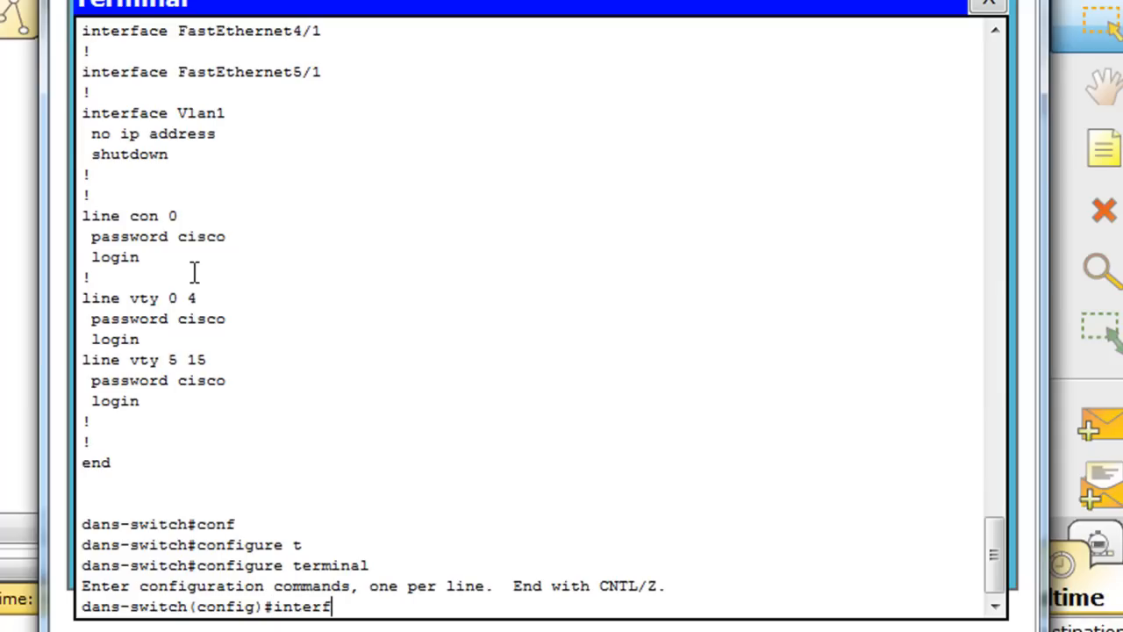
type("ace vlan")
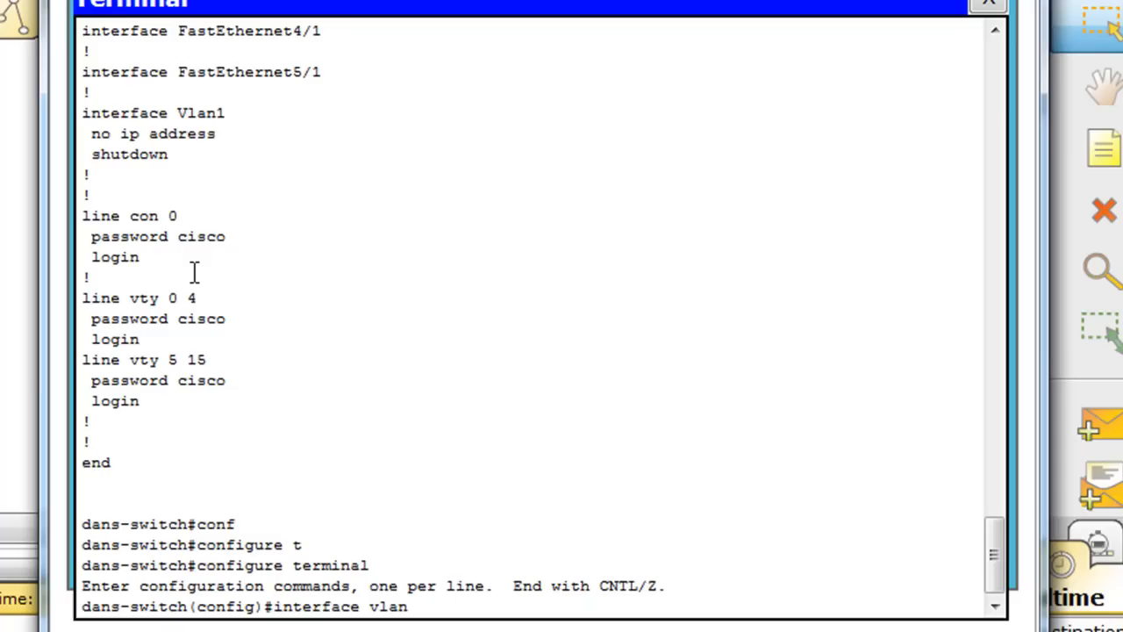
type("1")
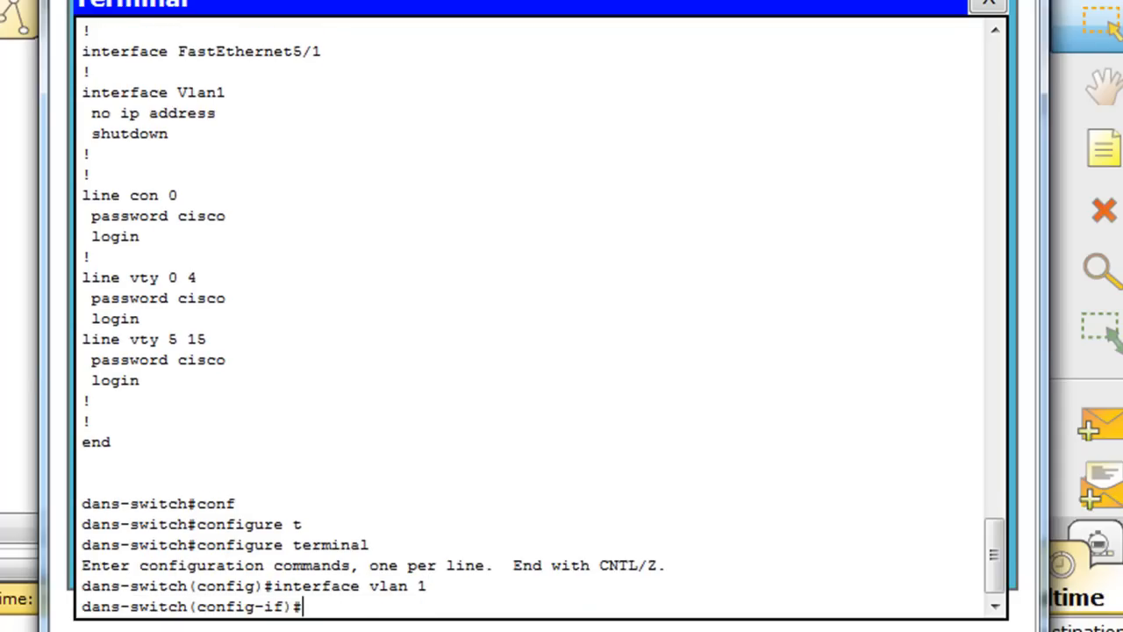
mouse_move(285, 623)
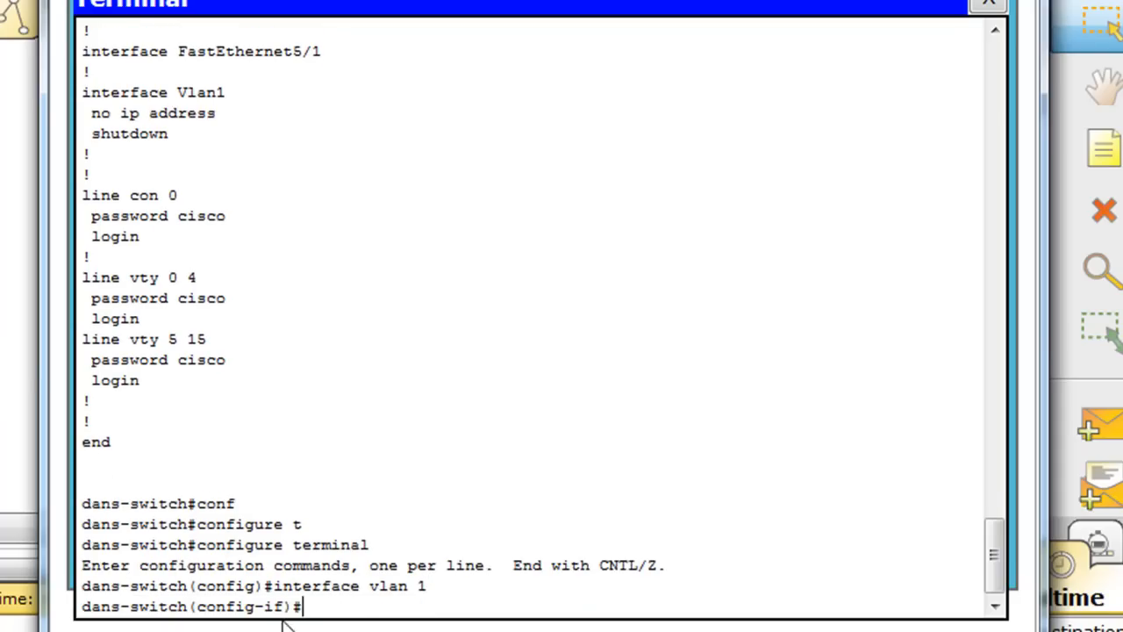
- Enter the ip address 192.168.1.250 command for VLAN 1
type("ip a")
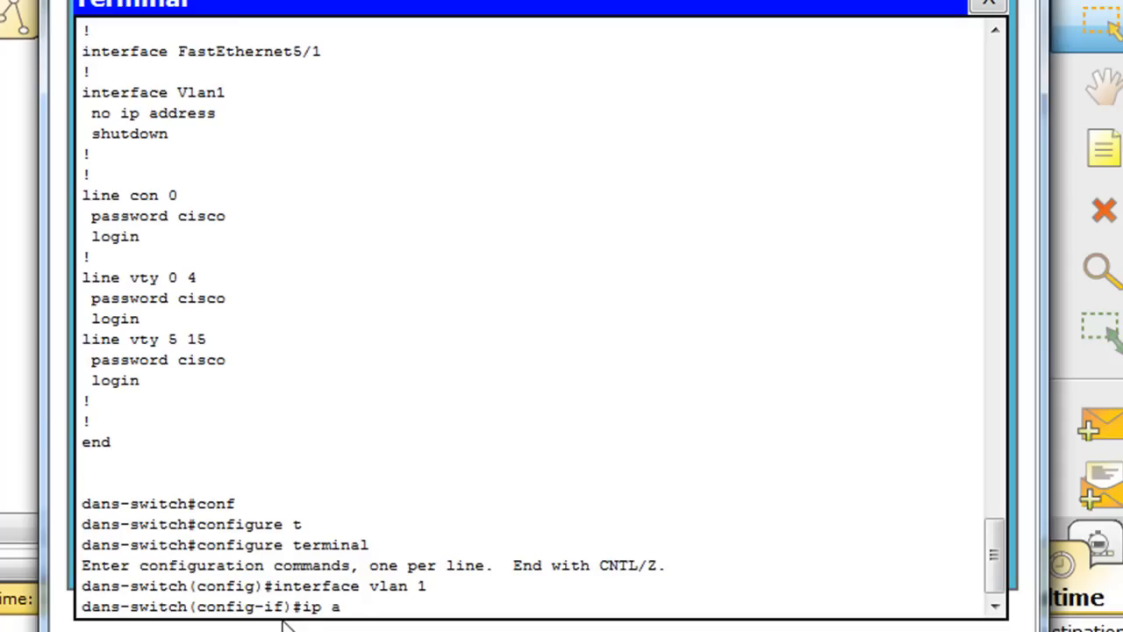
type("ddre")
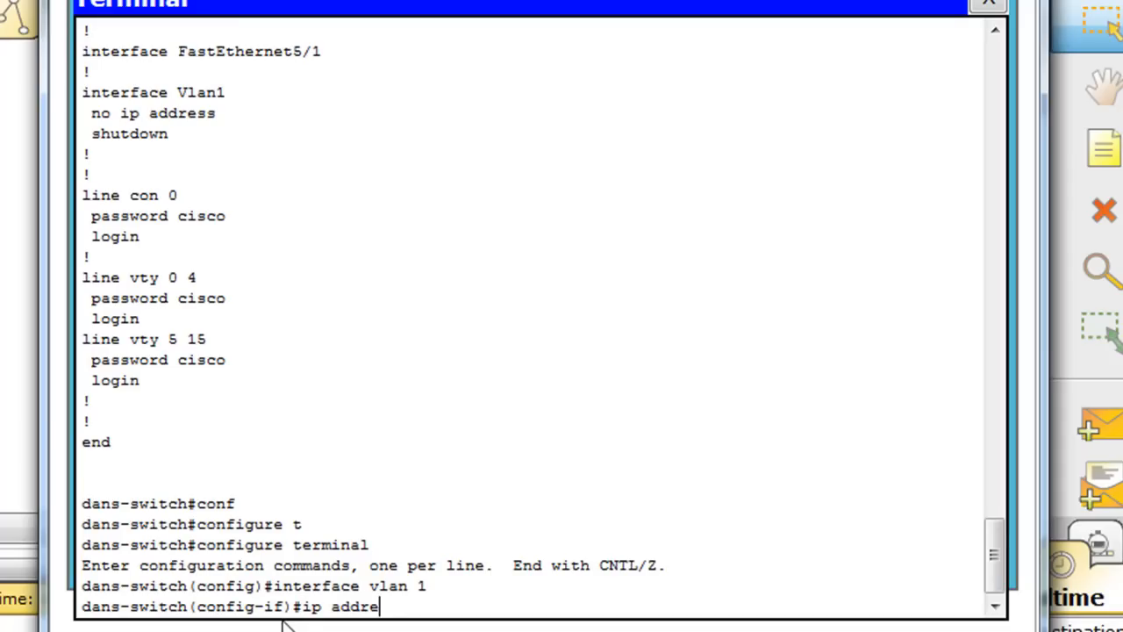
type("ss")
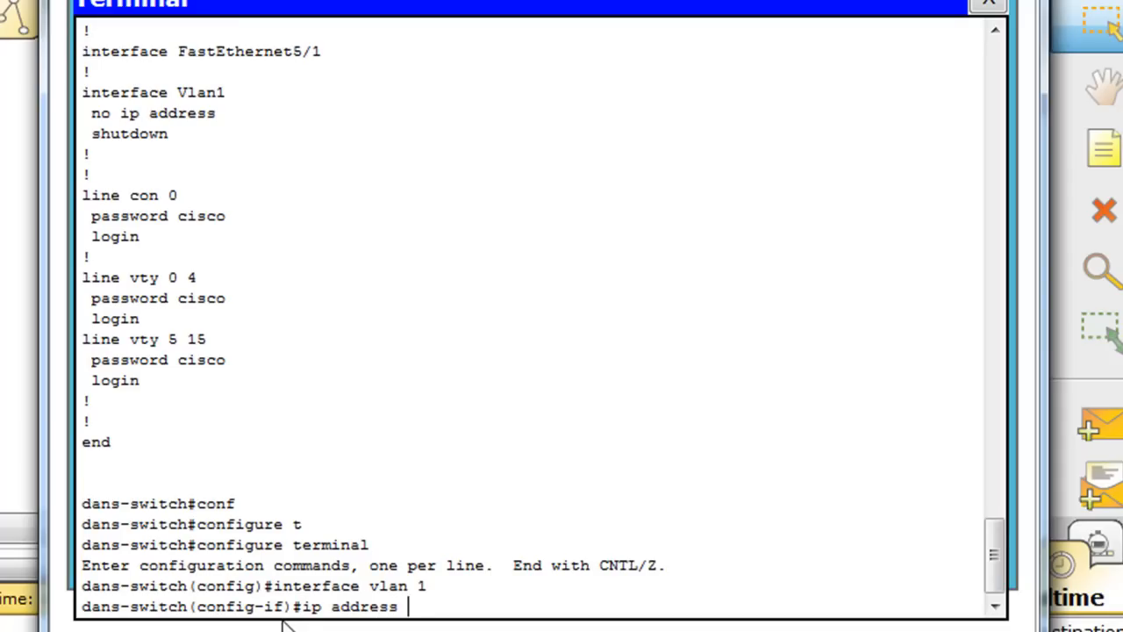
type("19")
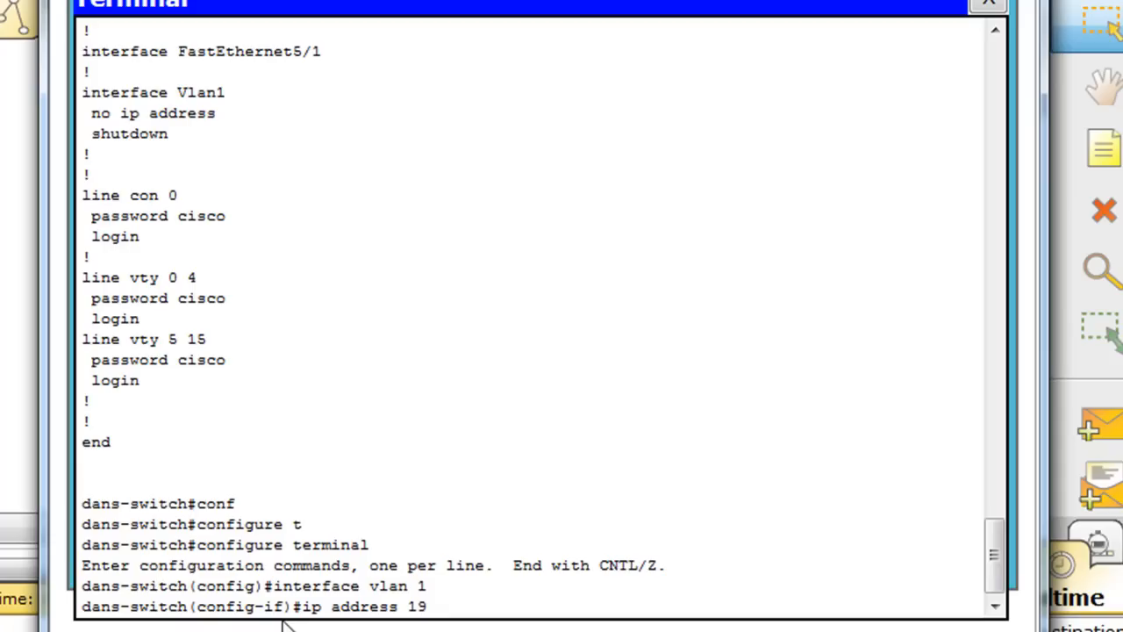
type("2.168")
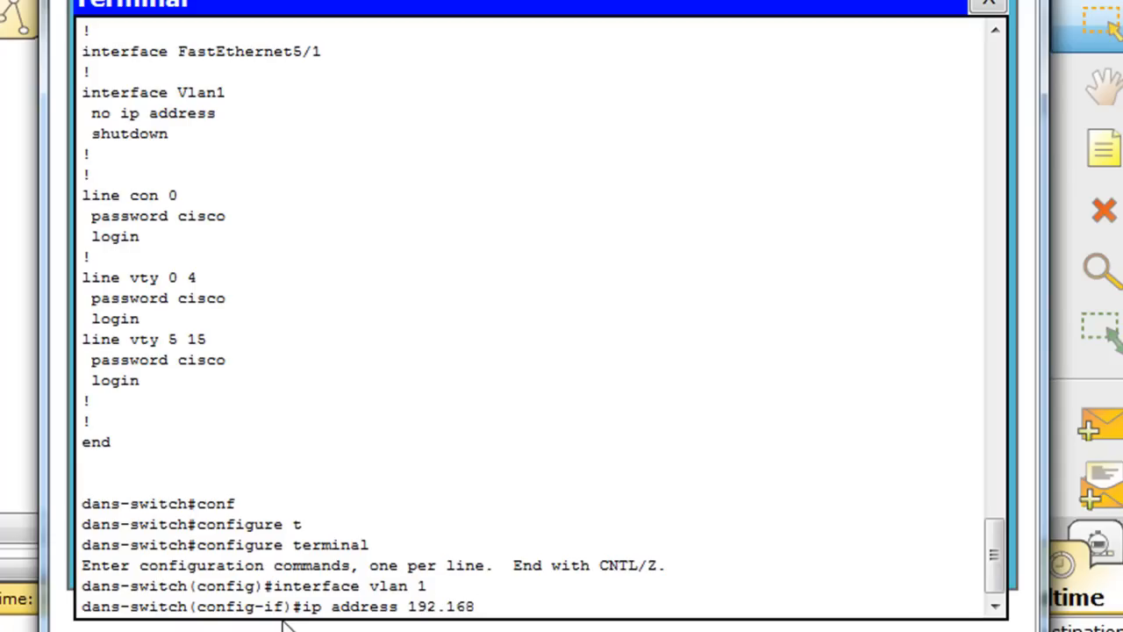
type(".1")
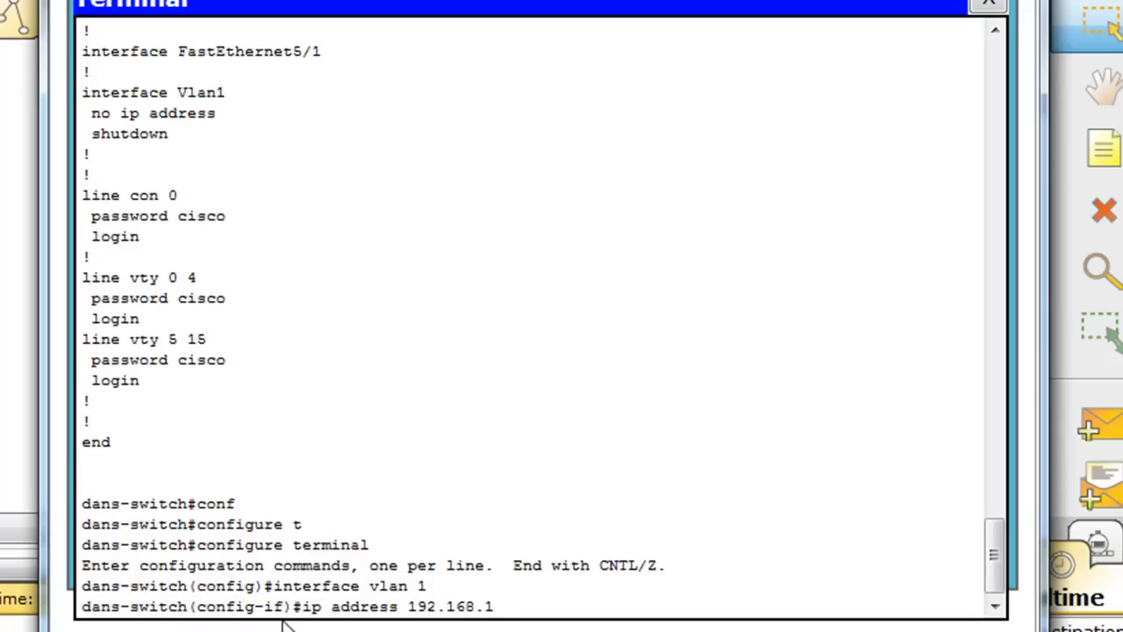
type(".")
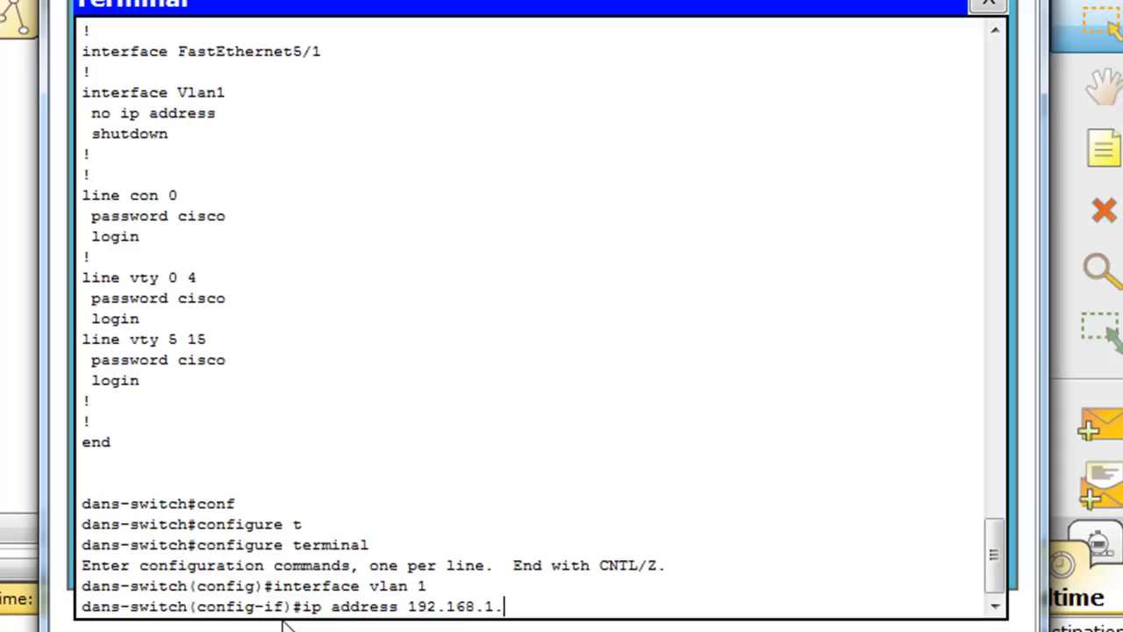
type("2")
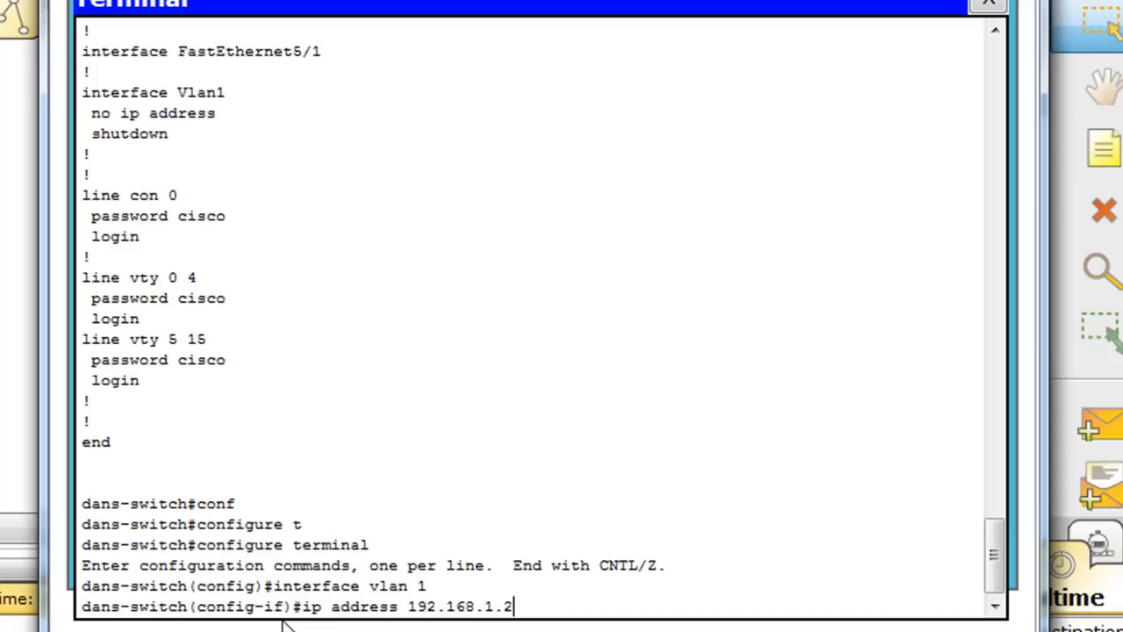
type("50")
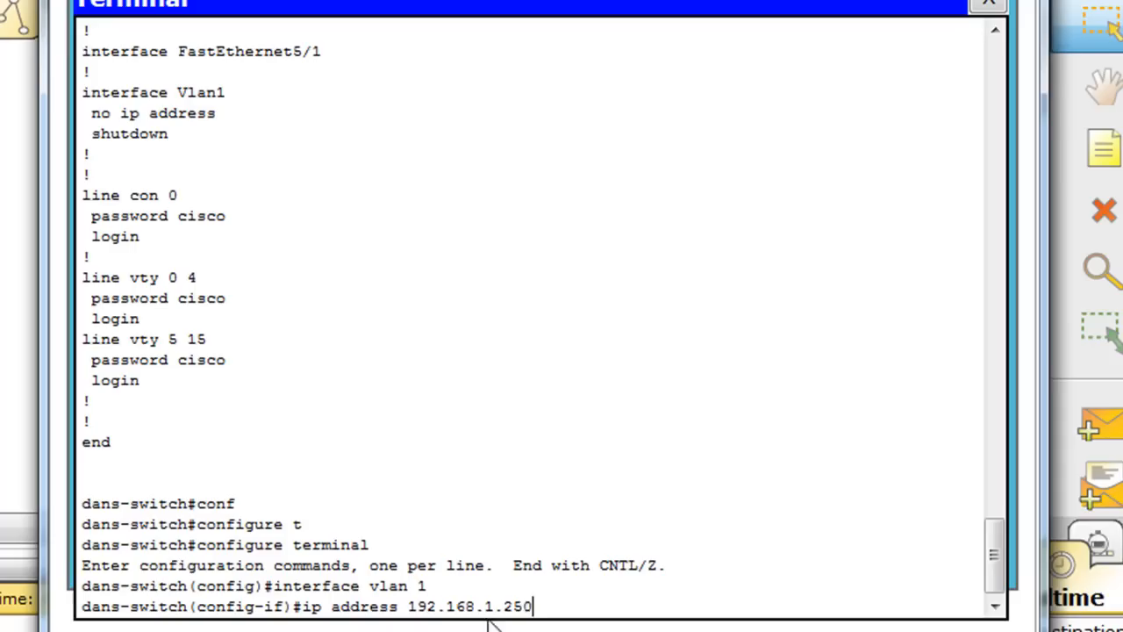
key("Return")
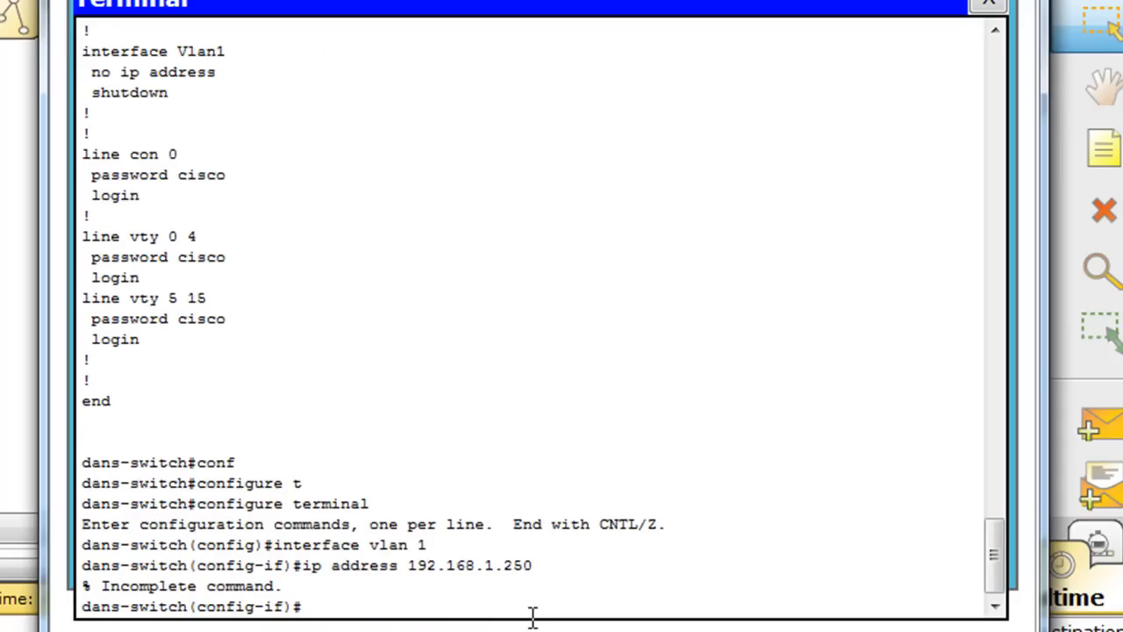
- Assign VLAN 1 192.168.1.250 with mask 255.255.255.0 and enable it with no shutdown
type("ip address 192.168.1.250")
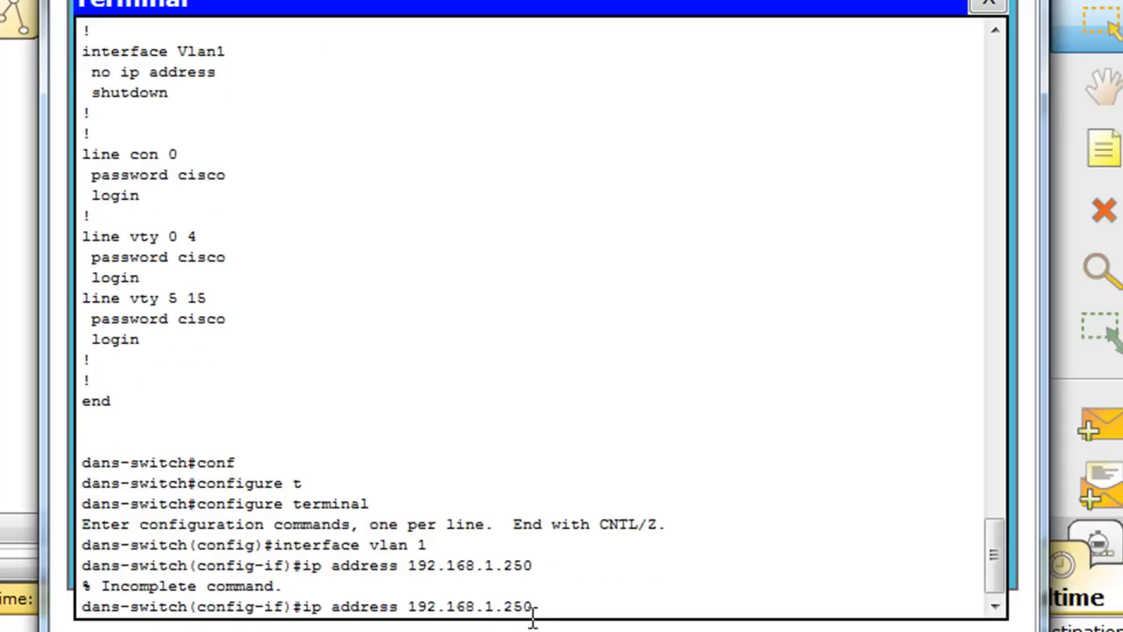
type("2")
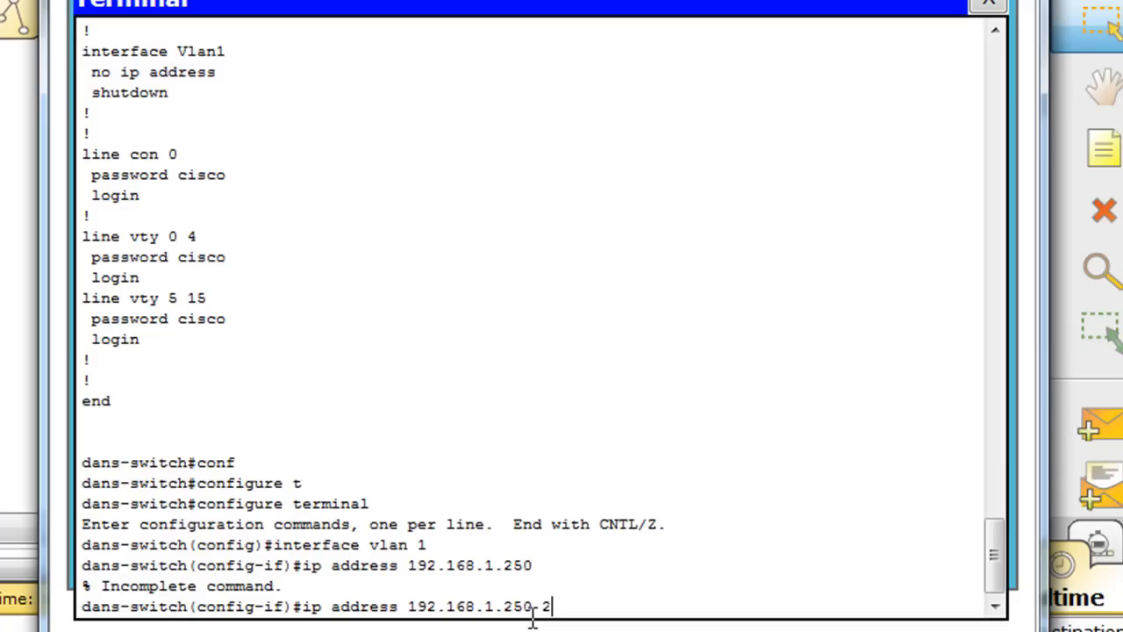
type("55.255.255.0")
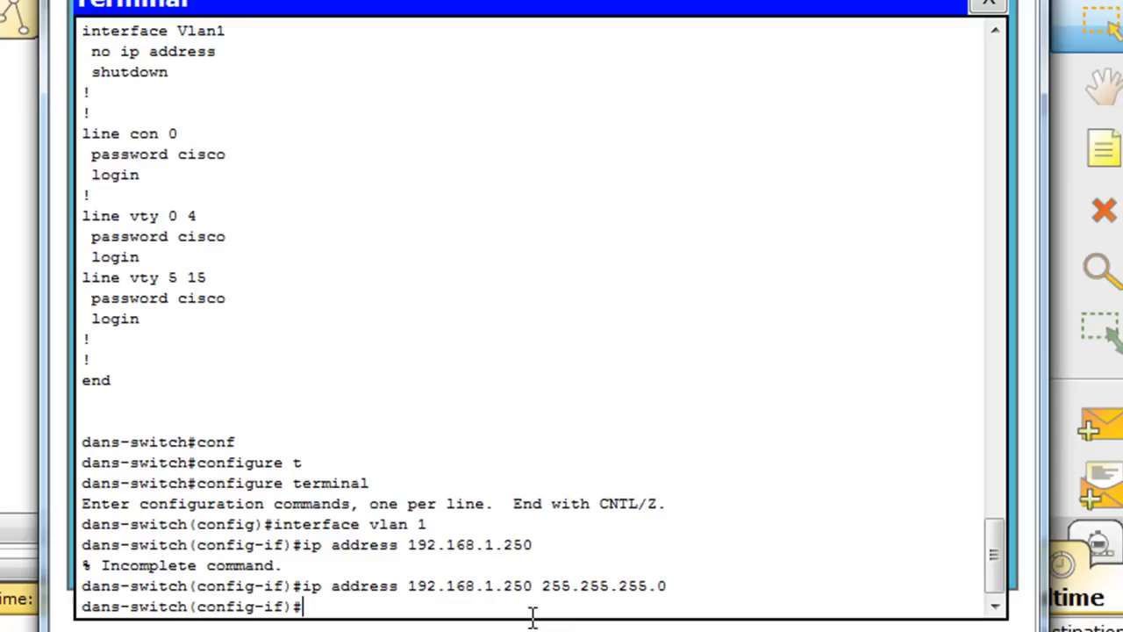
type("no shu")
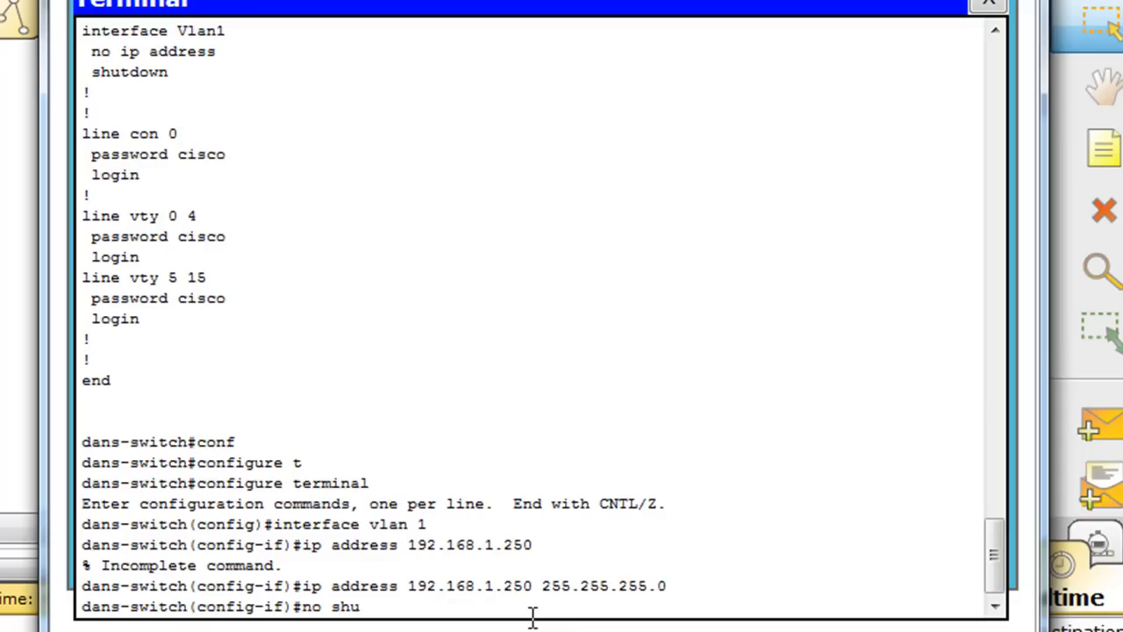
key("Return")
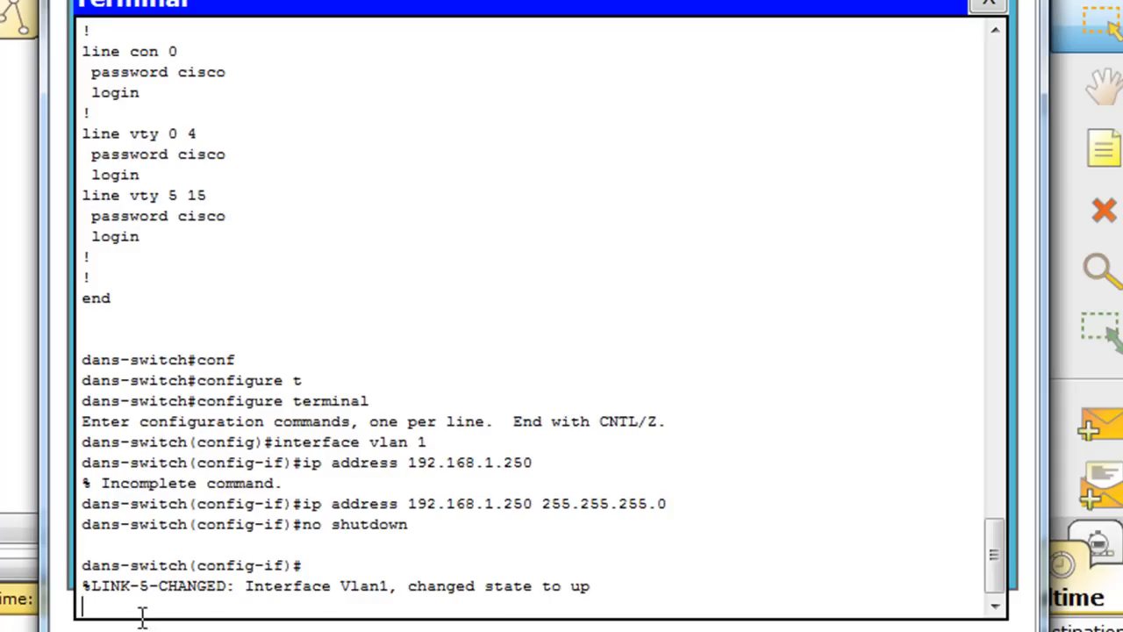
mouse_move(495, 596)
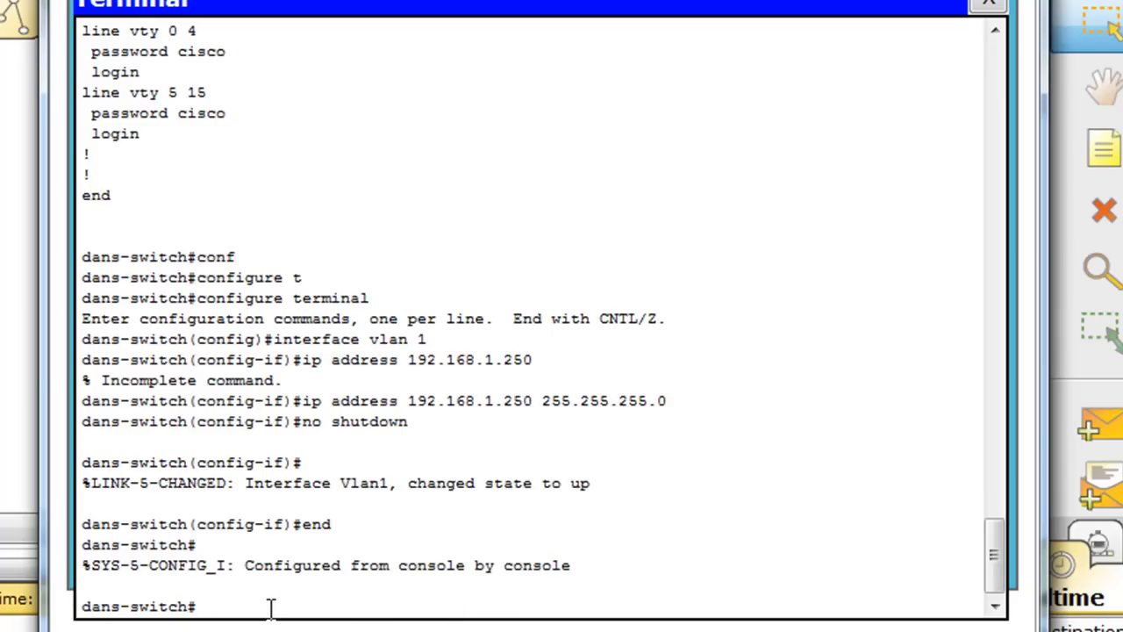
mouse_move(385, 504)
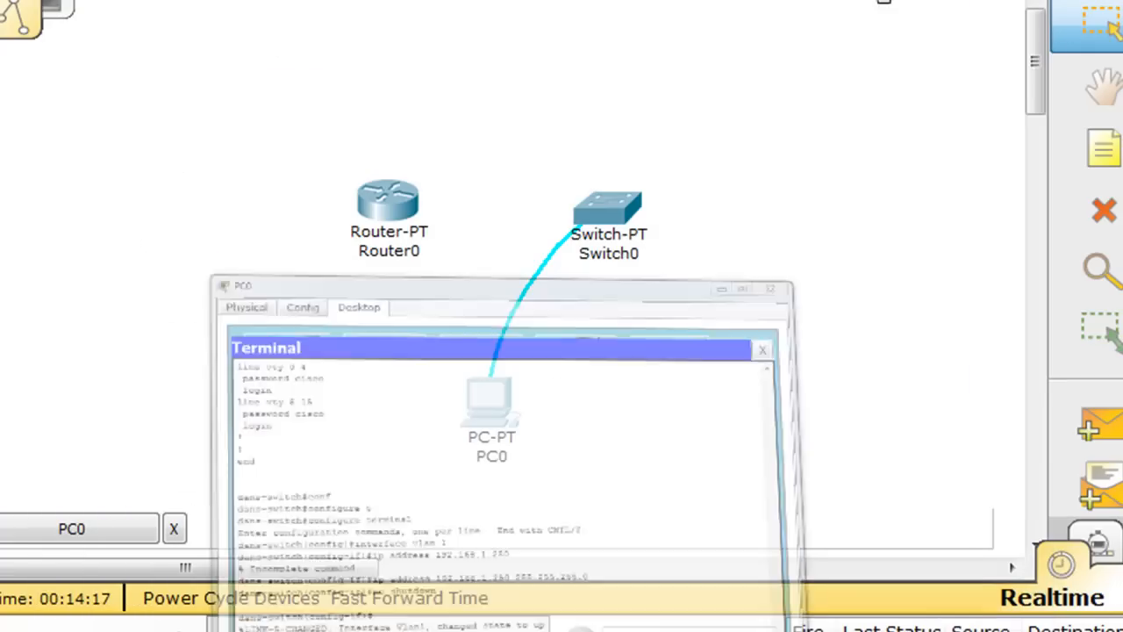
- Close PC0's terminal, add PC1, and cable its FastEthernet to Switch0 Fa1/1 with straight-through
left_click(761, 349)
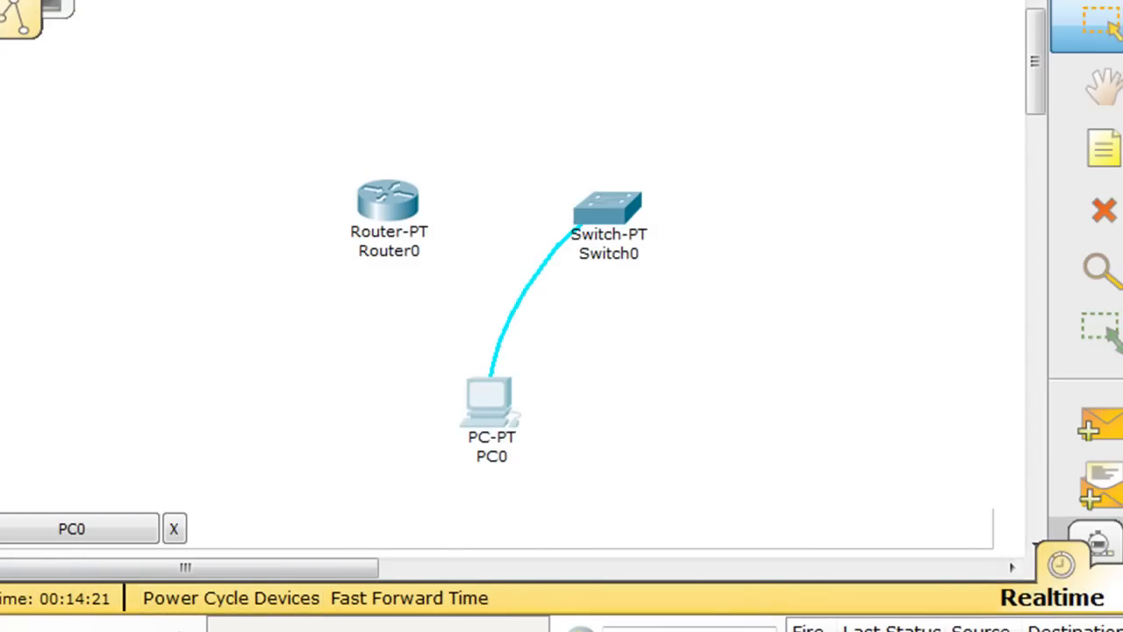
left_click(732, 364)
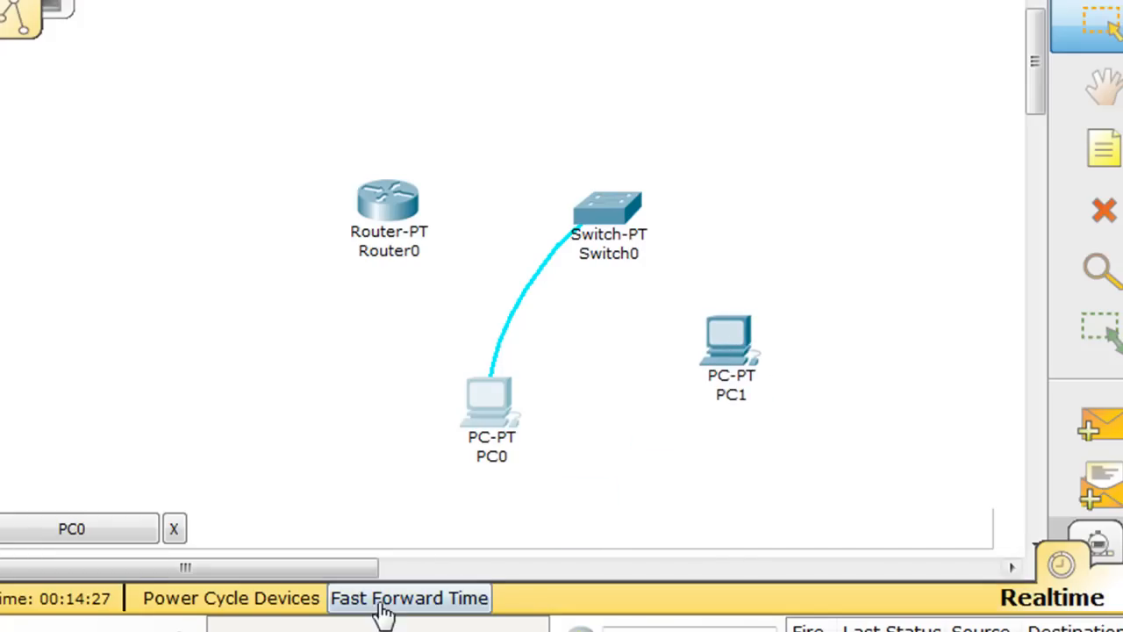
left_click(410, 598)
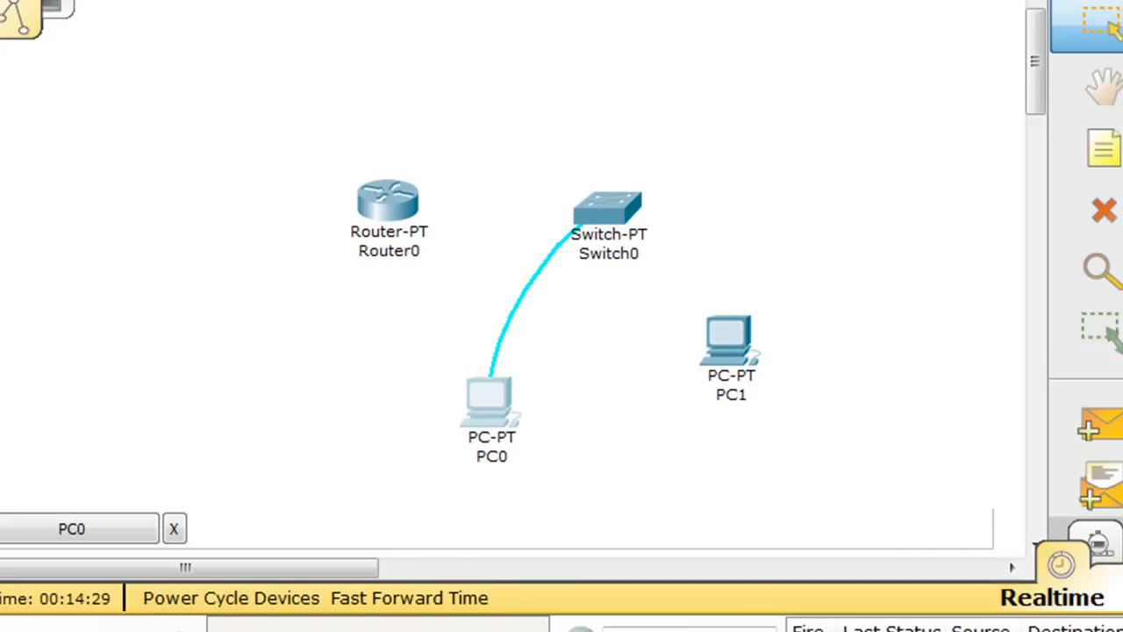
left_click(731, 342)
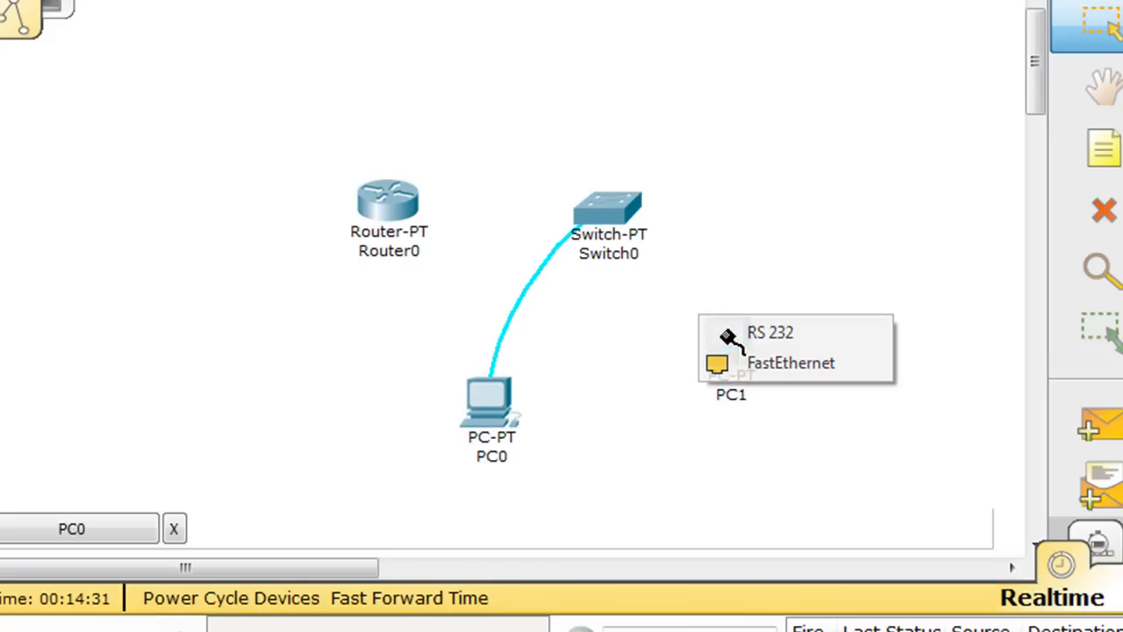
left_click(789, 363)
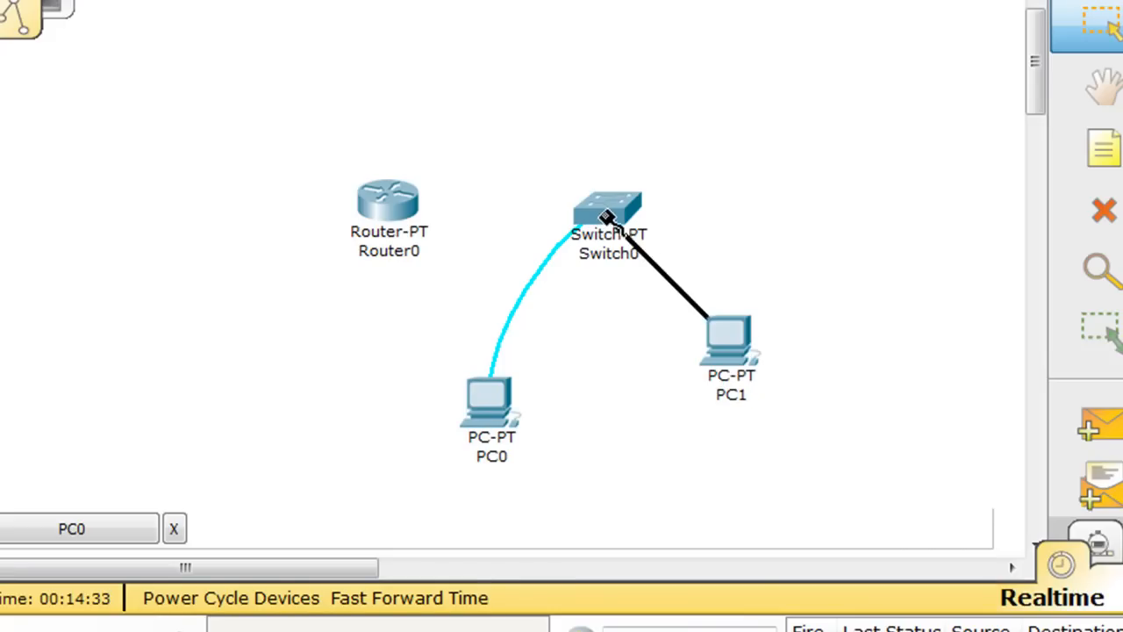
left_click(607, 210)
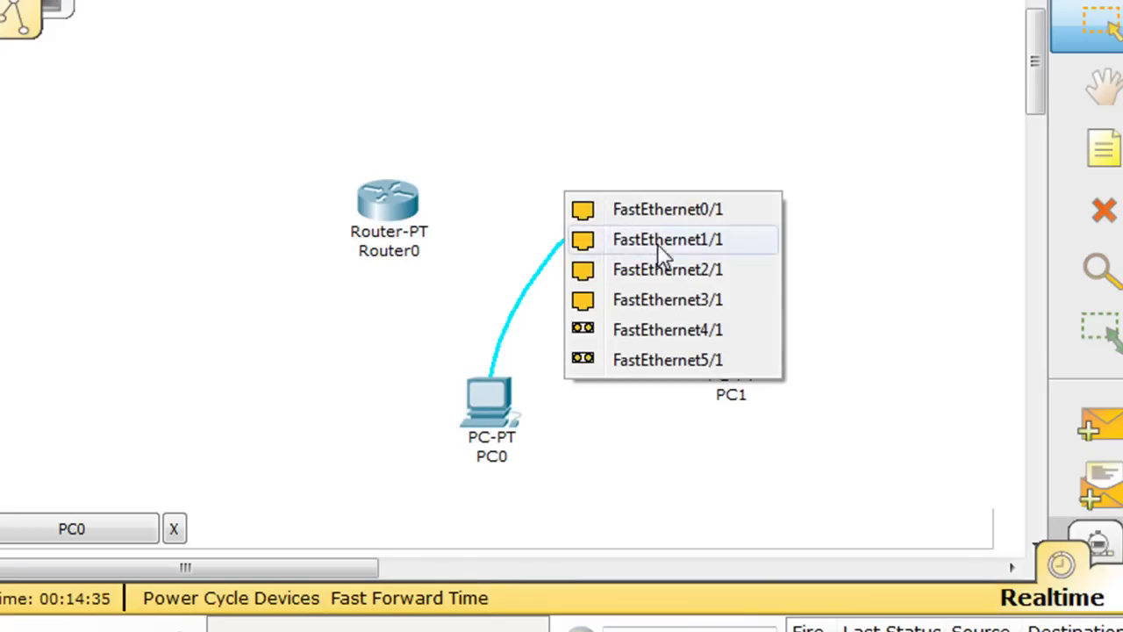
left_click(667, 240)
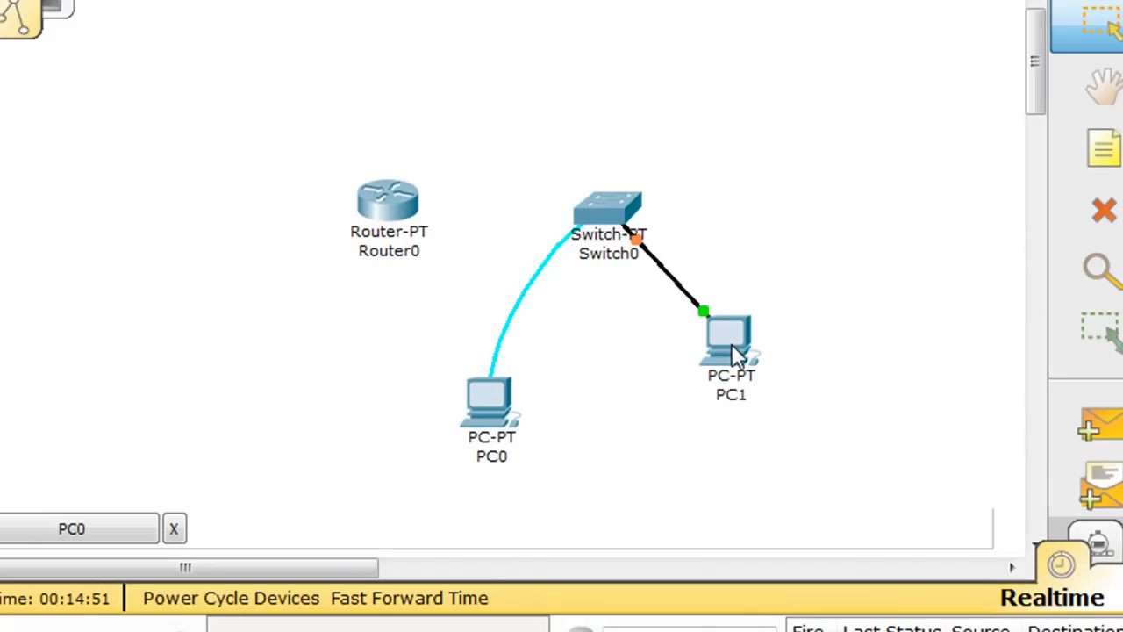
- Give PC1 IP 192.168.1.100, mask 255.255.255.0 and gateway 192.168.1.1, then close its window
double_click(731, 338)
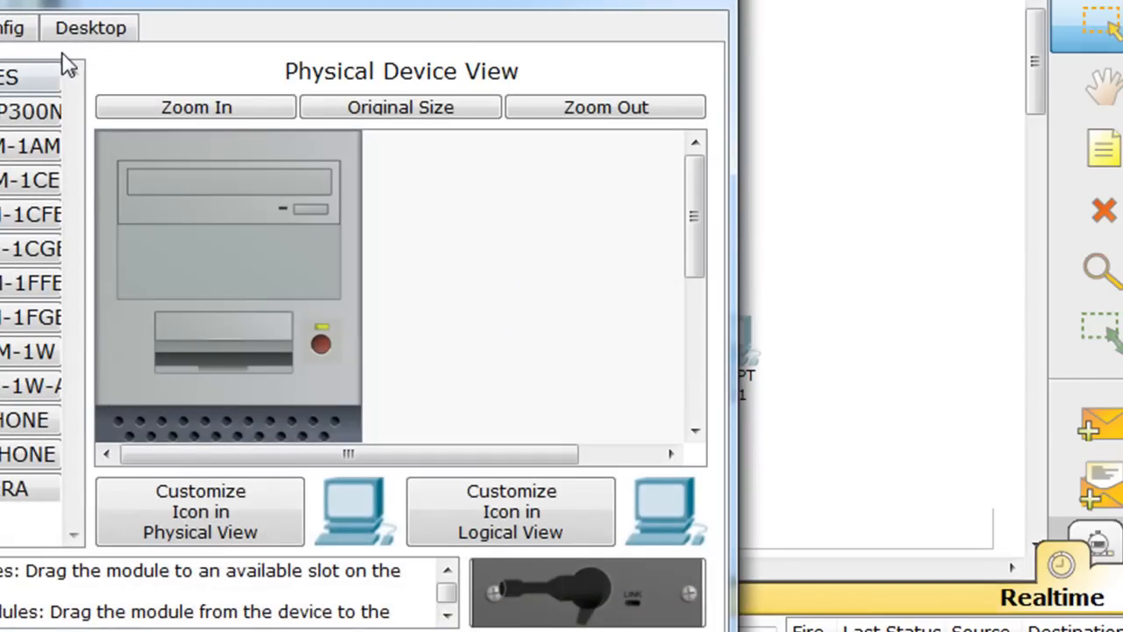
left_click(89, 27)
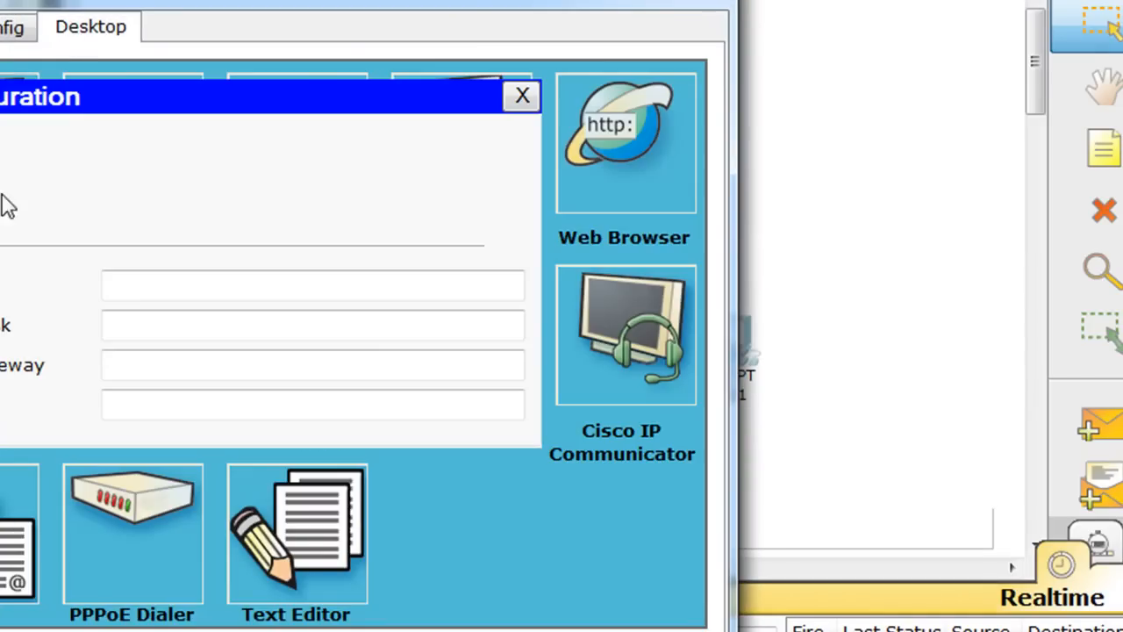
left_click(312, 285)
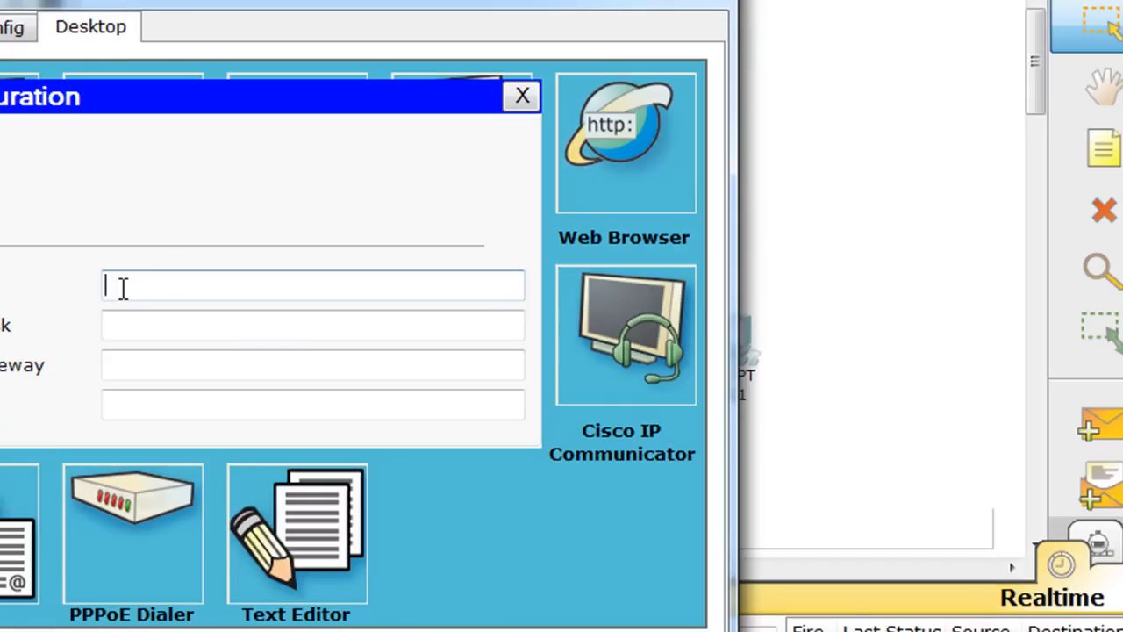
type("19.16")
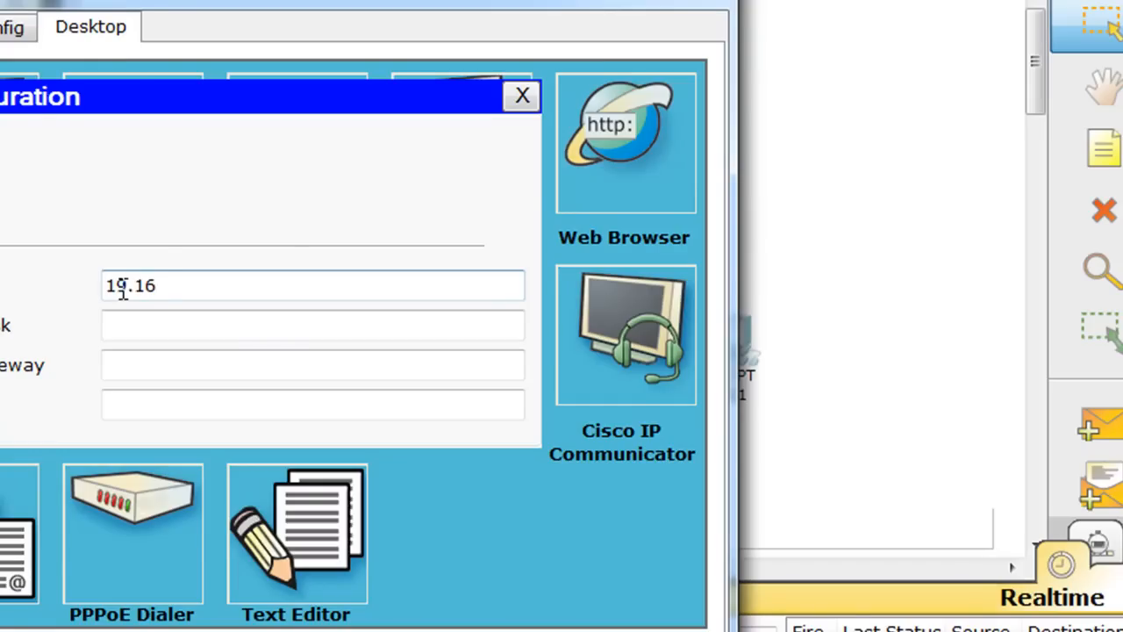
type("8")
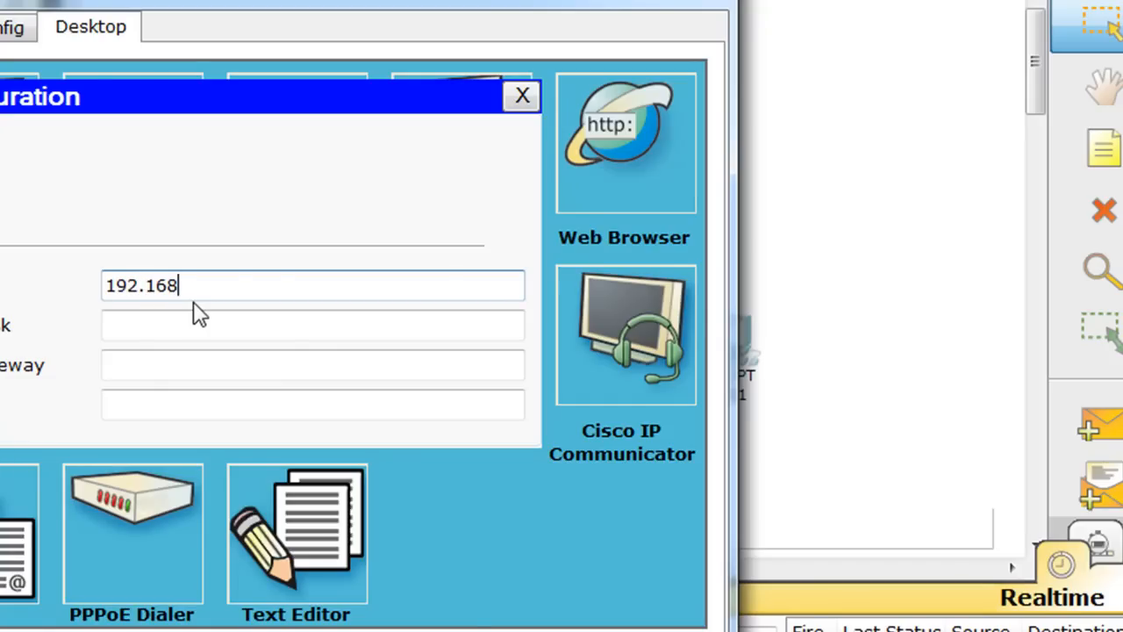
type(".1.100")
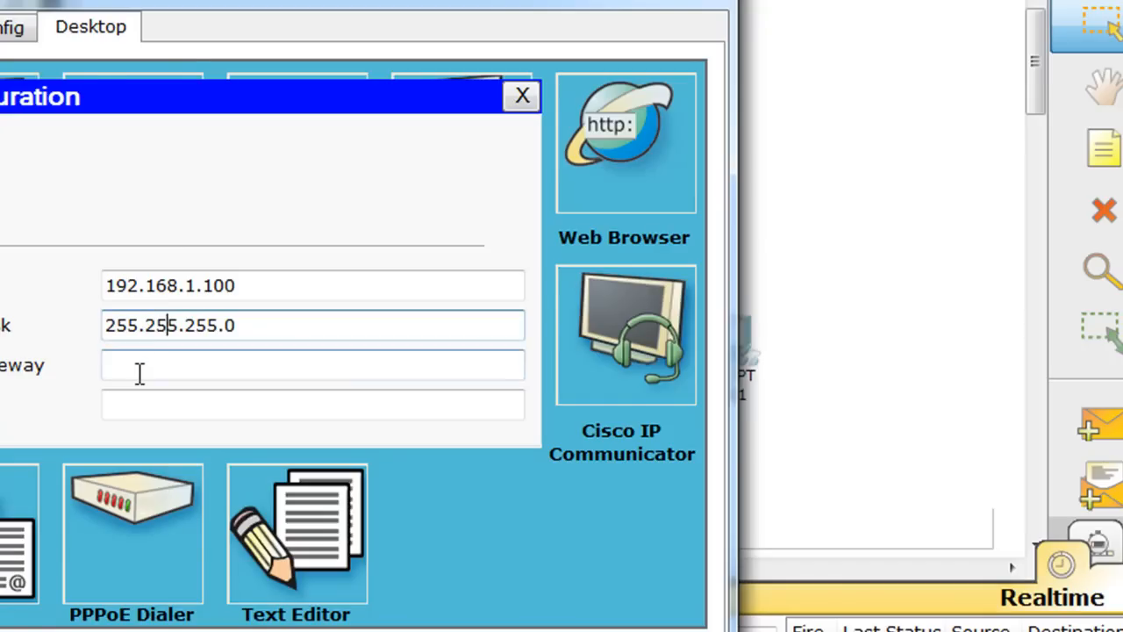
type("192.")
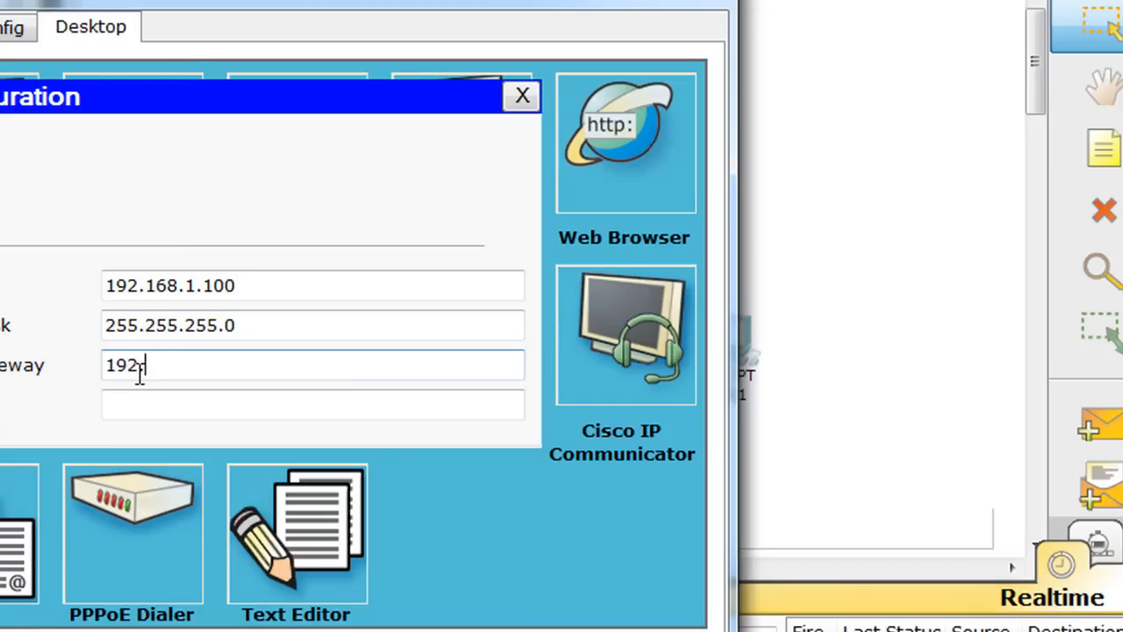
type(".168.")
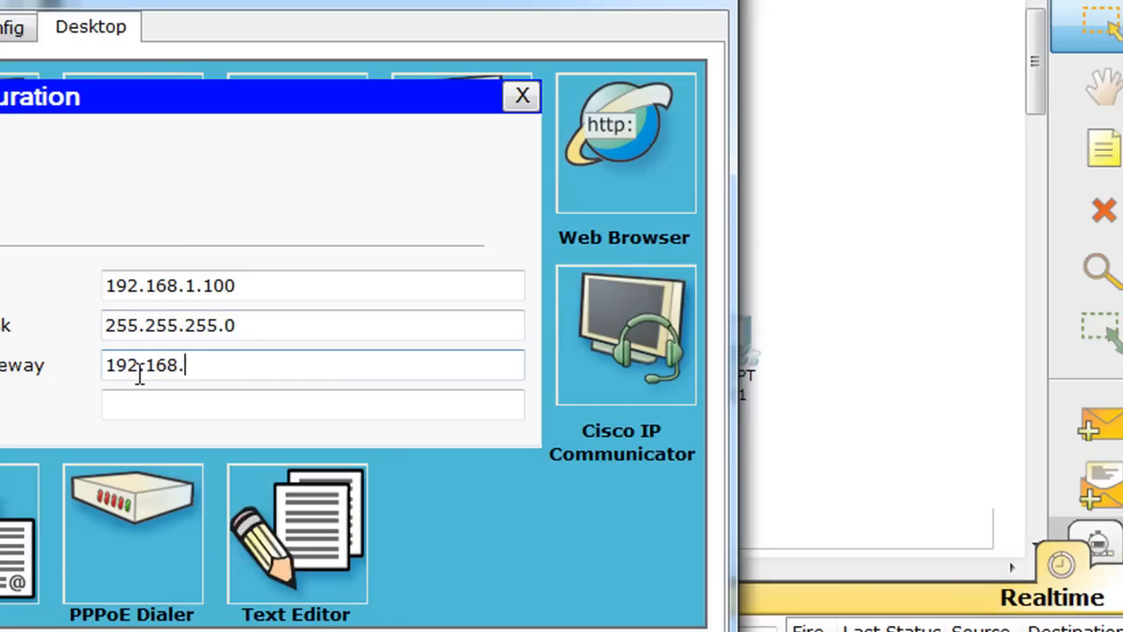
type("1.1")
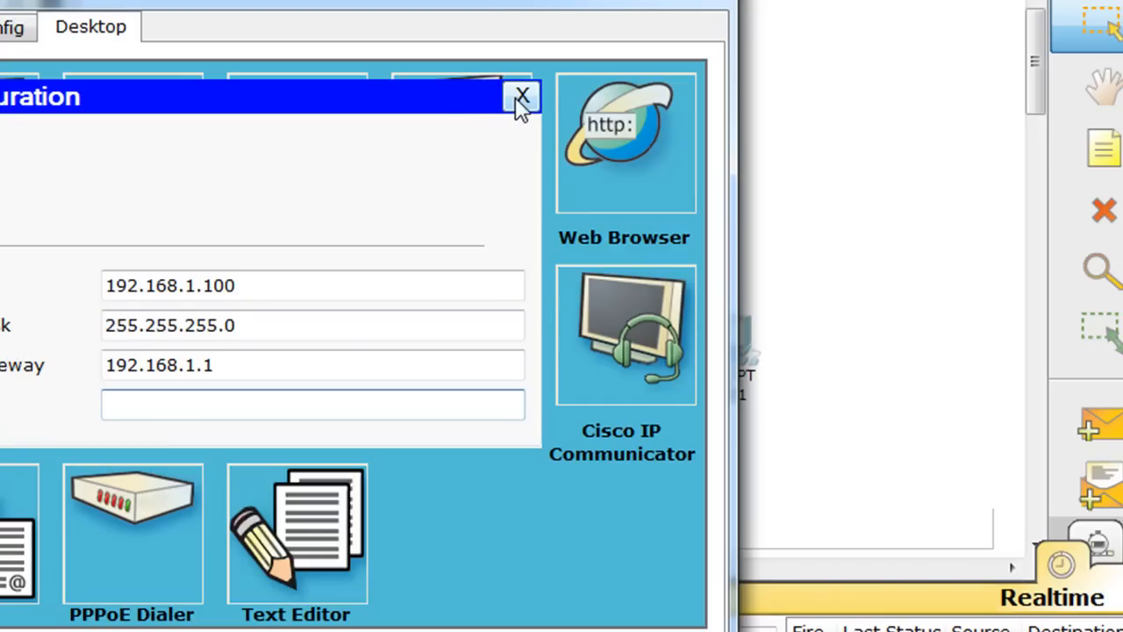
left_click(522, 96)
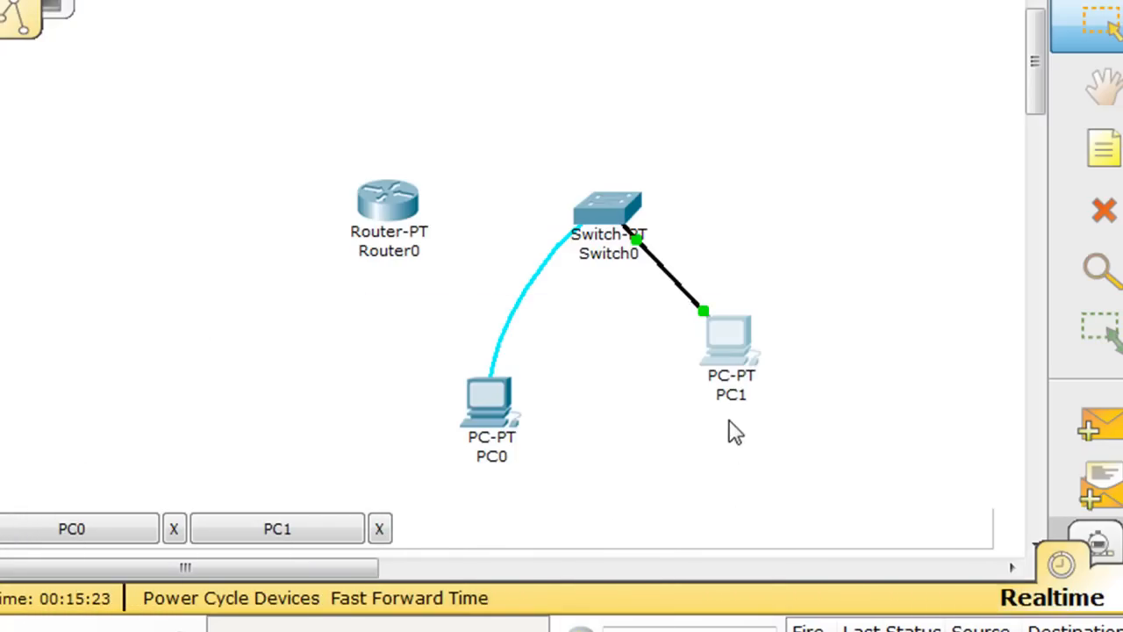
- Relabel PC1 as 192.168.1.100 and reopen the PC's desktop tools
double_click(731, 394)
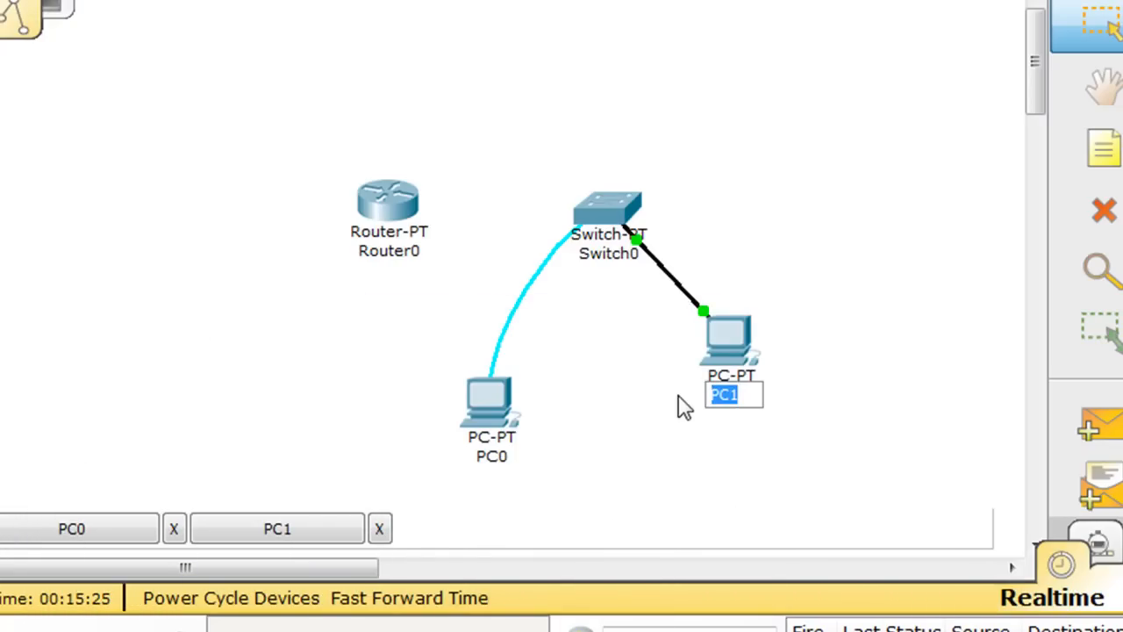
type("192.168.1.100")
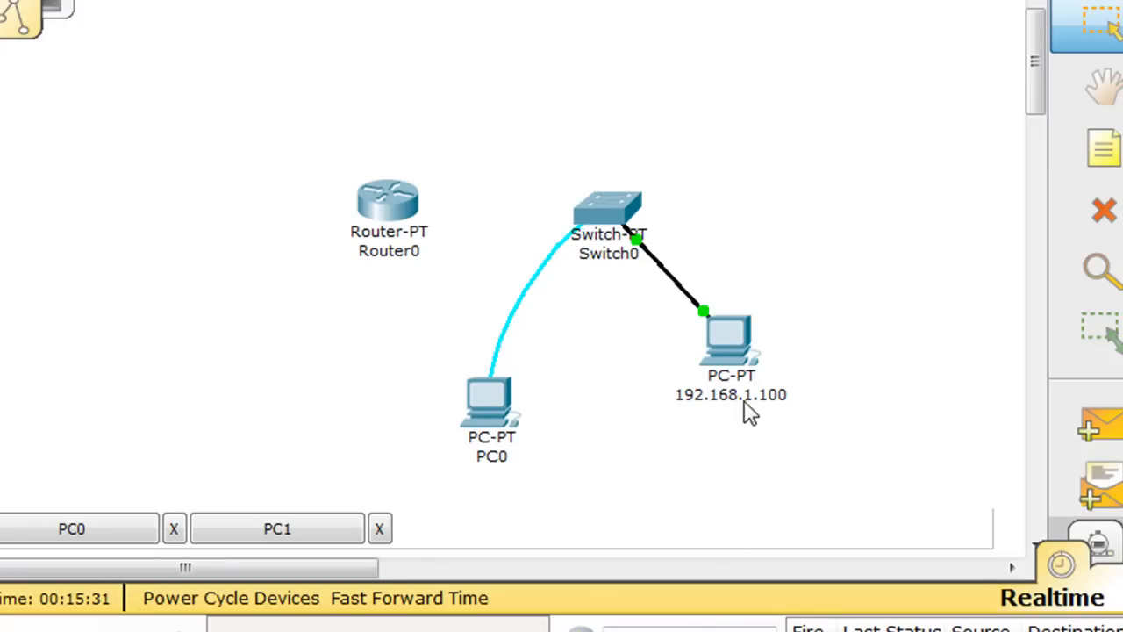
mouse_move(731, 338)
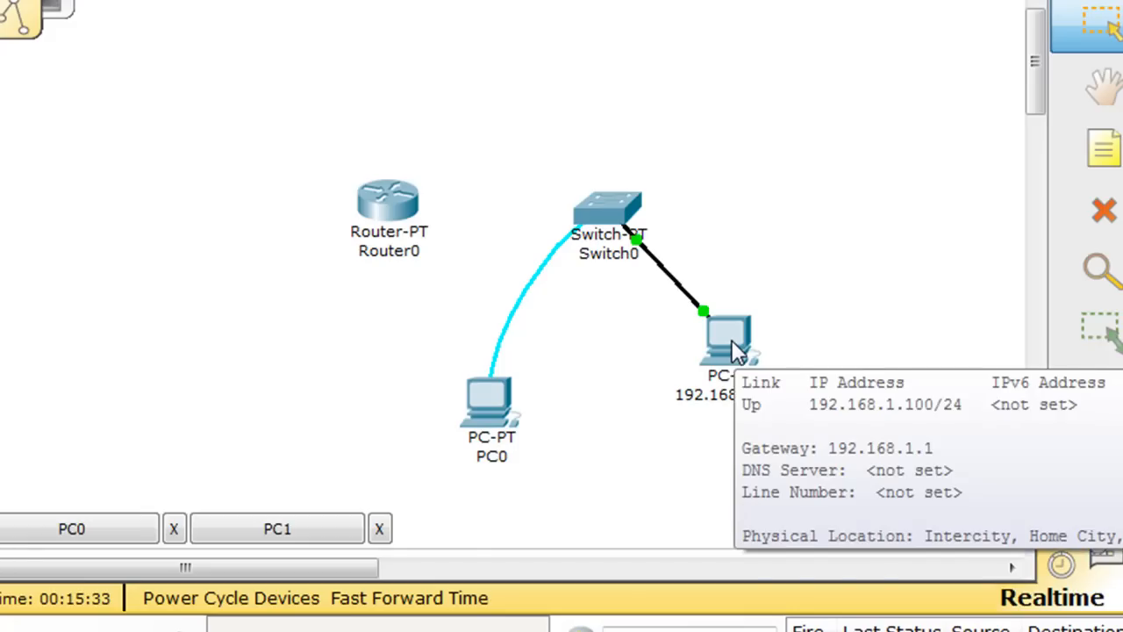
mouse_move(614, 215)
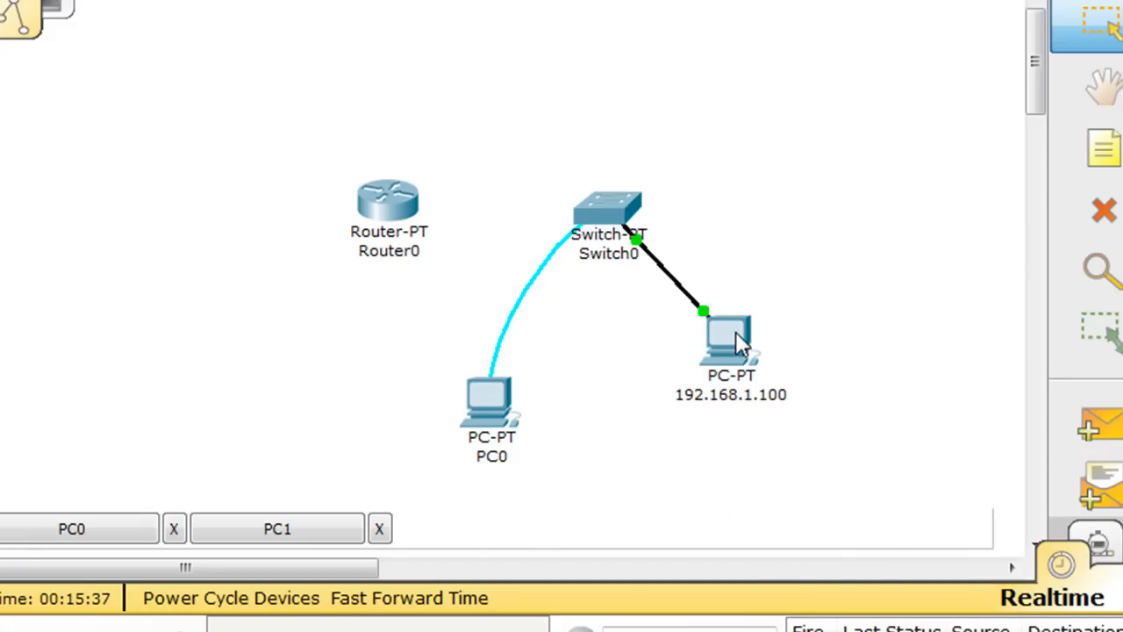
double_click(731, 338)
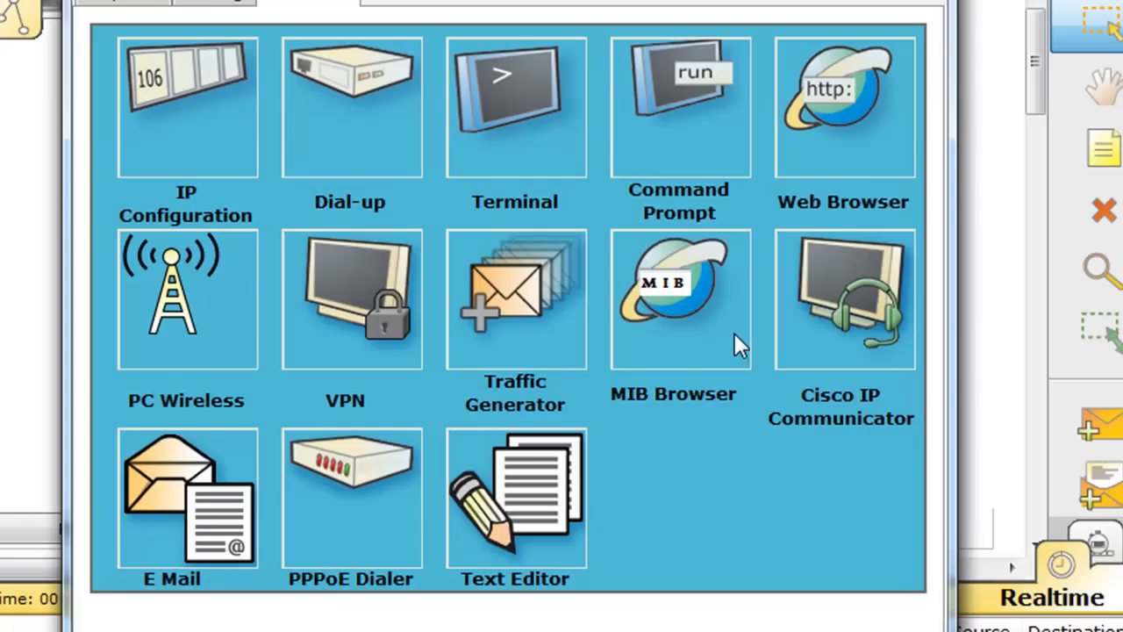
- From PC1's command prompt, telnet to 192.168.1.250 and log into privileged mode with both passwords
left_click(678, 105)
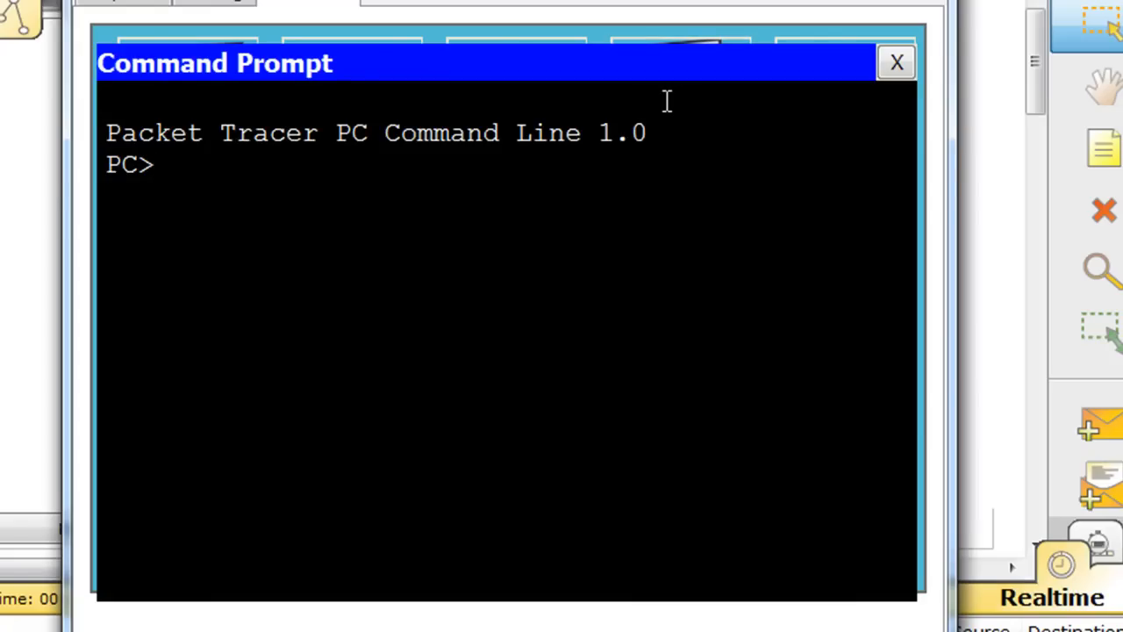
type("te")
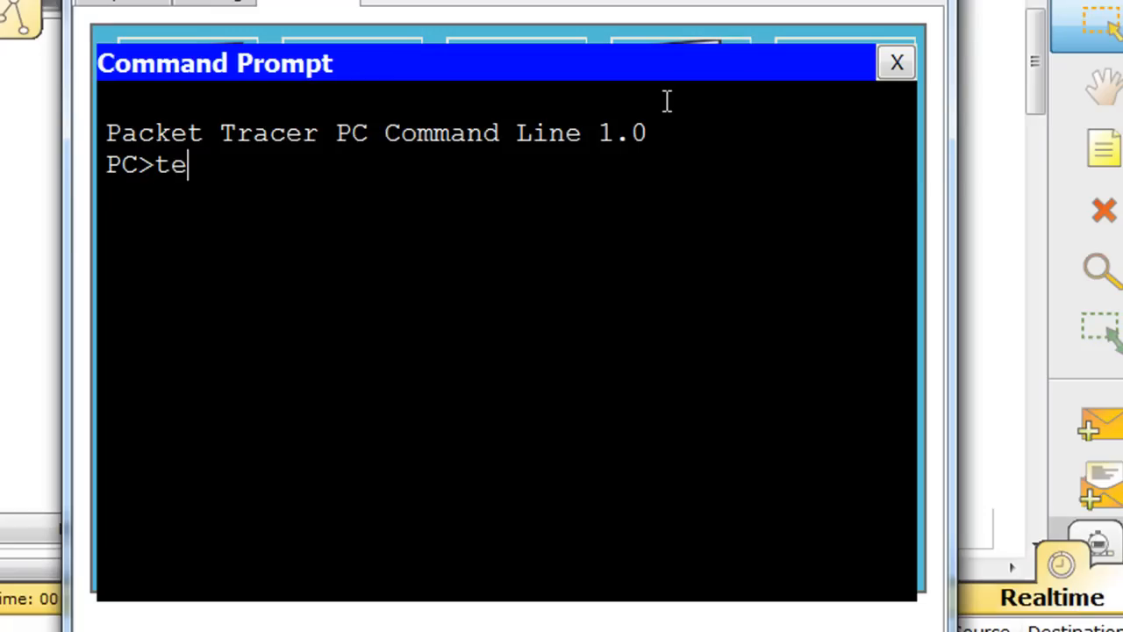
type("lnet 1")
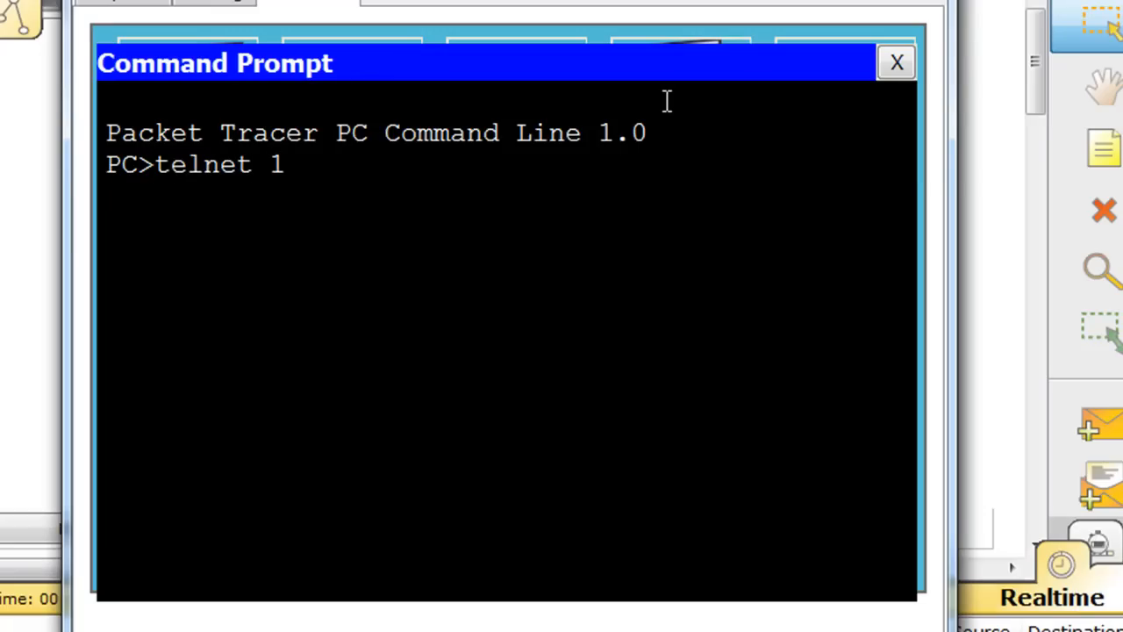
type("92.168")
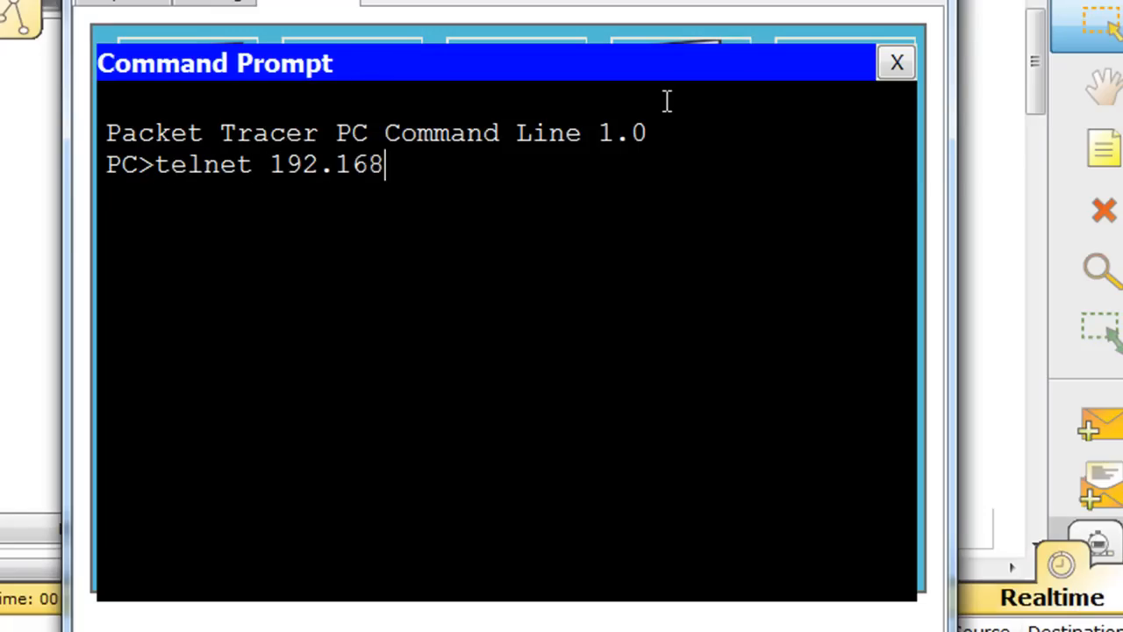
type(".1.")
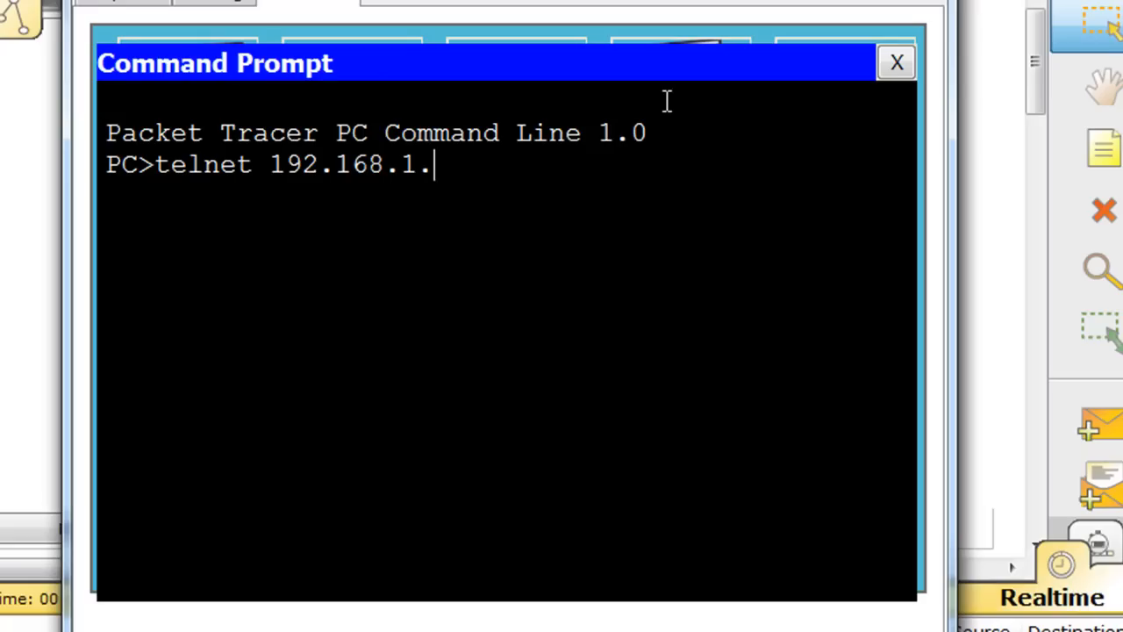
type("250")
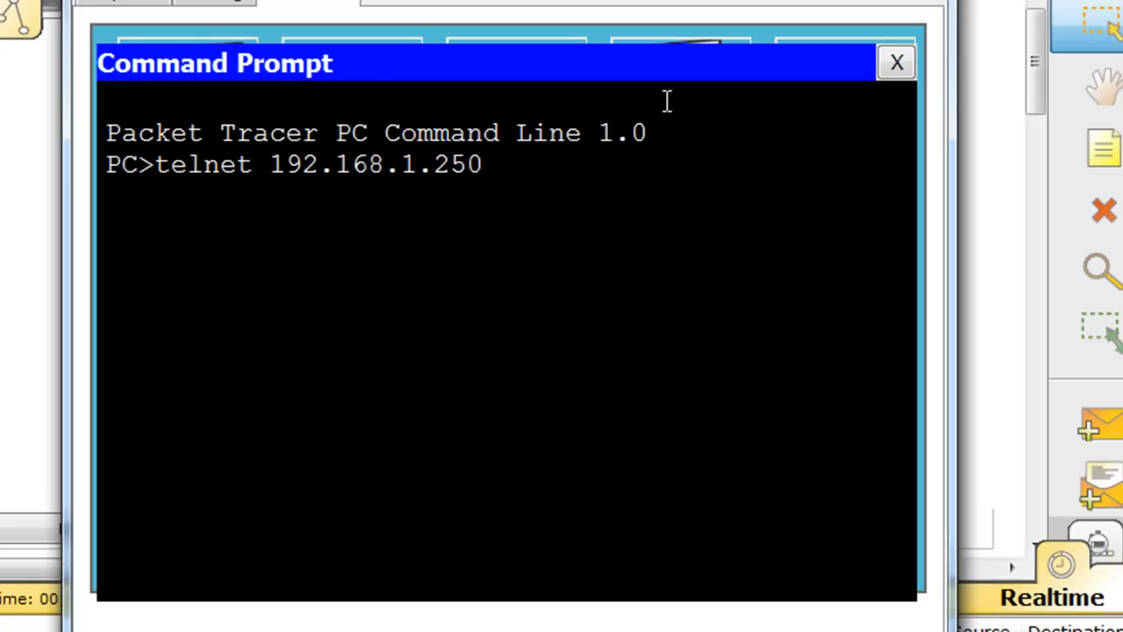
key("Return")
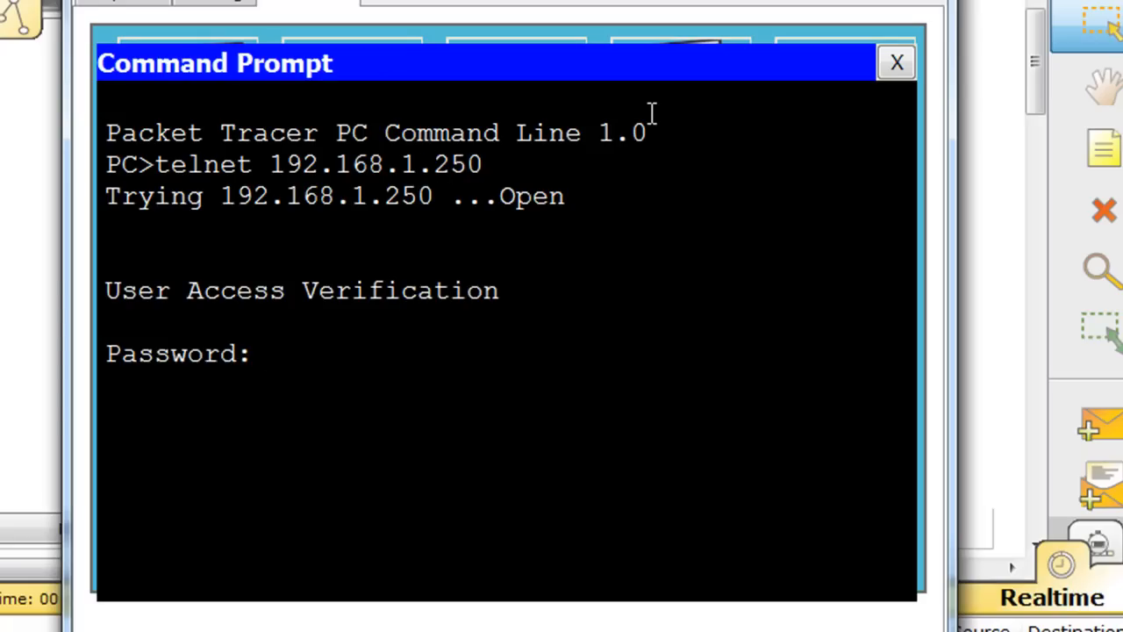
key("Return")
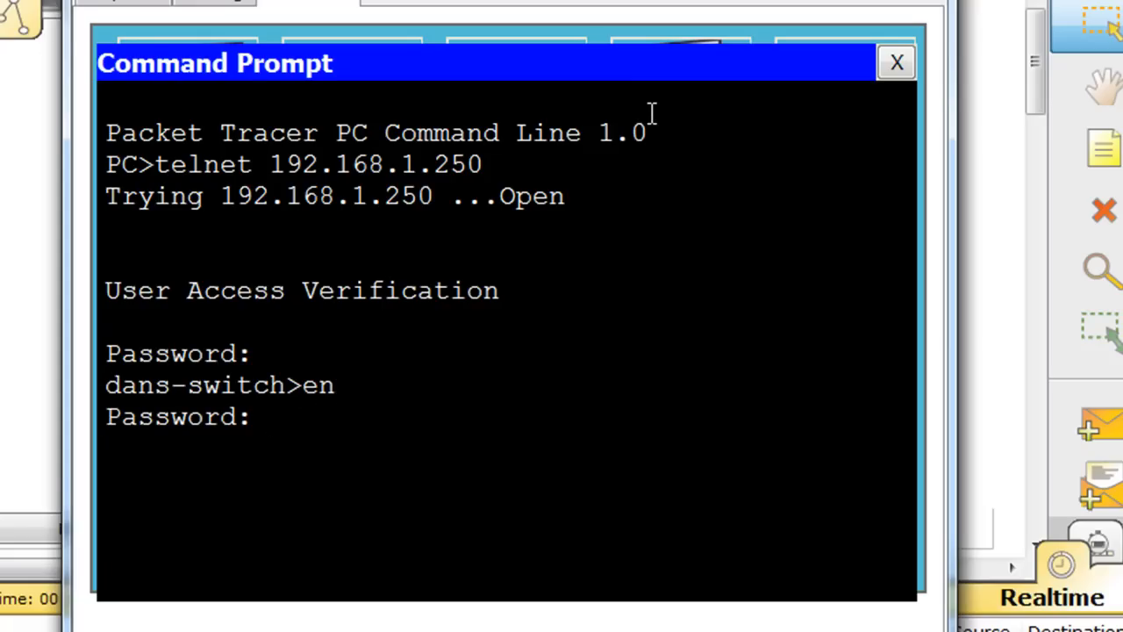
key("Return")
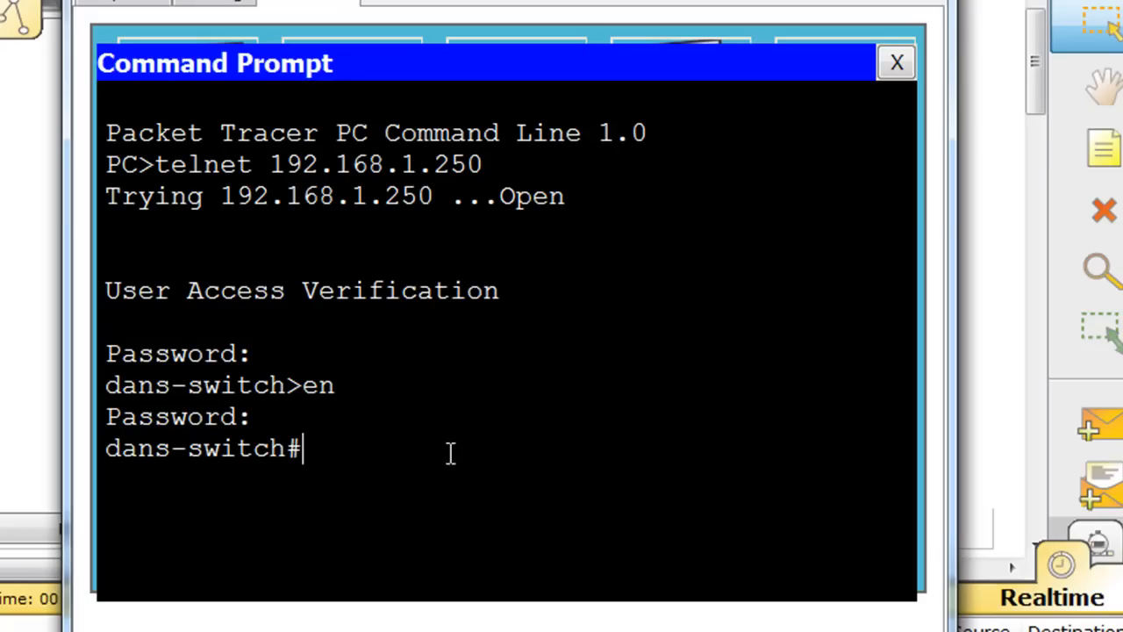
mouse_move(402, 454)
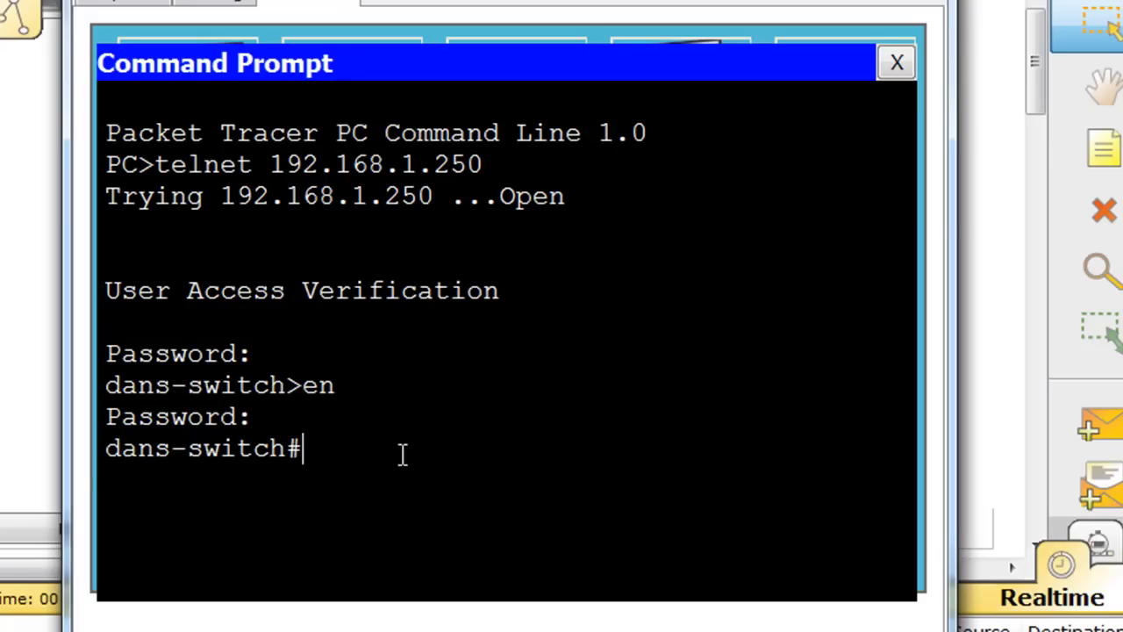
mouse_move(289, 377)
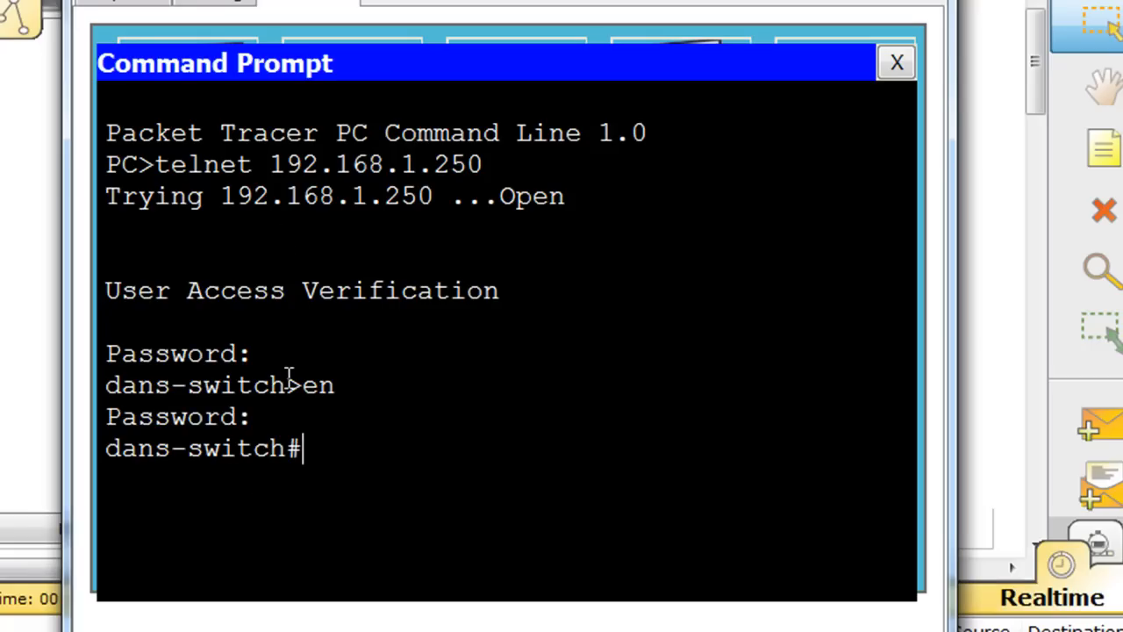